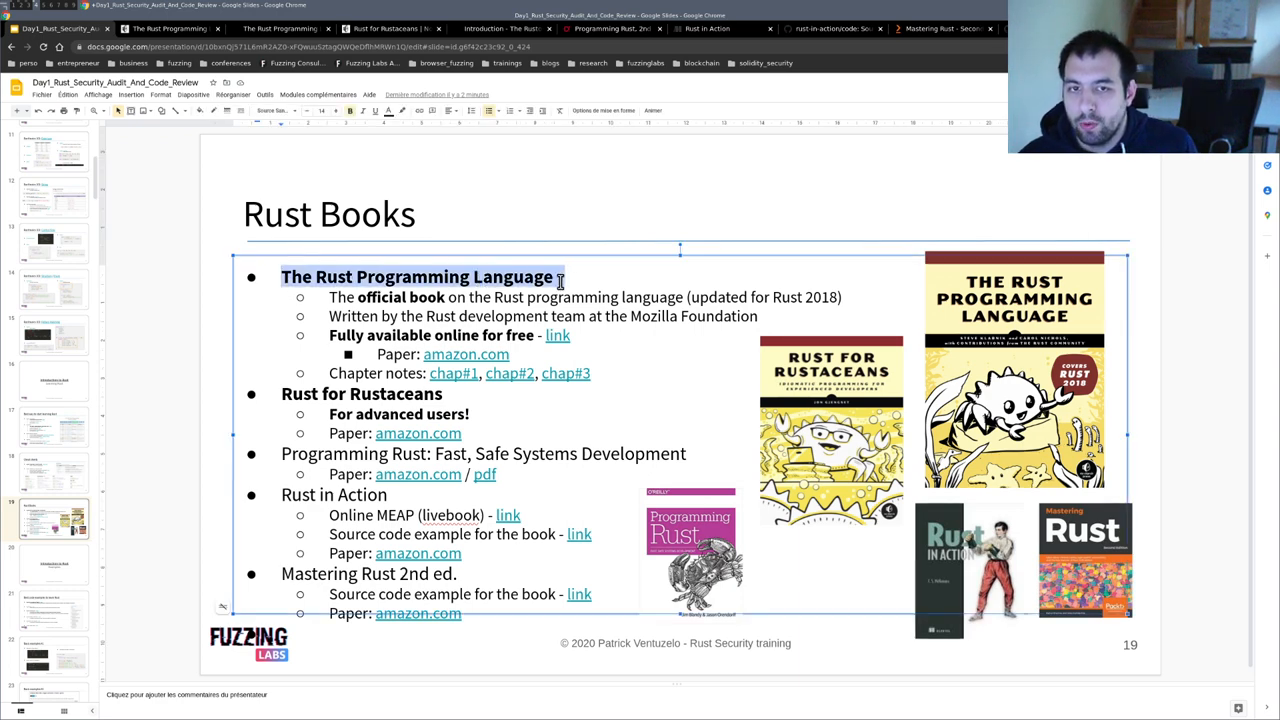
- Switch to the doc.rust-lang.org tab showing the free online Rust book
left_click(1015, 370)
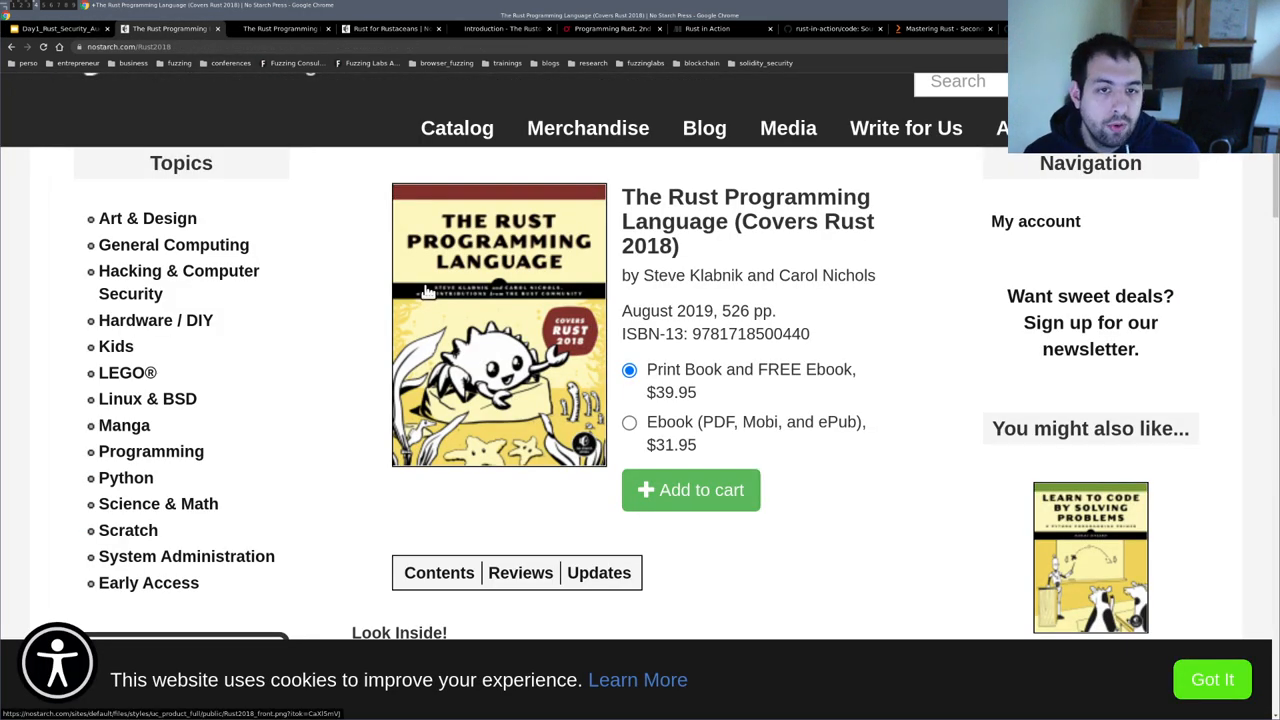
mouse_move(425, 291)
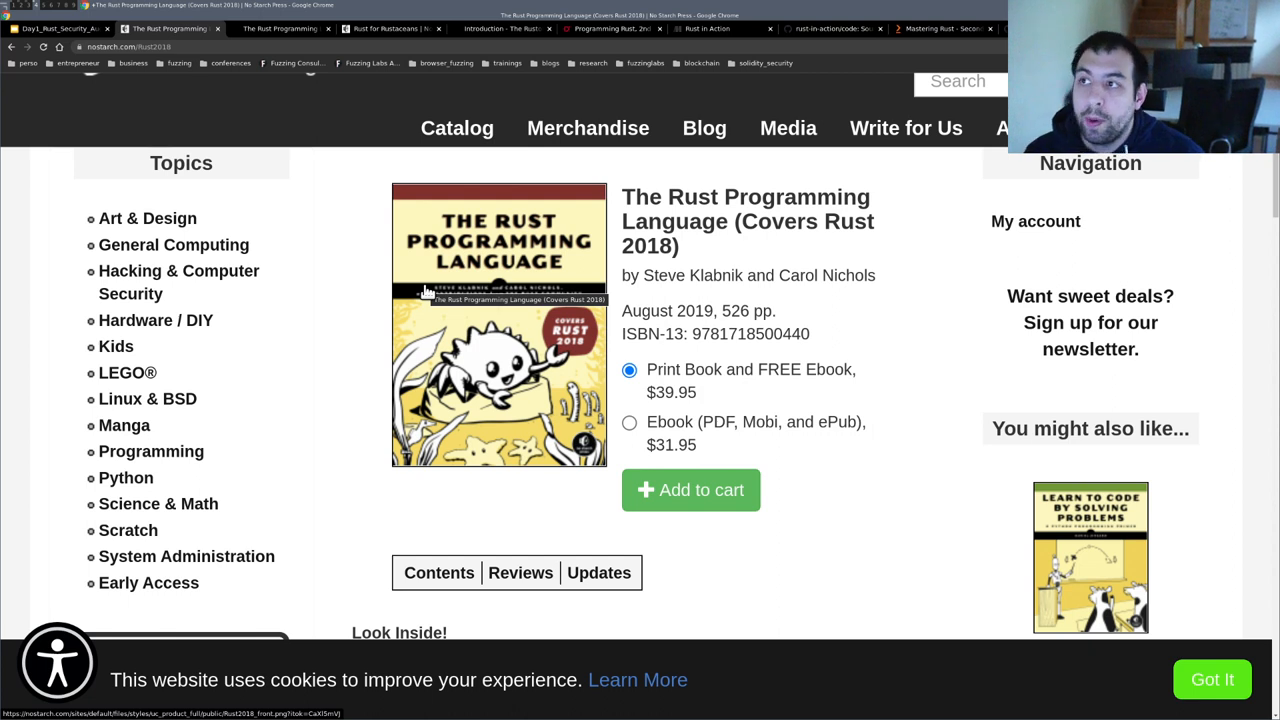
mouse_move(535, 185)
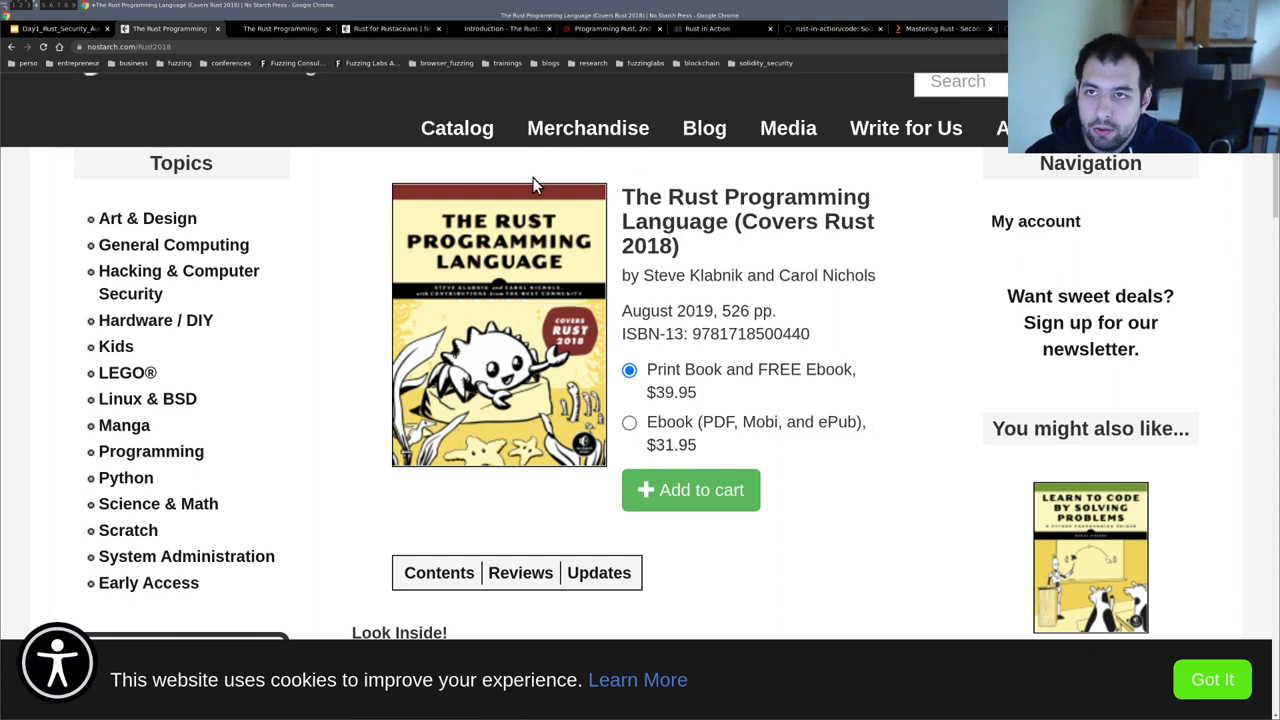
mouse_move(135, 62)
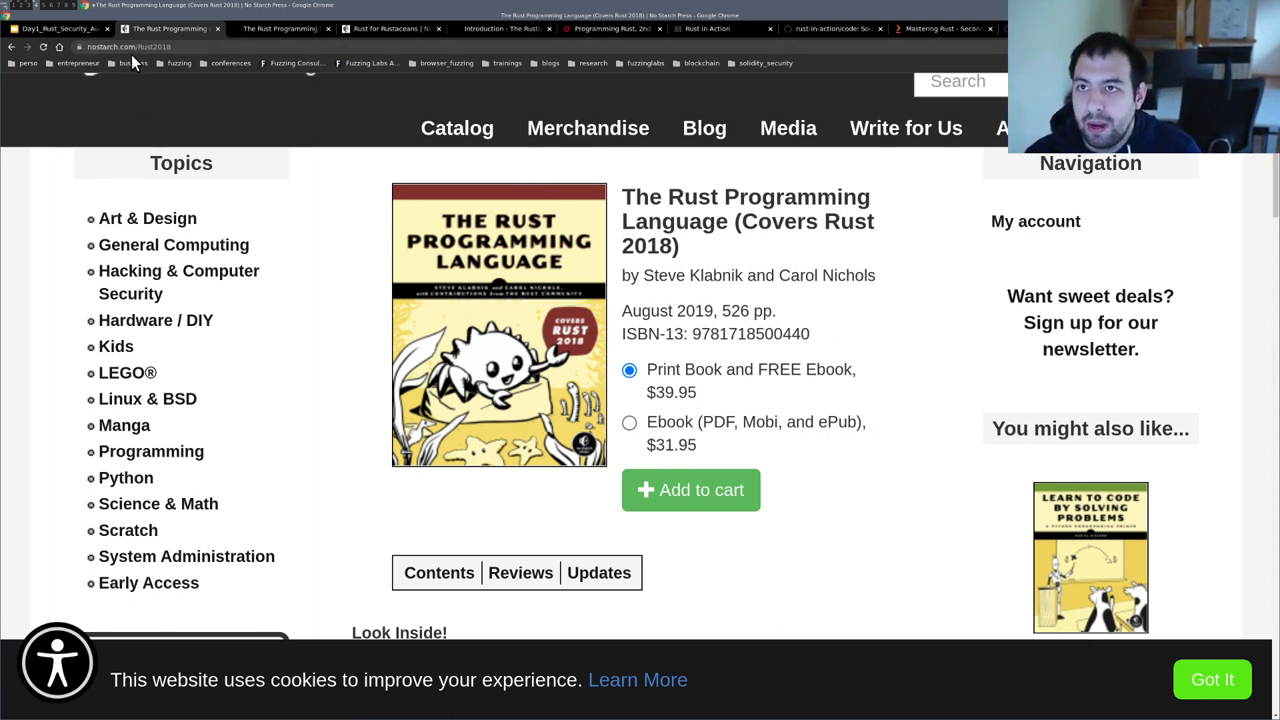
mouse_move(390, 225)
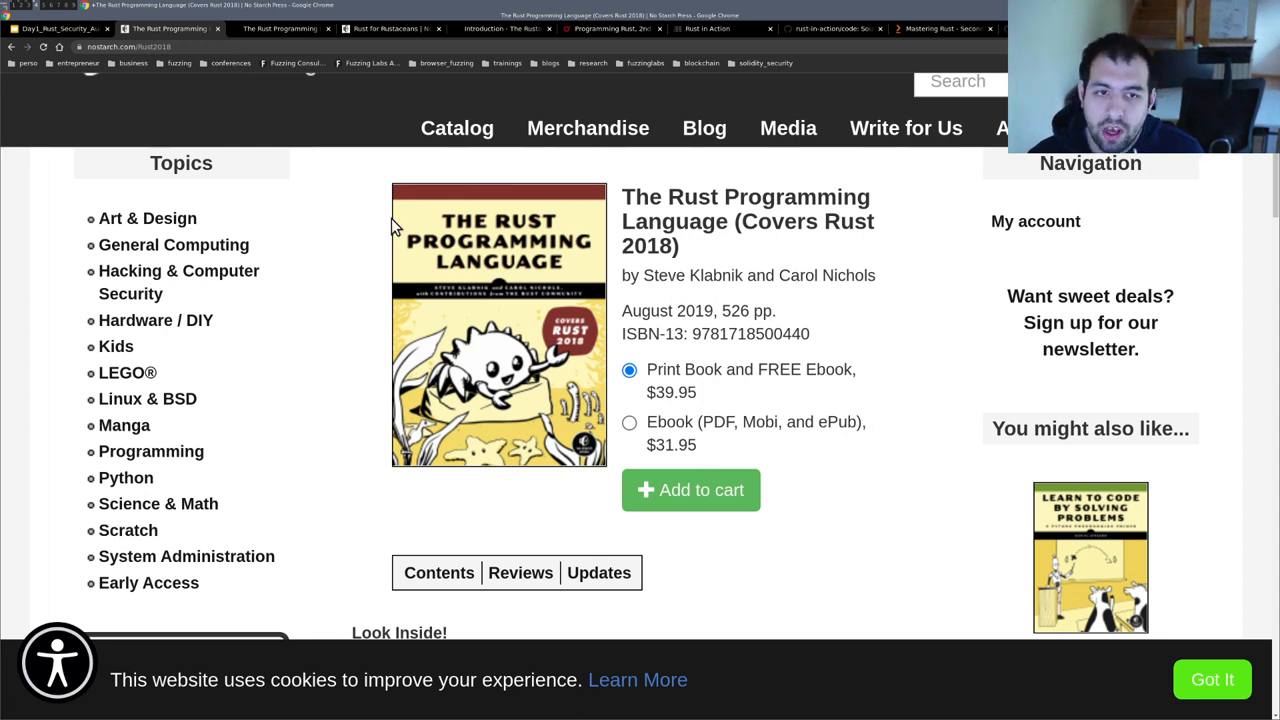
mouse_move(332, 75)
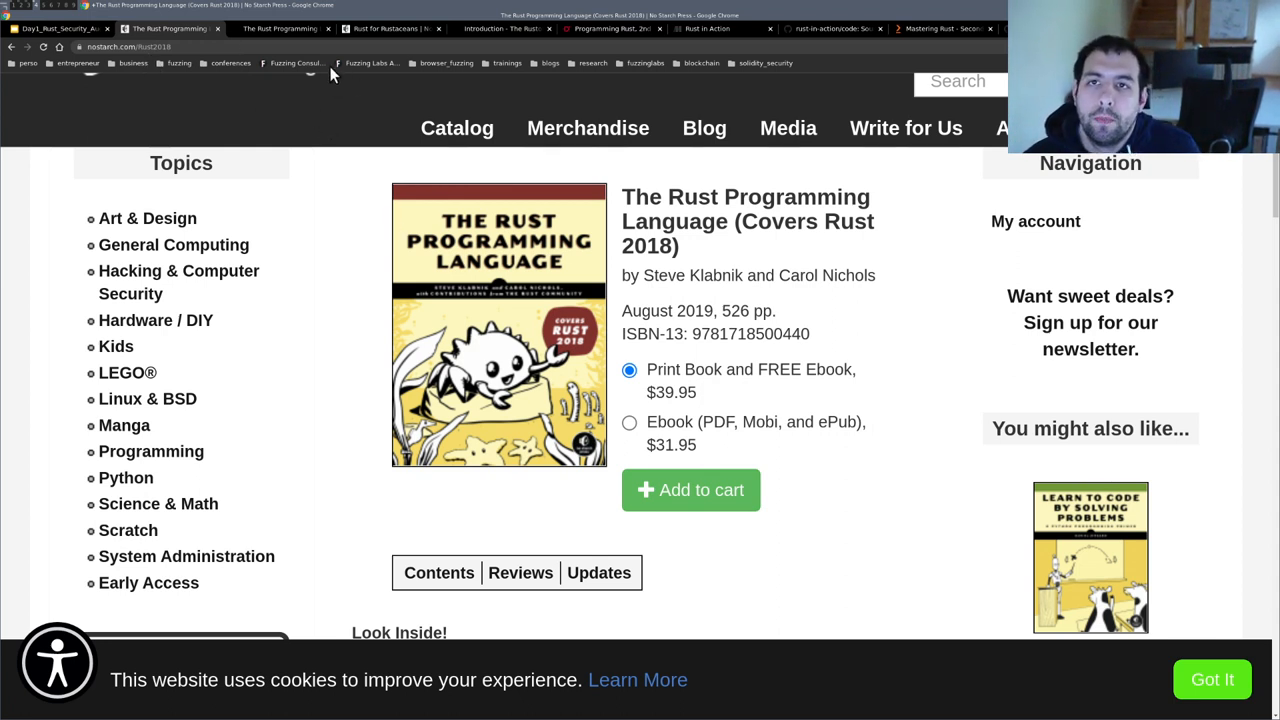
mouse_move(280, 28)
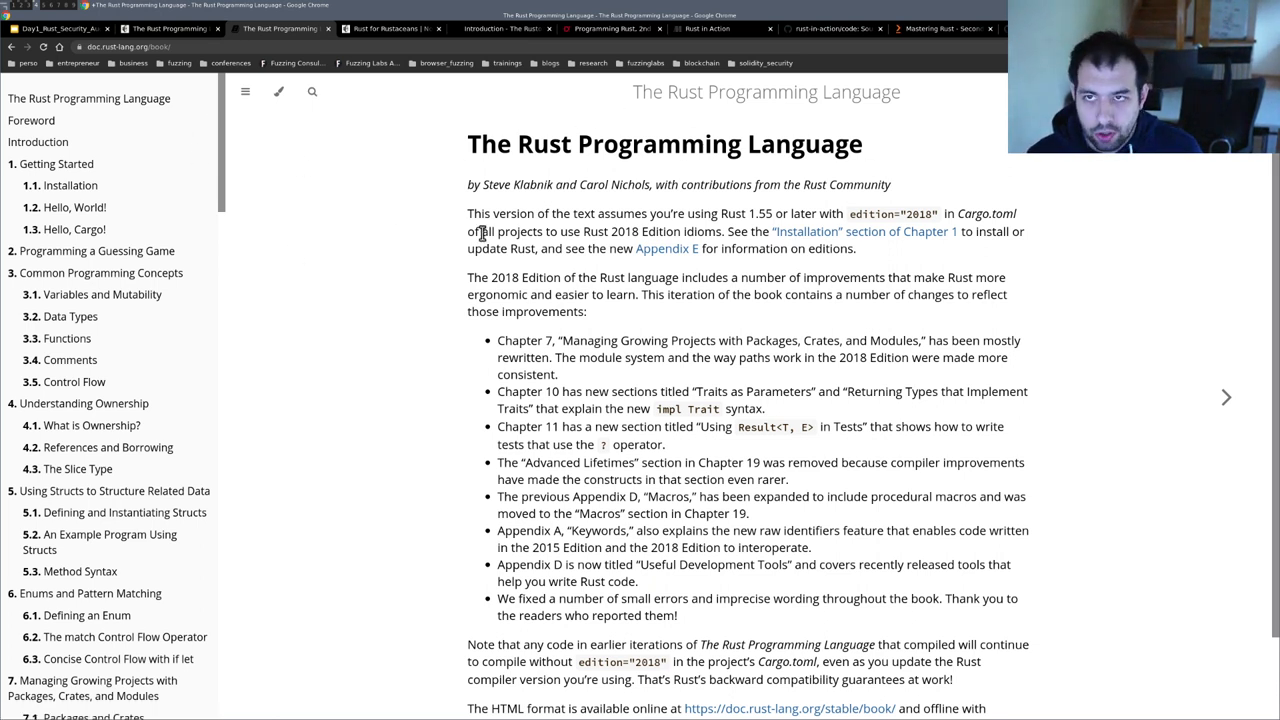
- Scroll the Rust book's table of contents to chapter 9.2, Recoverable Errors with Result
left_click(150, 46)
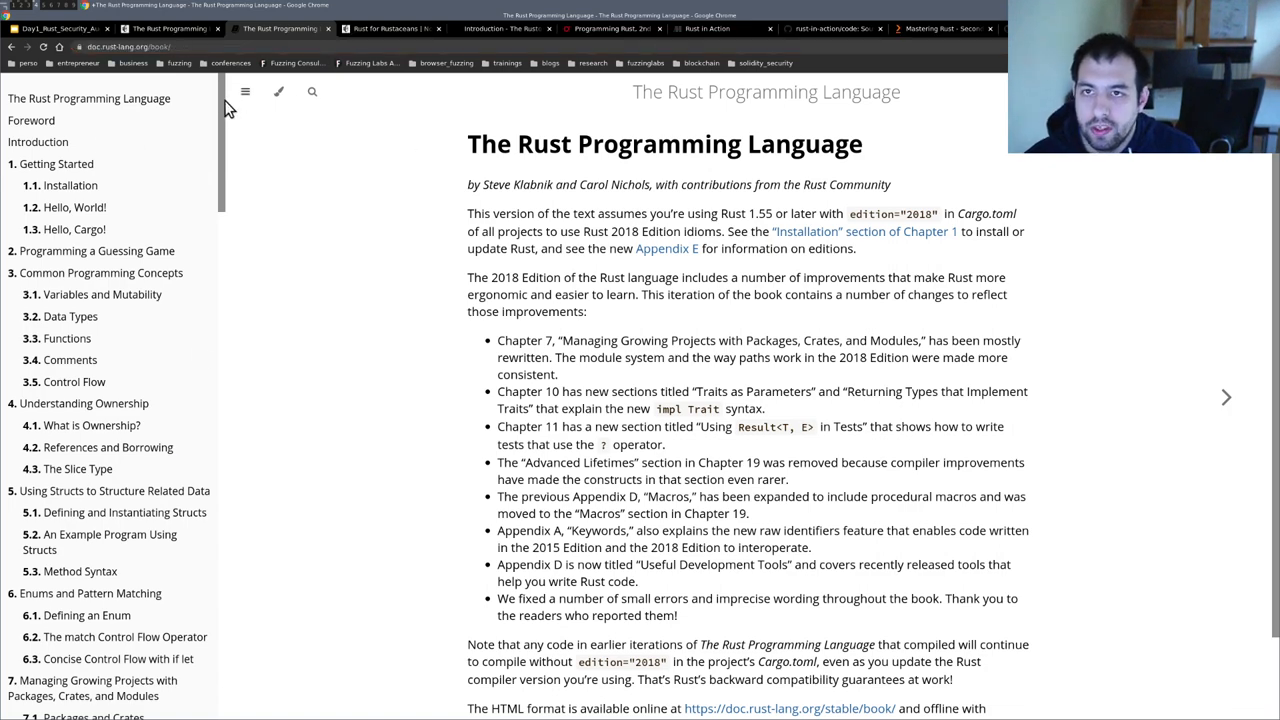
scroll("down", 3)
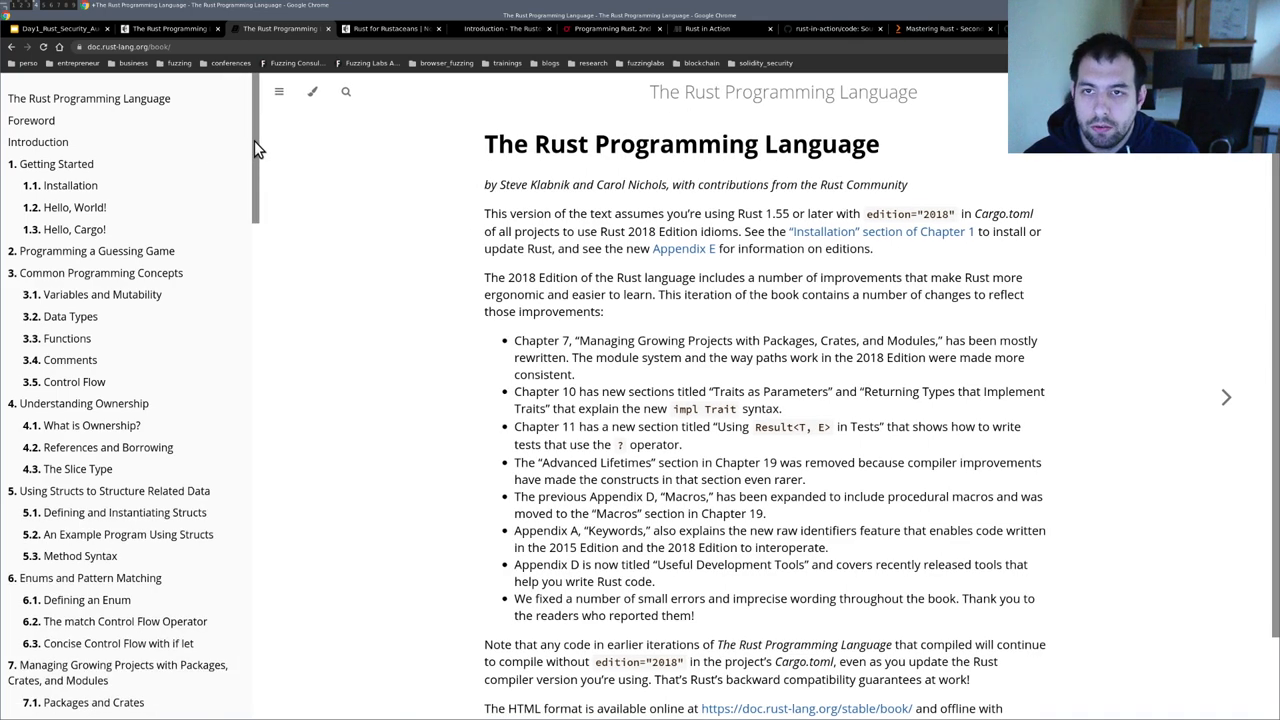
scroll("down", 3)
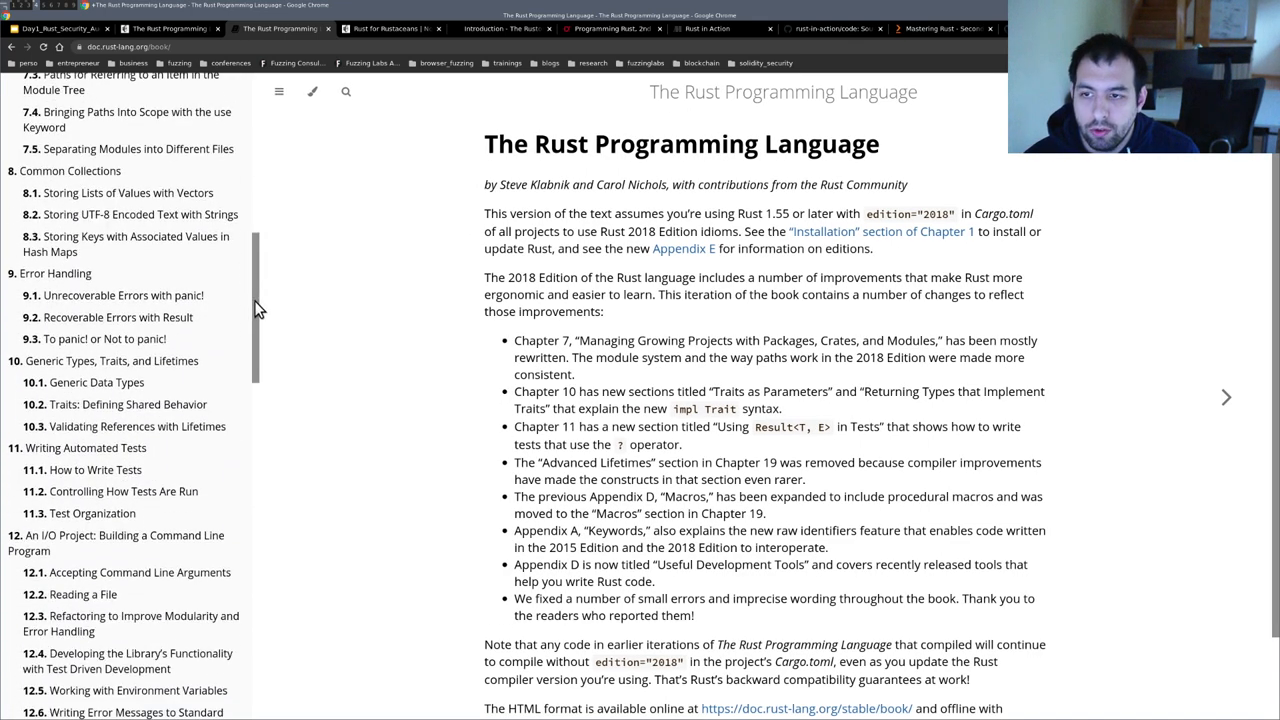
scroll("down", 3)
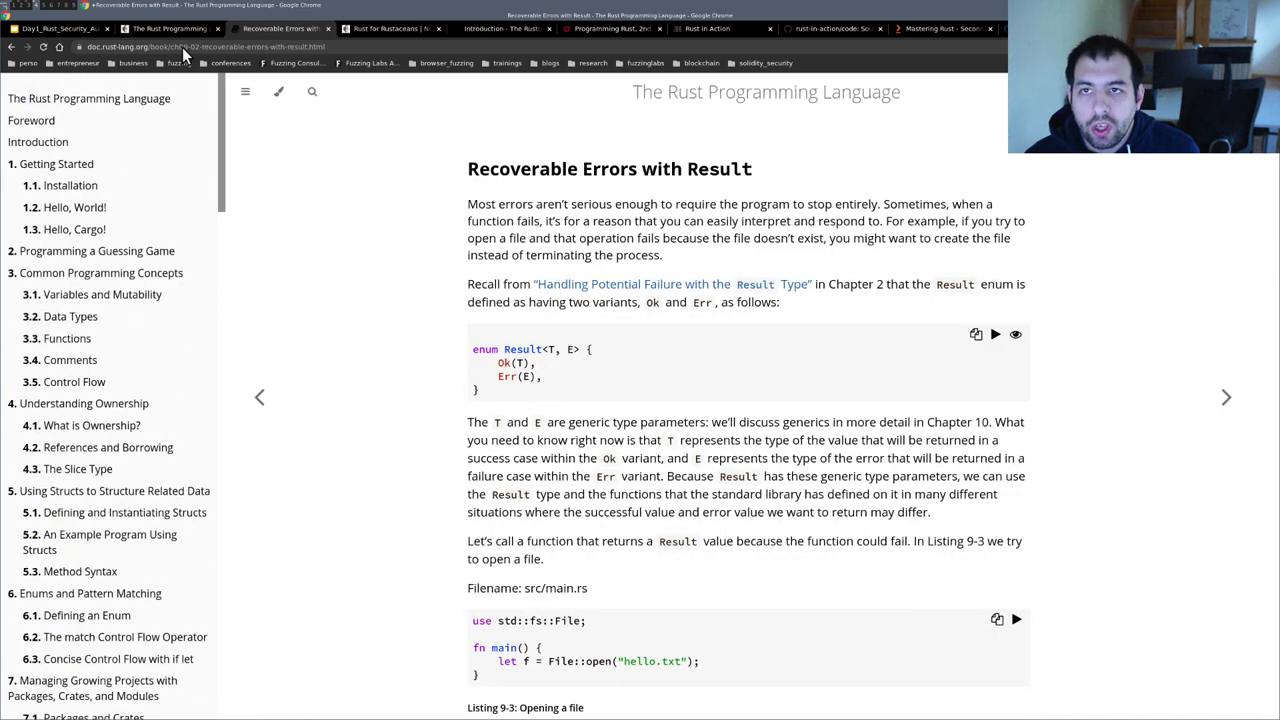
- Return to the Rust Books slide and open the Rust for Rustaceans book page
left_click(60, 28)
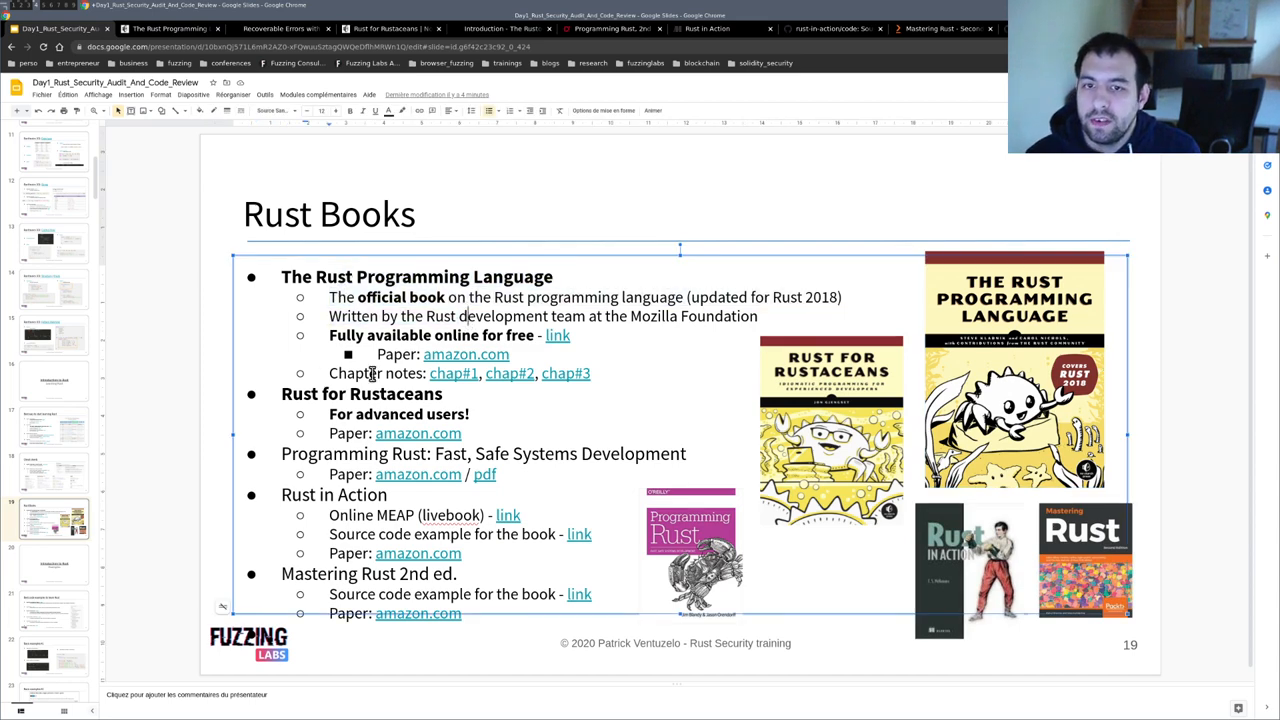
double_click(360, 393)
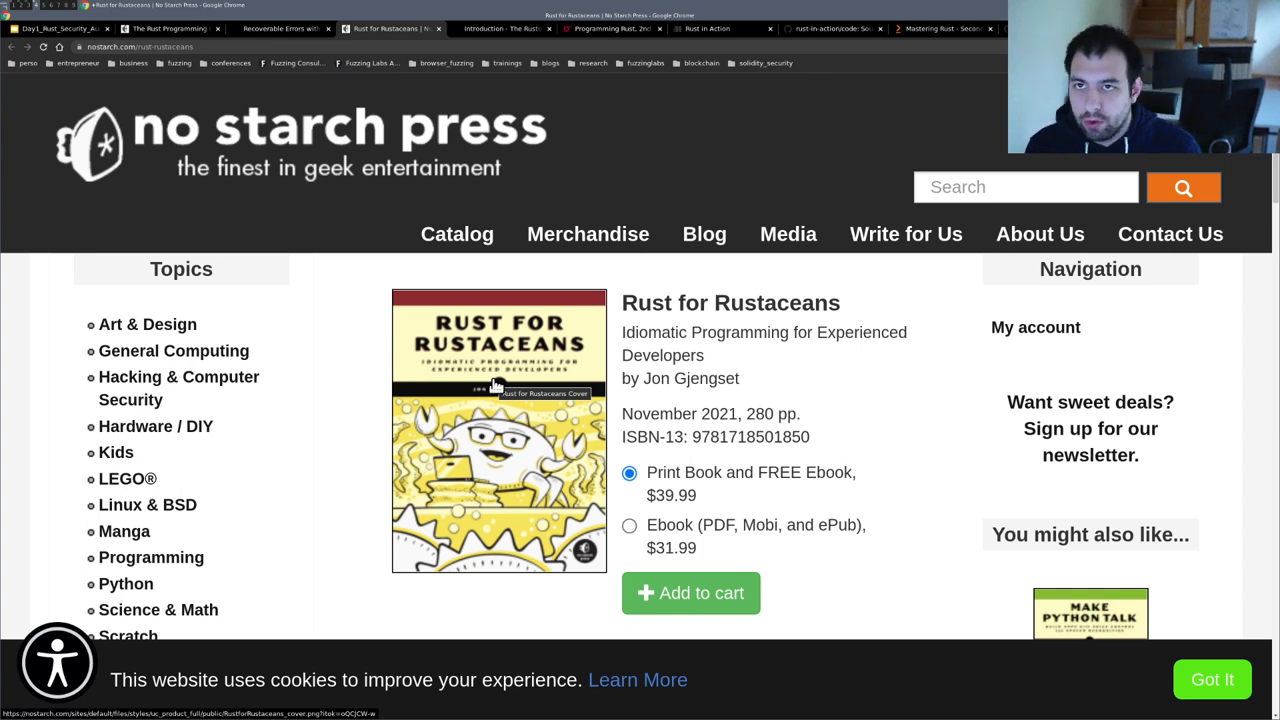
mouse_move(789, 356)
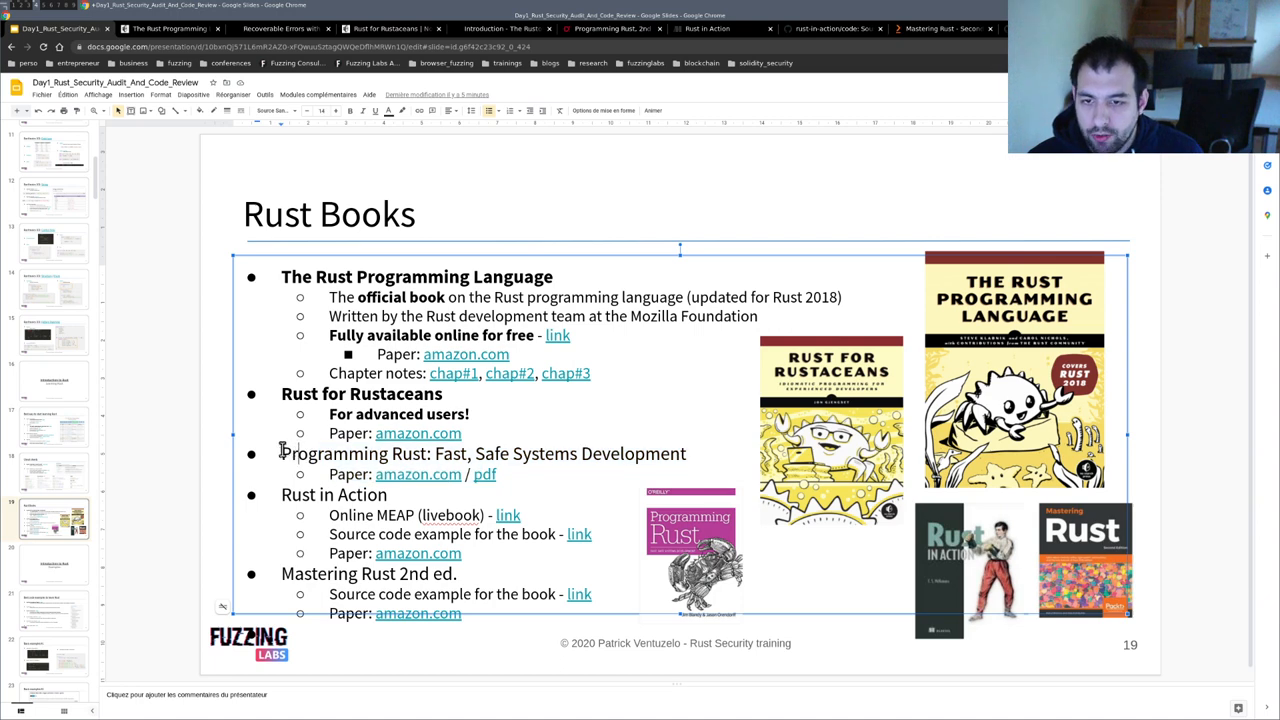
left_click_drag(281, 453, 504, 474)
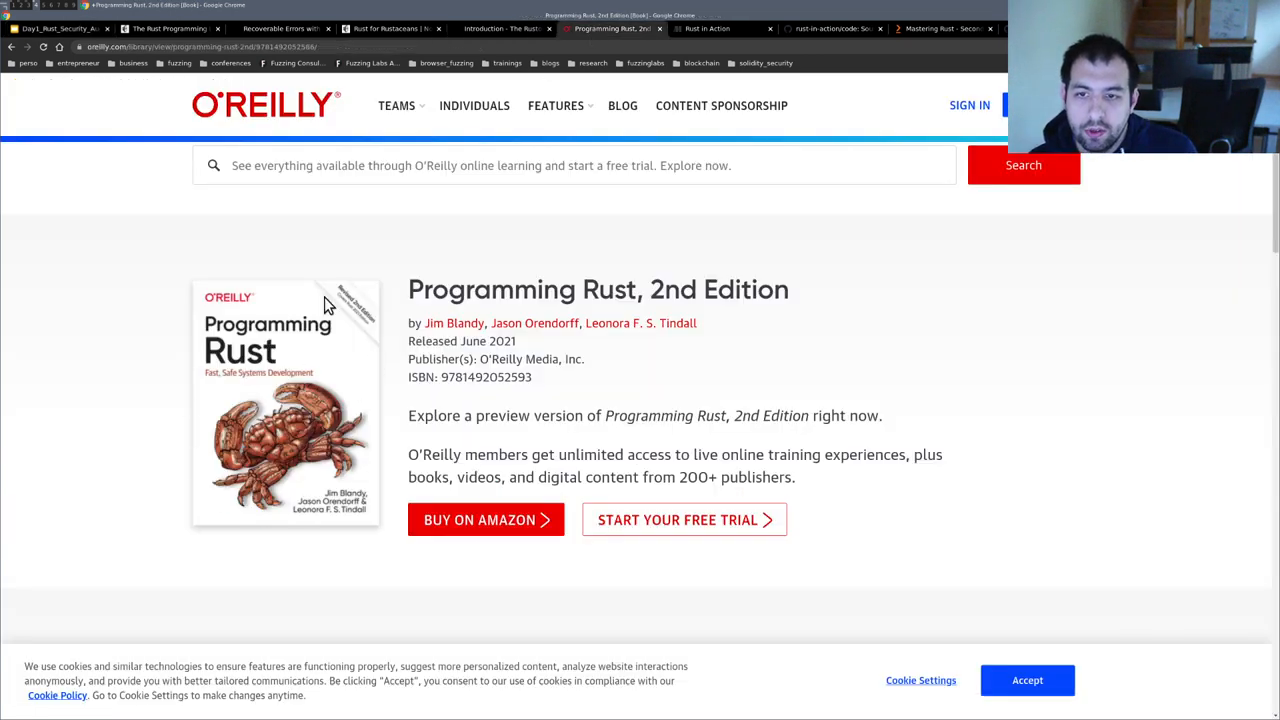
mouse_move(365, 363)
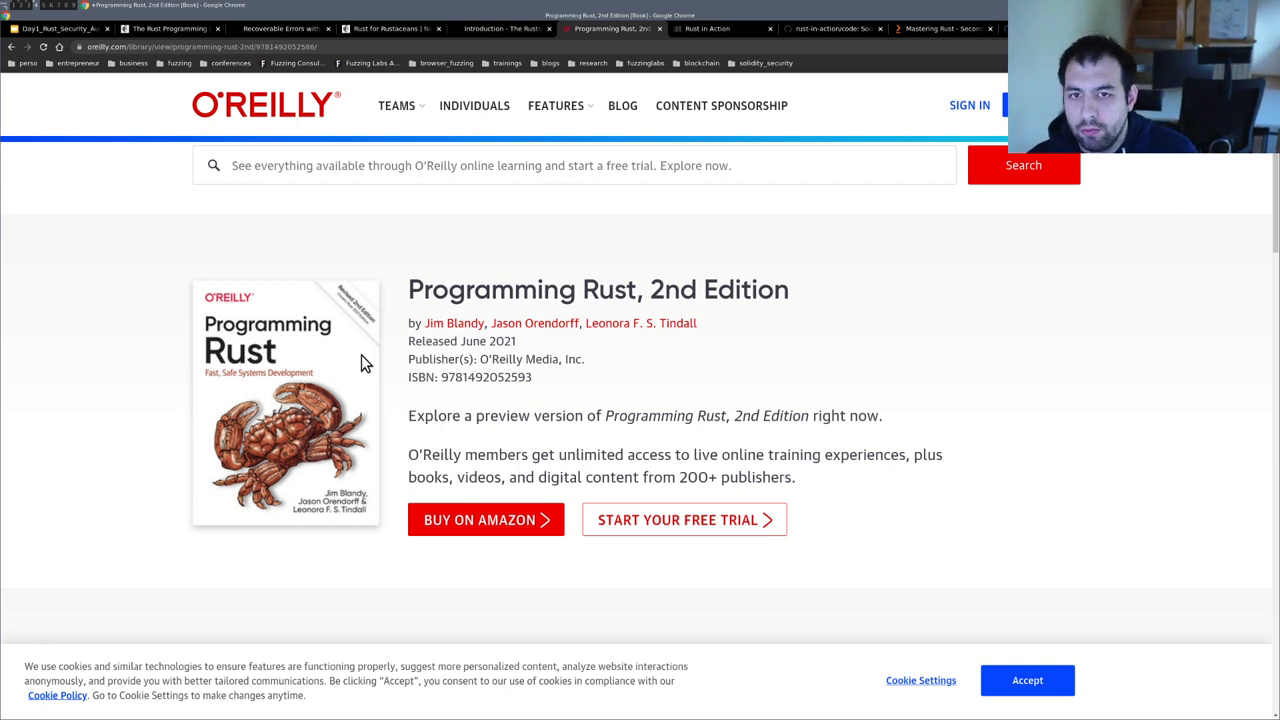
mouse_move(660, 315)
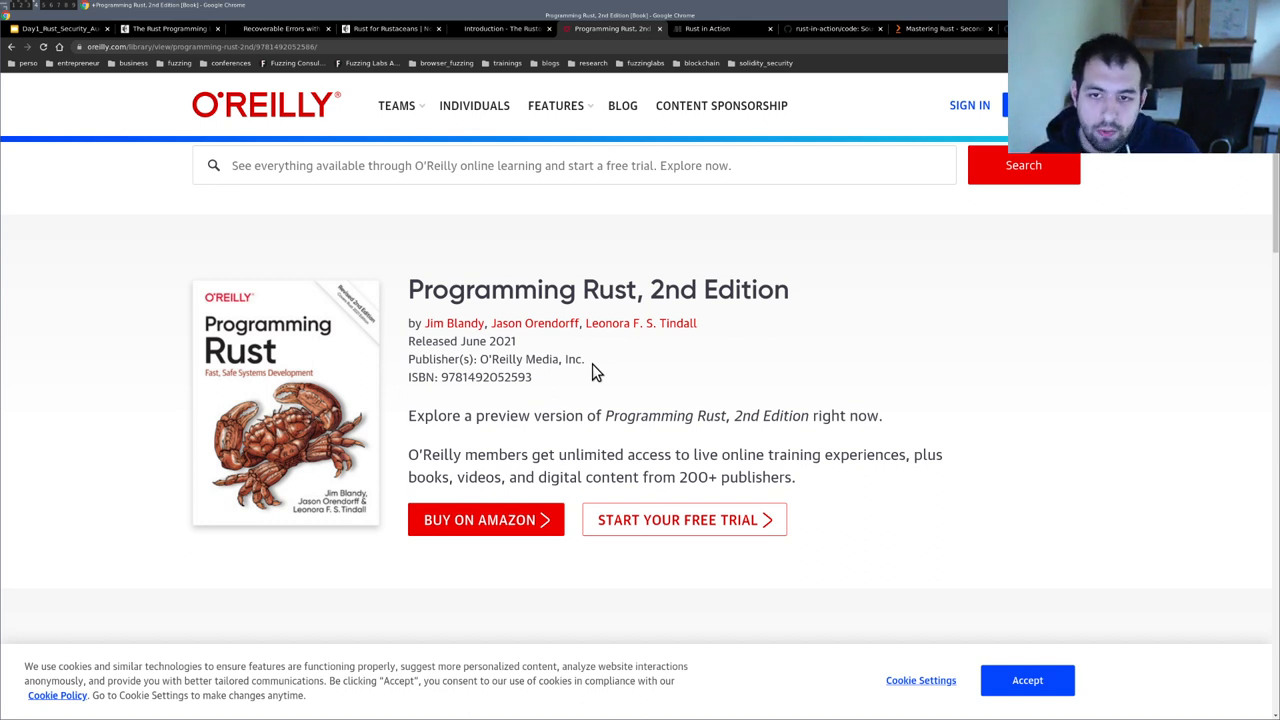
mouse_move(600, 338)
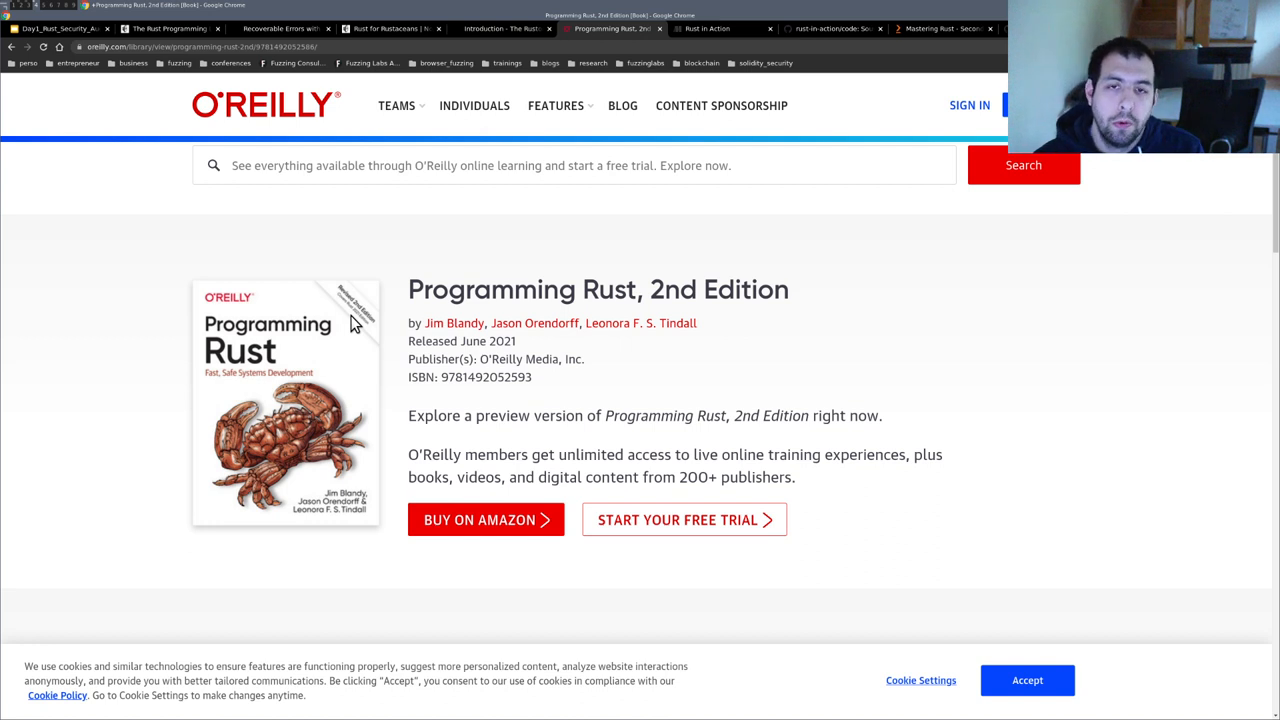
mouse_move(345, 255)
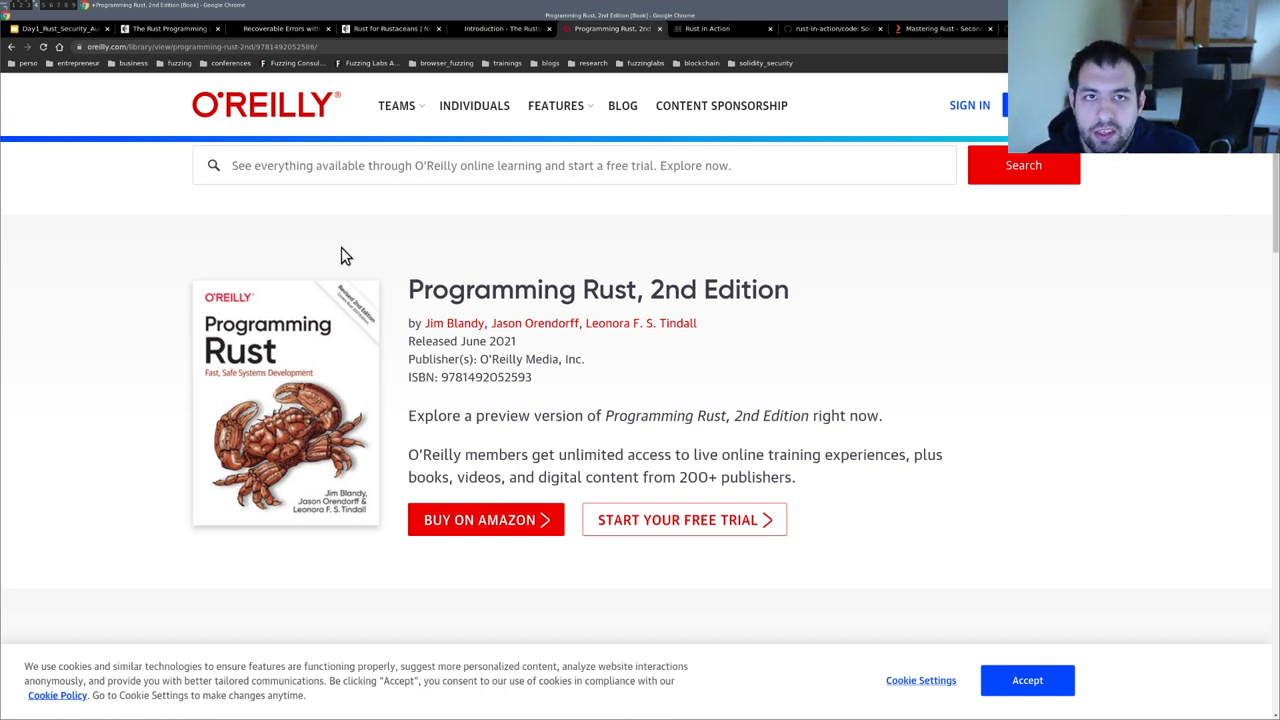
mouse_move(537, 295)
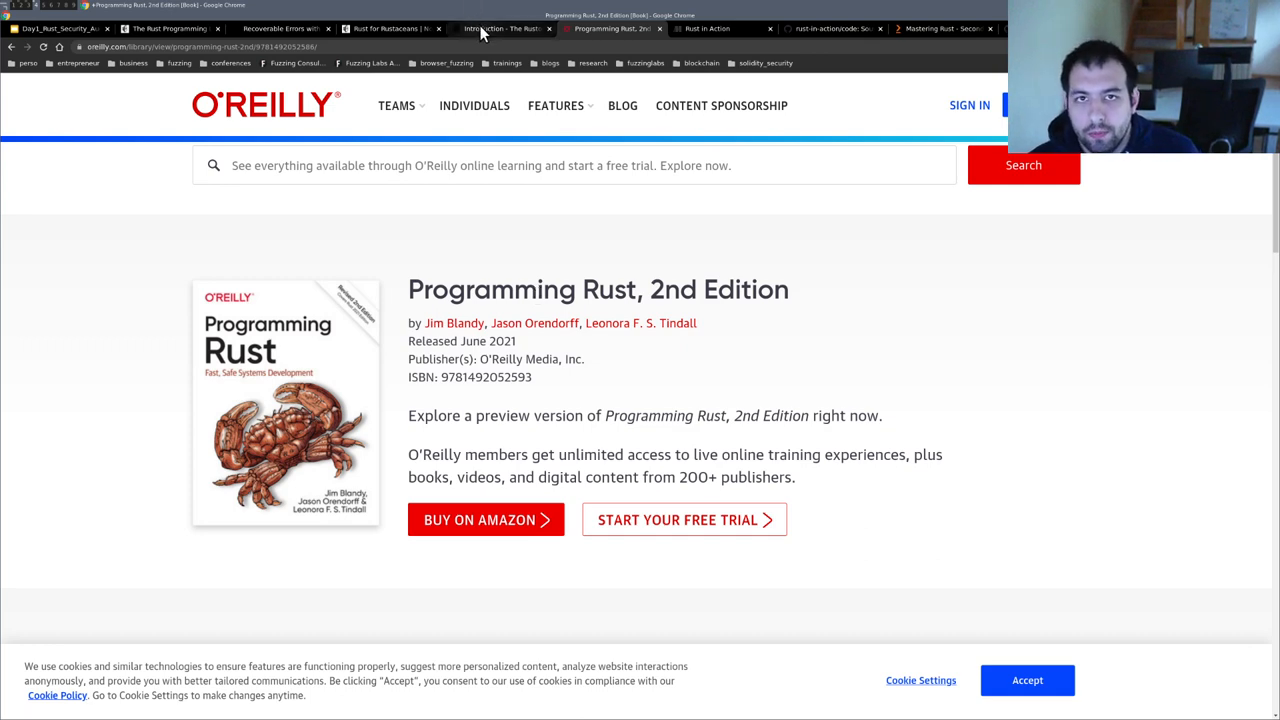
- Read The Rustonomicon introduction, then switch to Manning's Rust in Action page
left_click(505, 28)
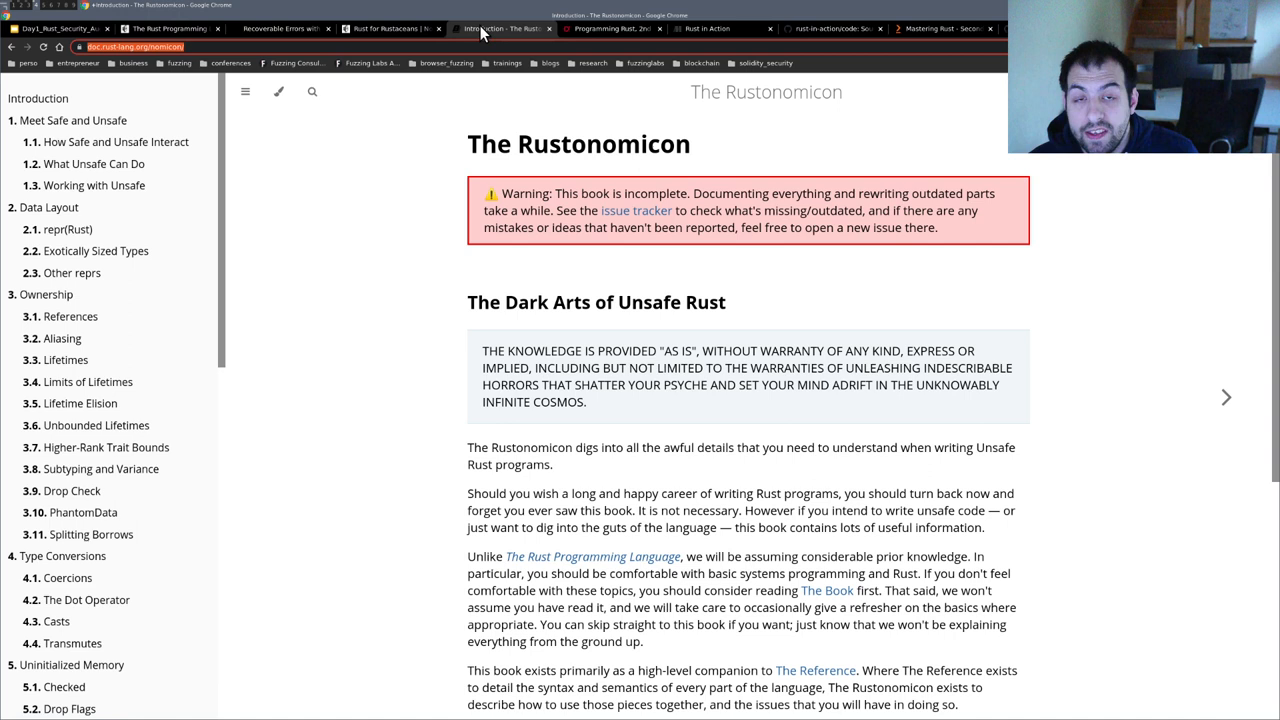
mouse_move(435, 381)
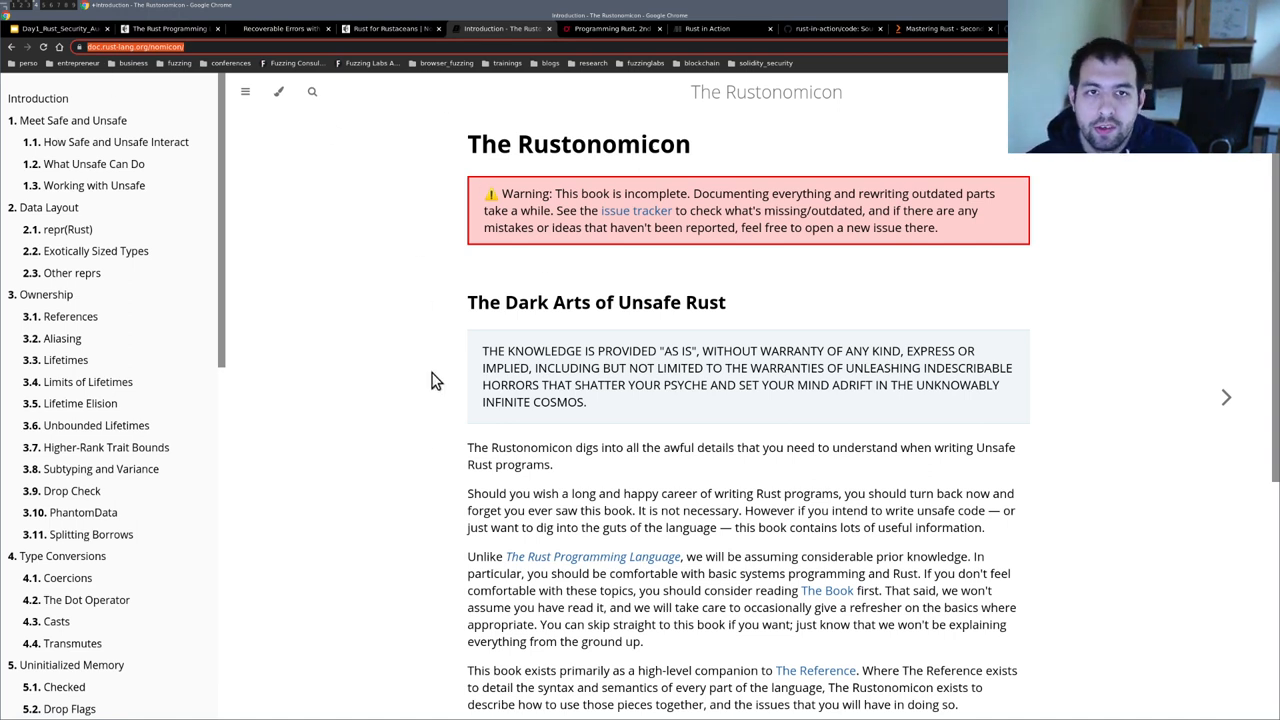
mouse_move(505, 168)
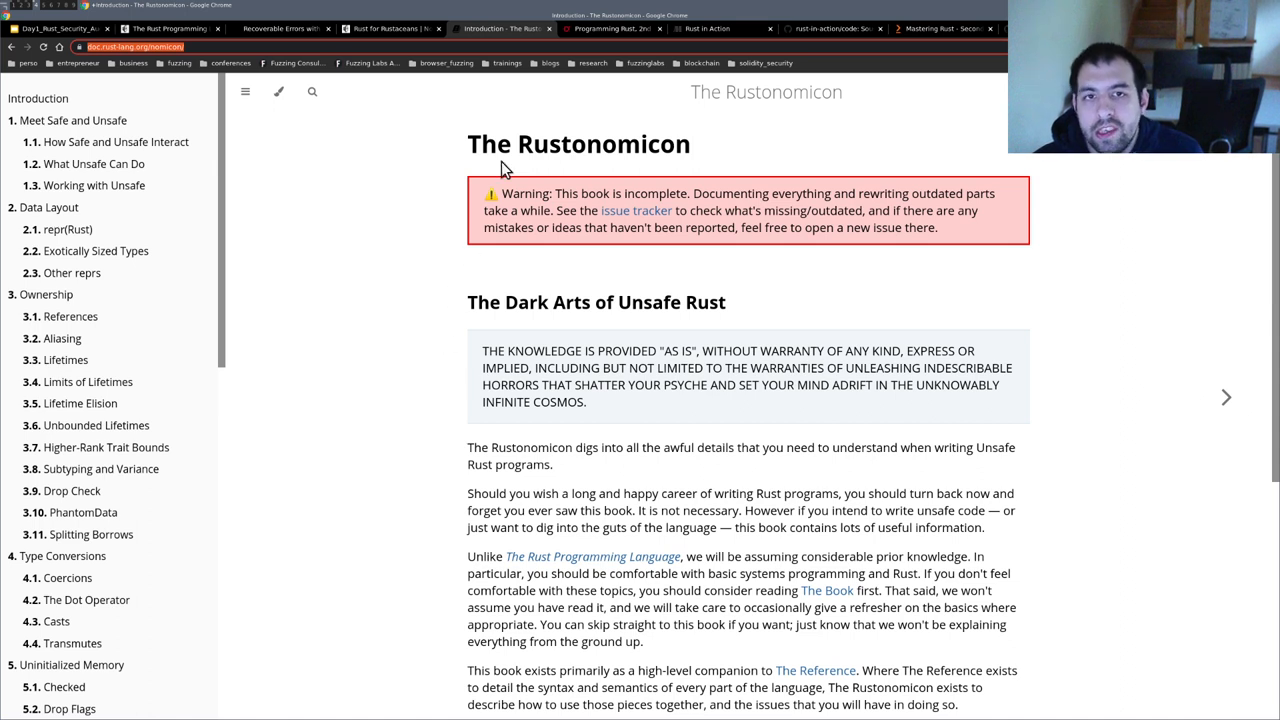
mouse_move(487, 225)
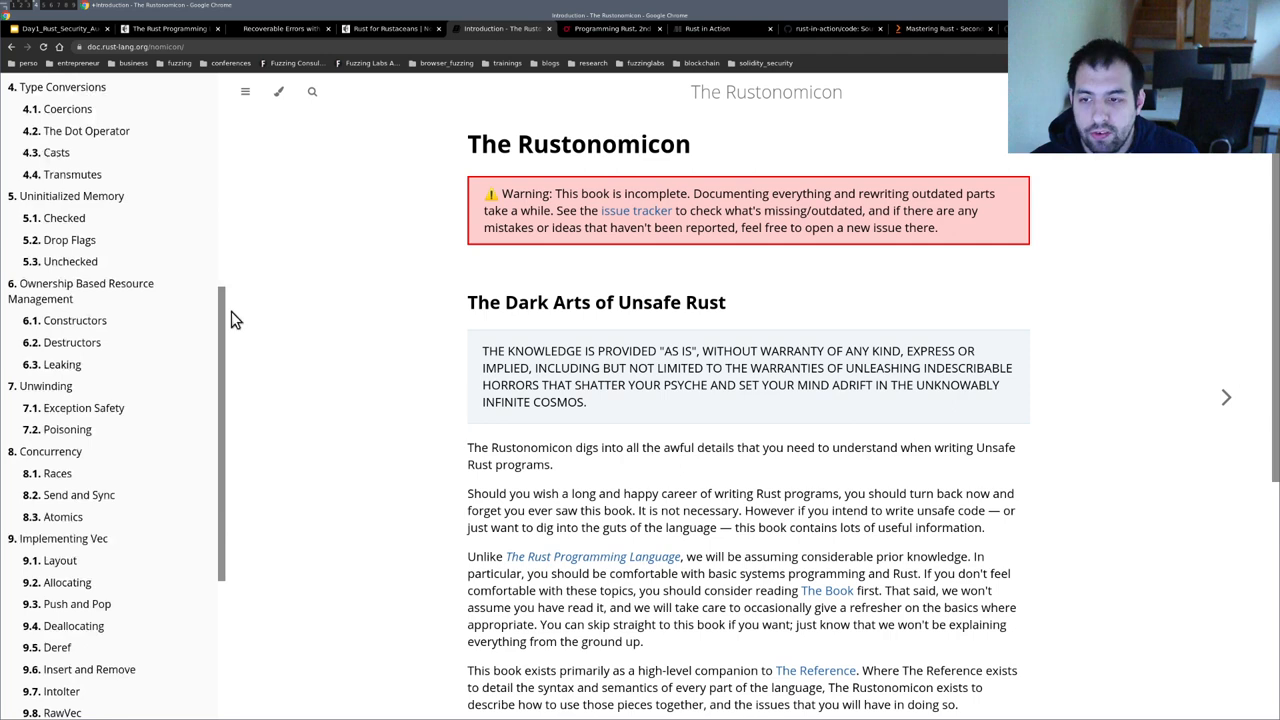
scroll("down", 3)
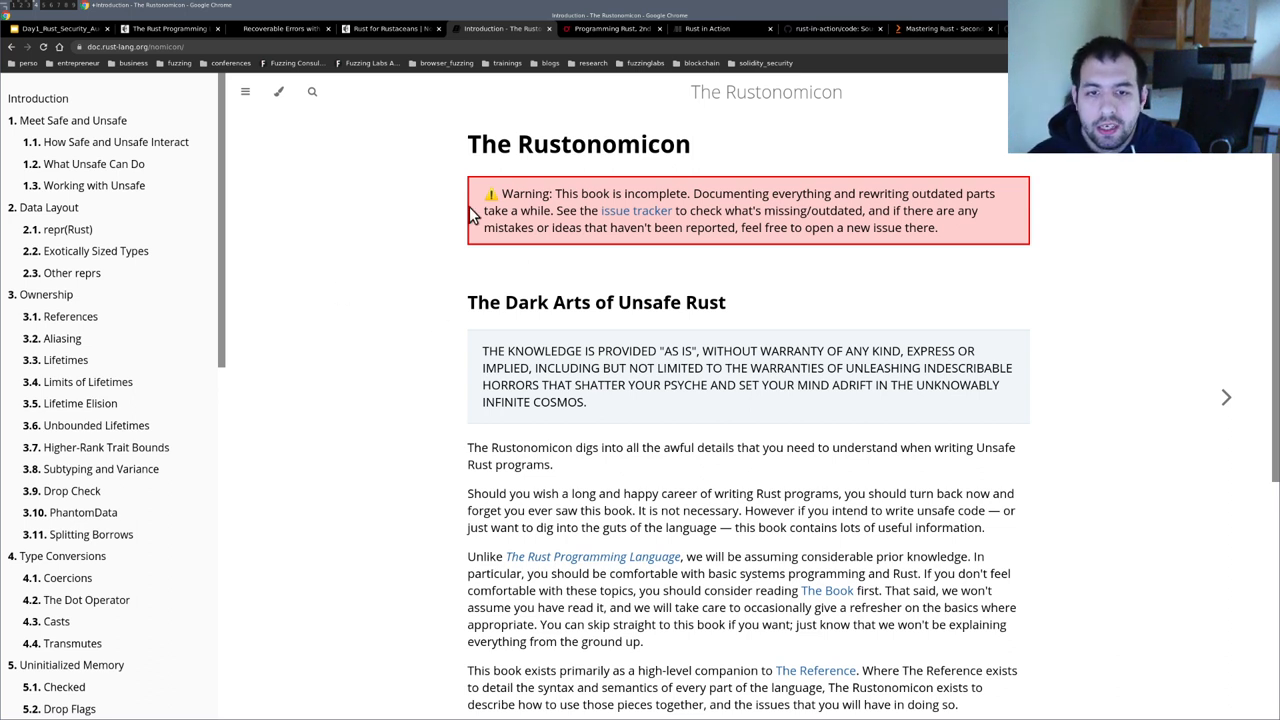
mouse_move(360, 330)
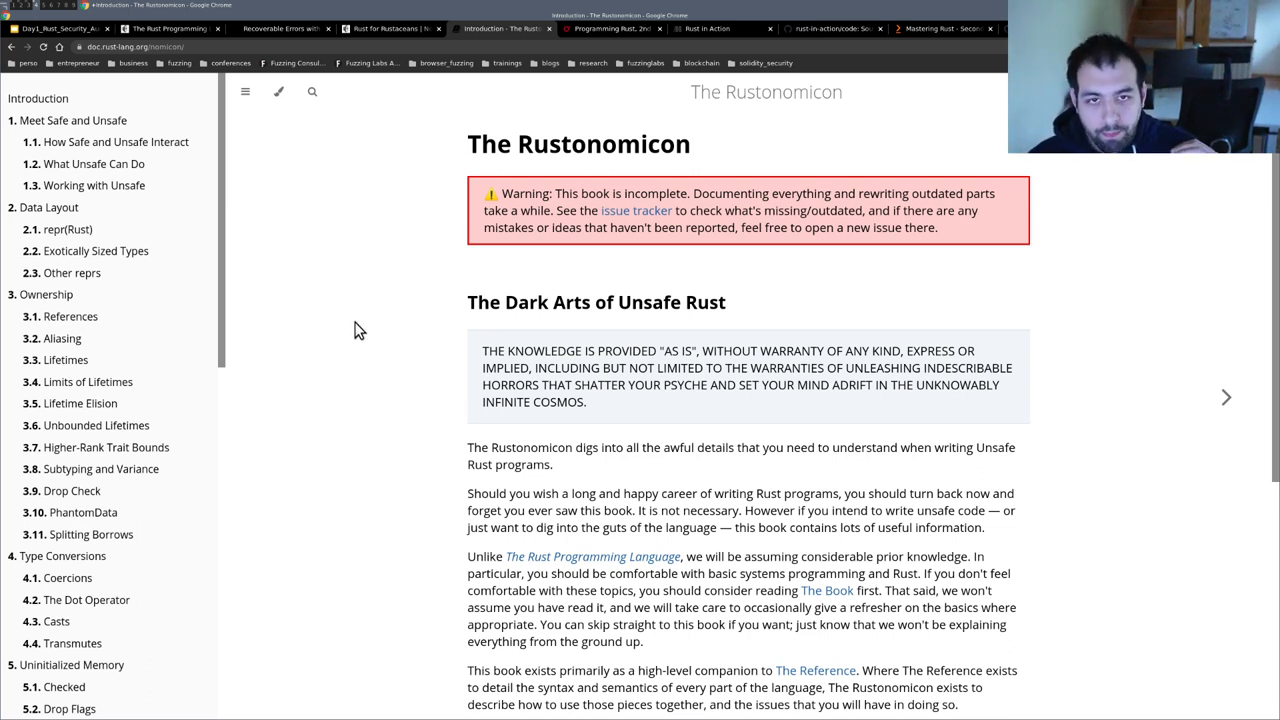
mouse_move(670, 200)
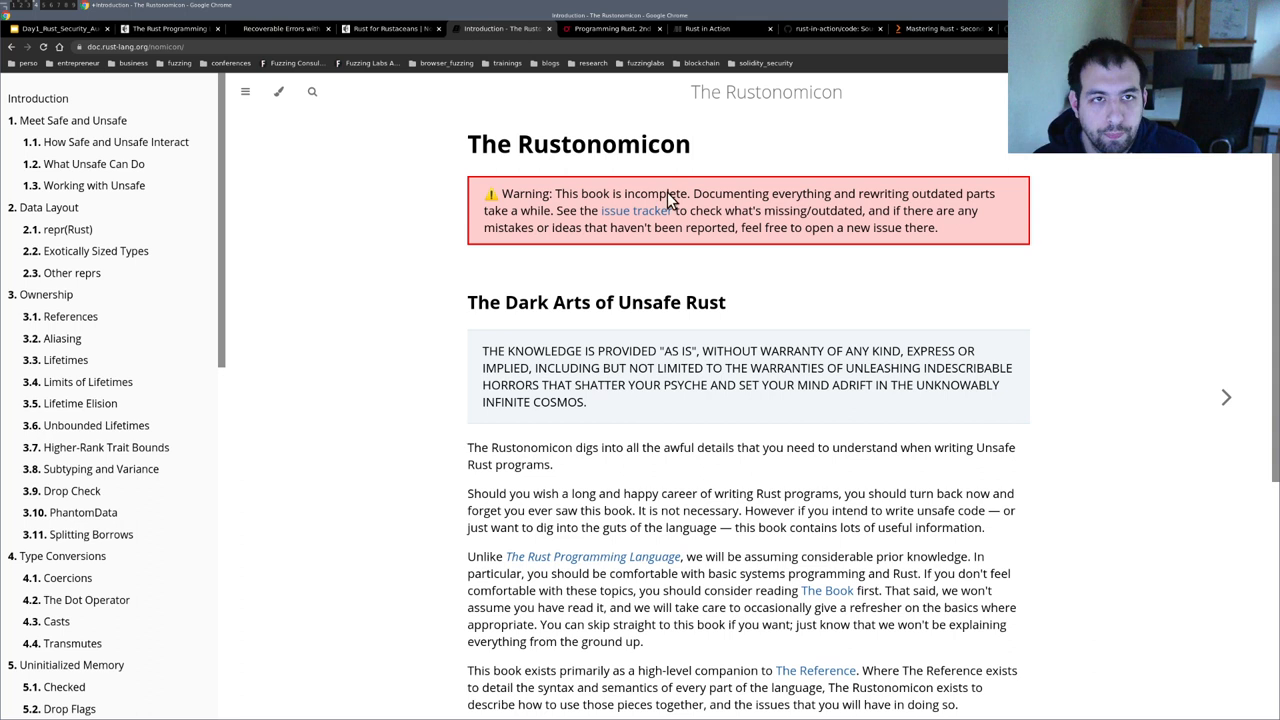
mouse_move(688, 218)
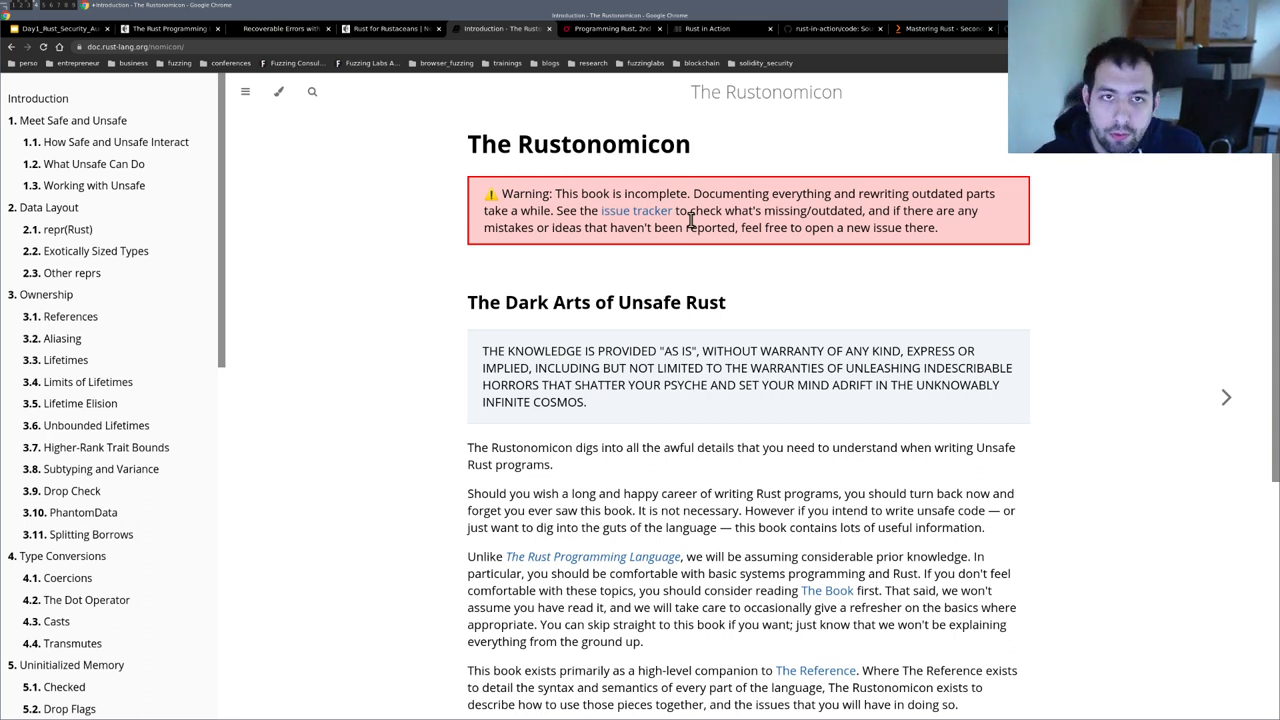
mouse_move(710, 28)
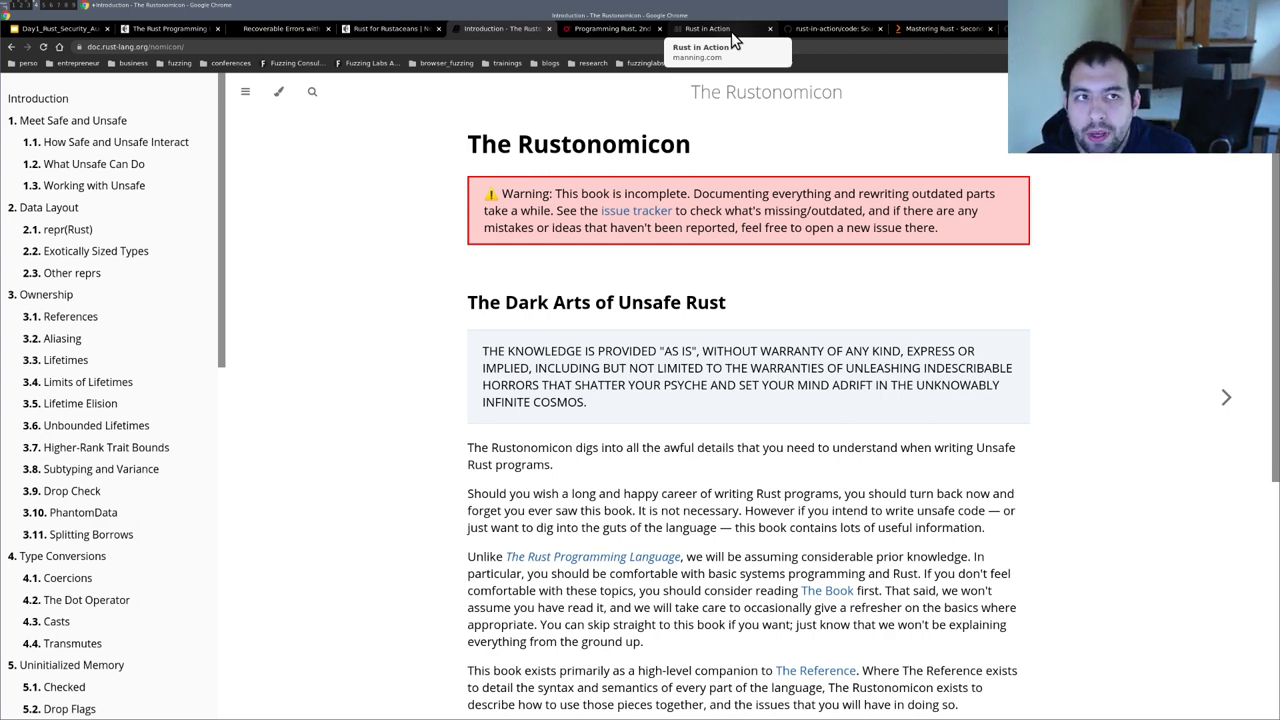
left_click(707, 28)
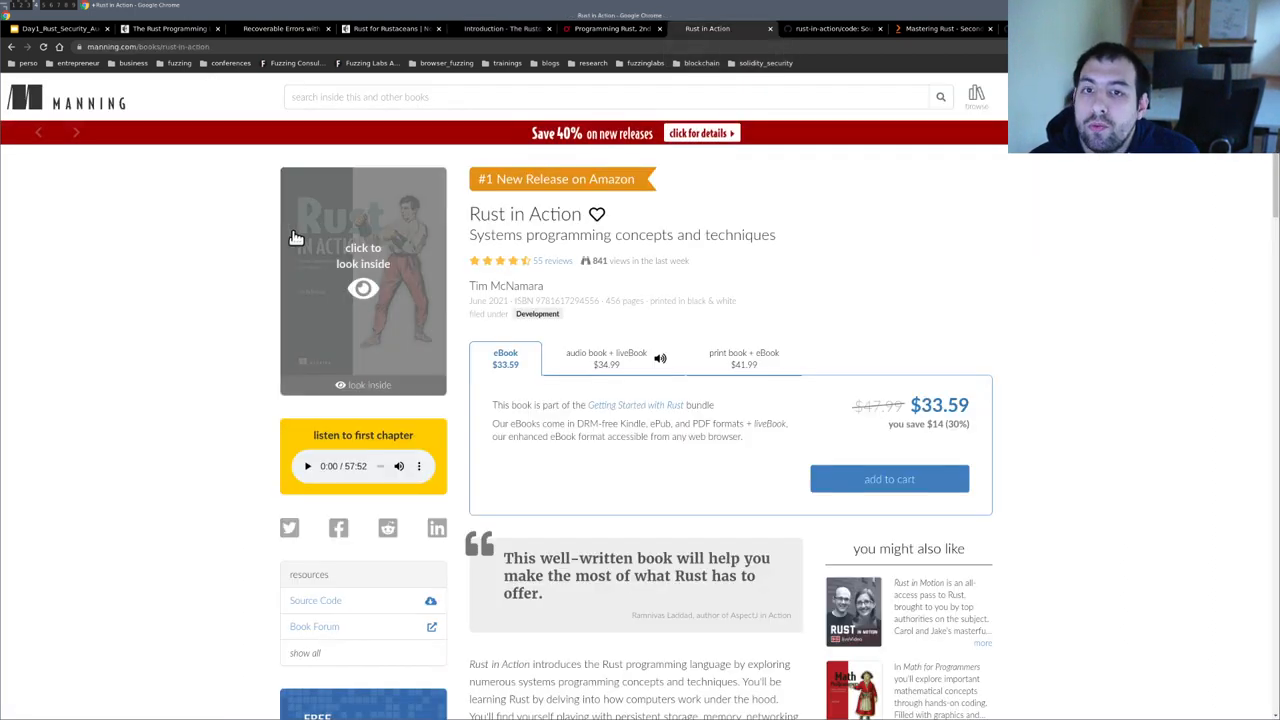
left_click(940, 28)
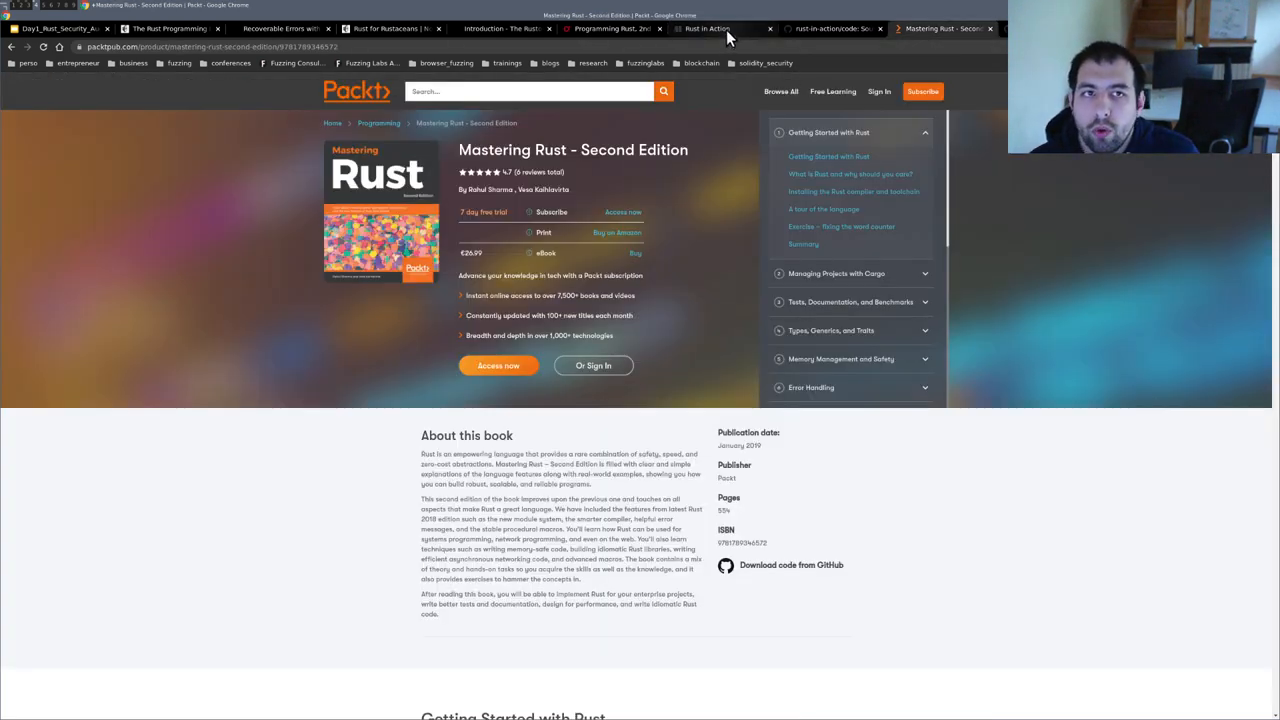
left_click(707, 28)
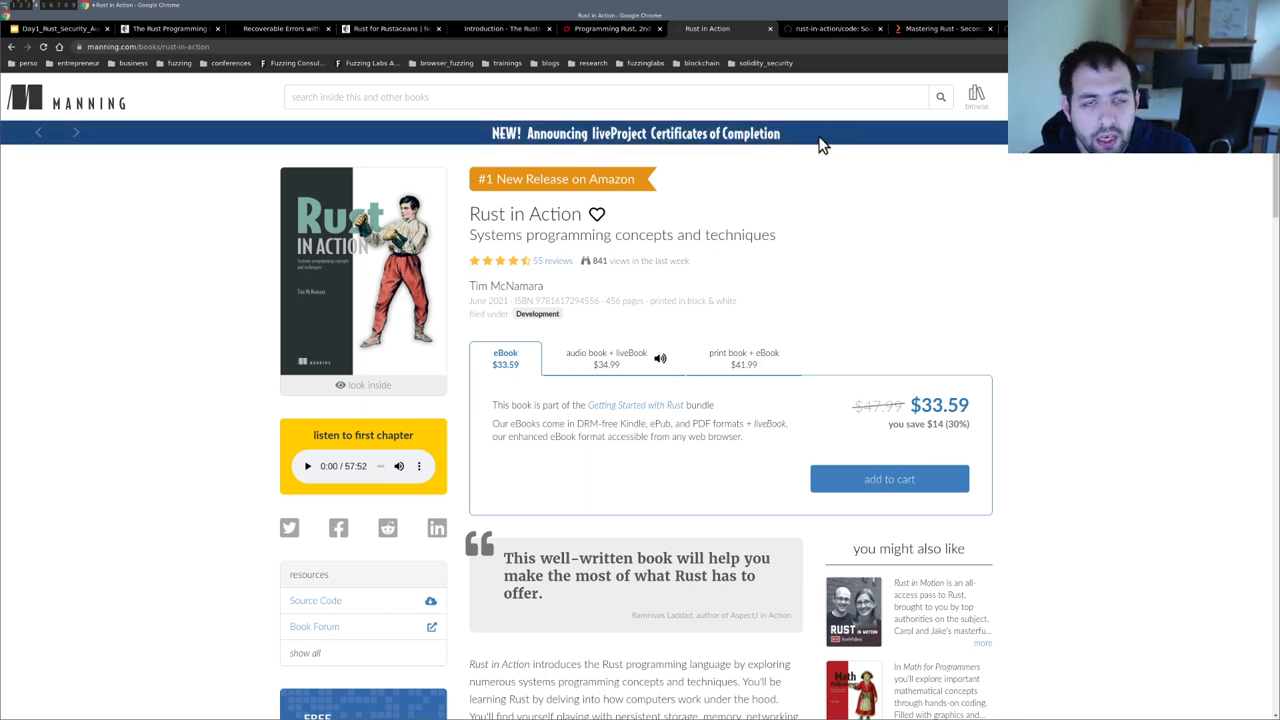
- Browse the rust-in-action/code repository into the ch7/ch7-actionkv/src folder
left_click(833, 28)
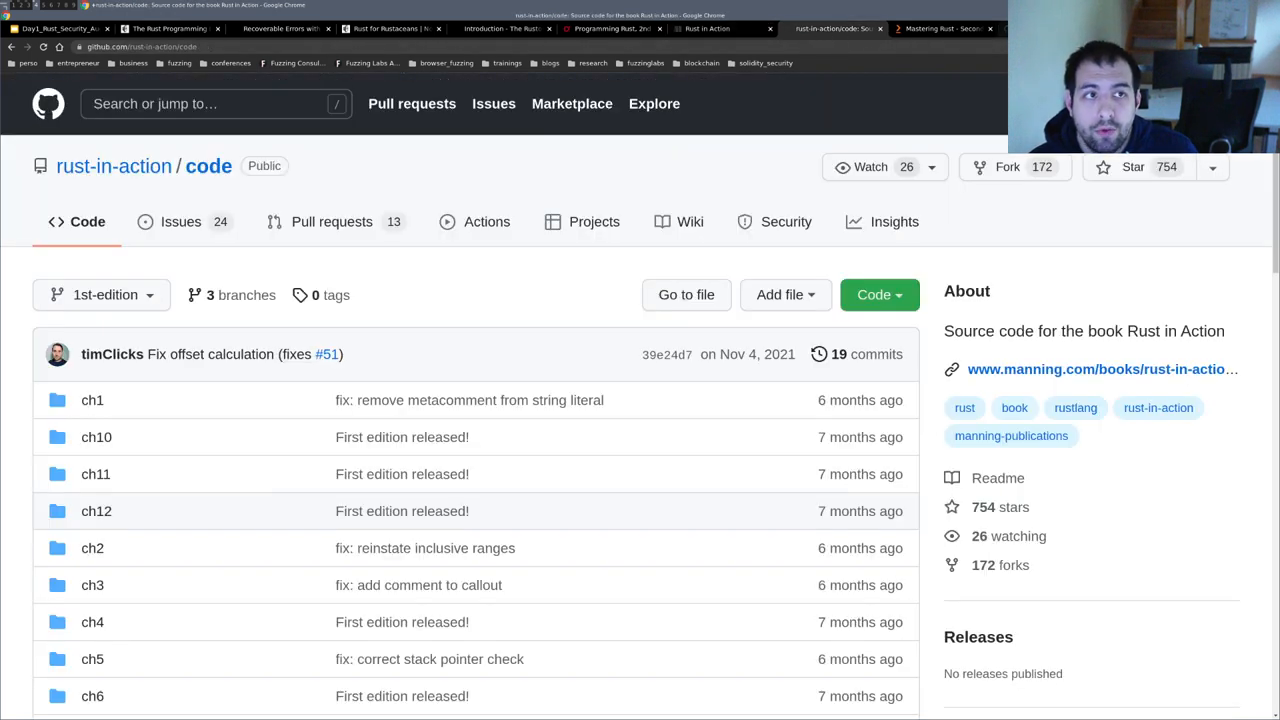
mouse_move(659, 491)
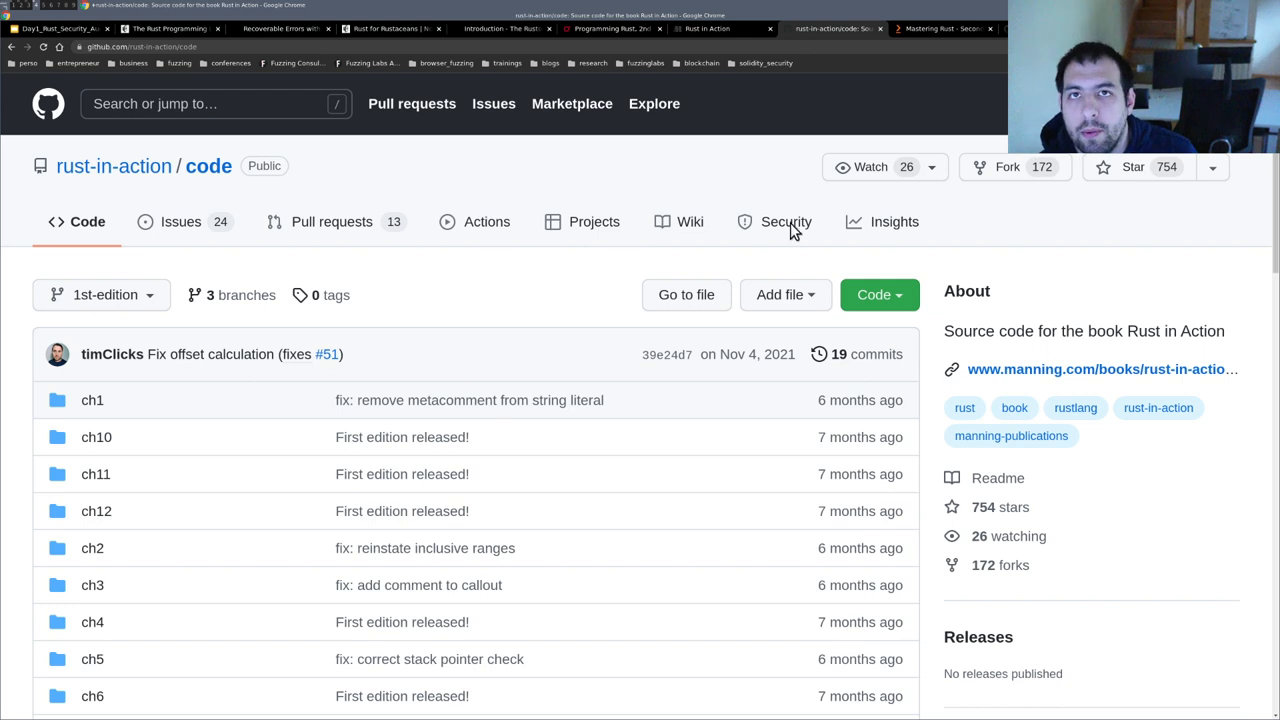
mouse_move(386, 298)
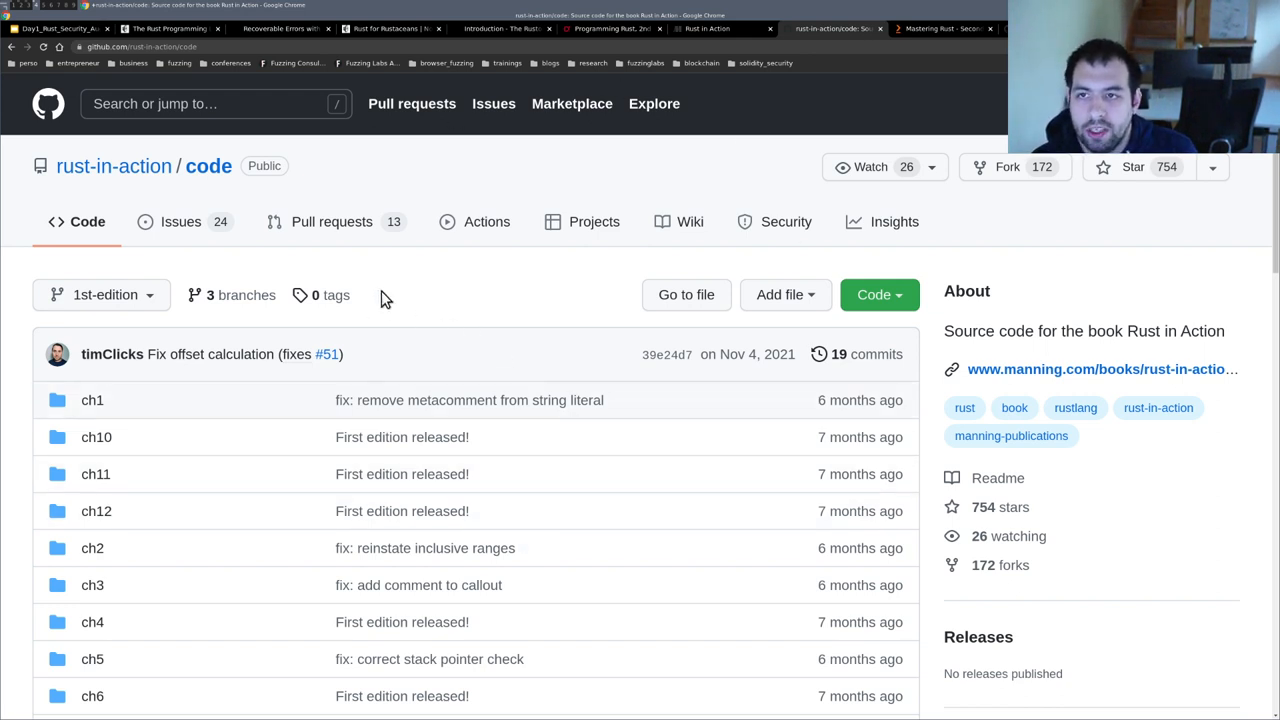
scroll("down", 3)
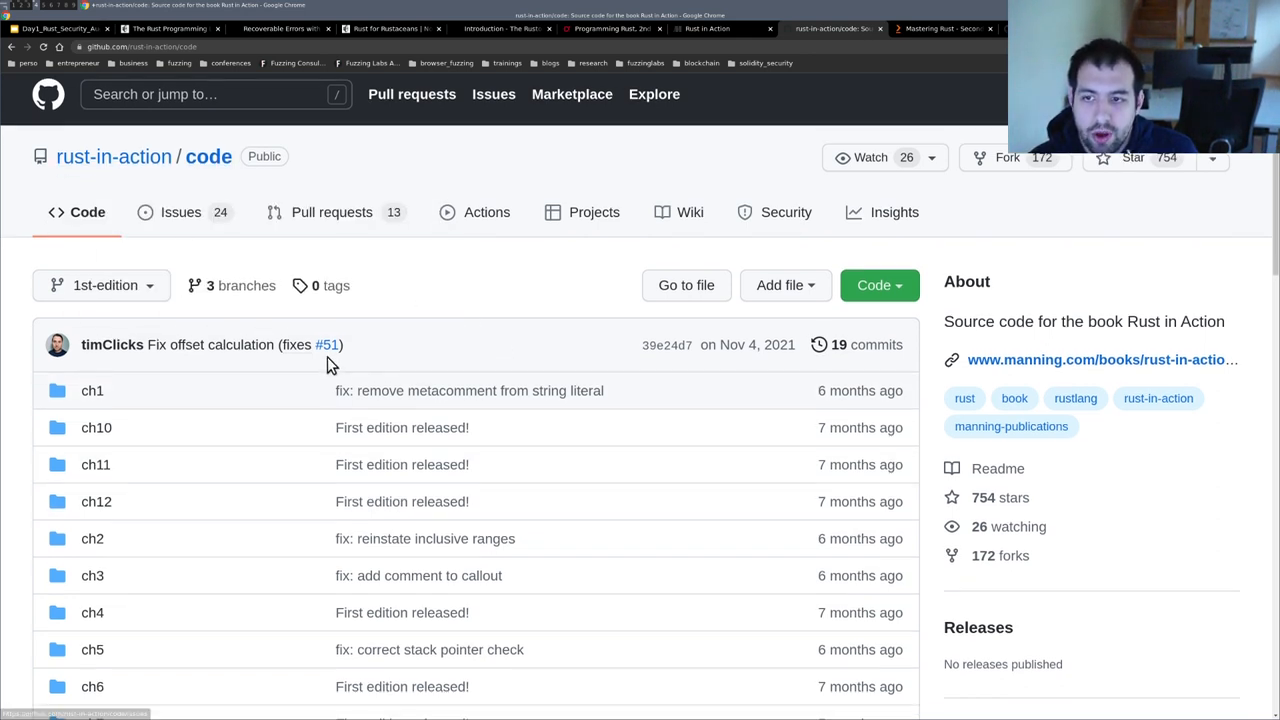
scroll("down", 3)
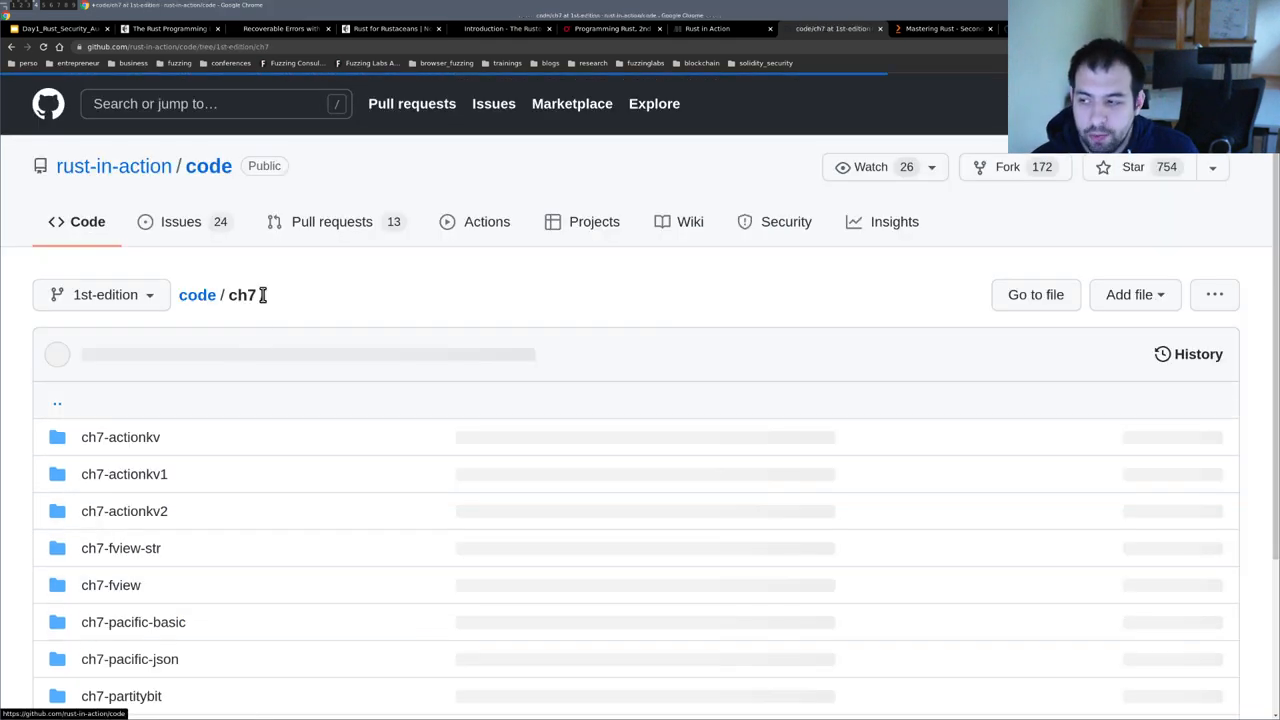
scroll("down", 3)
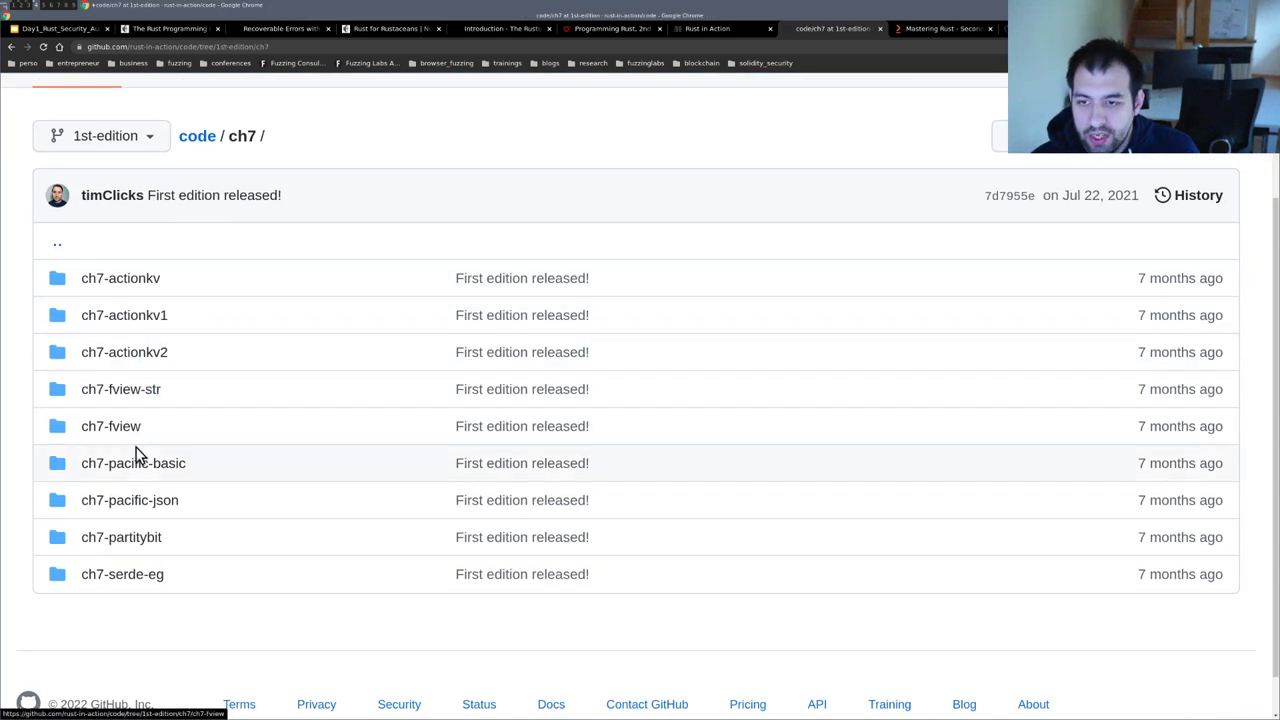
left_click(120, 278)
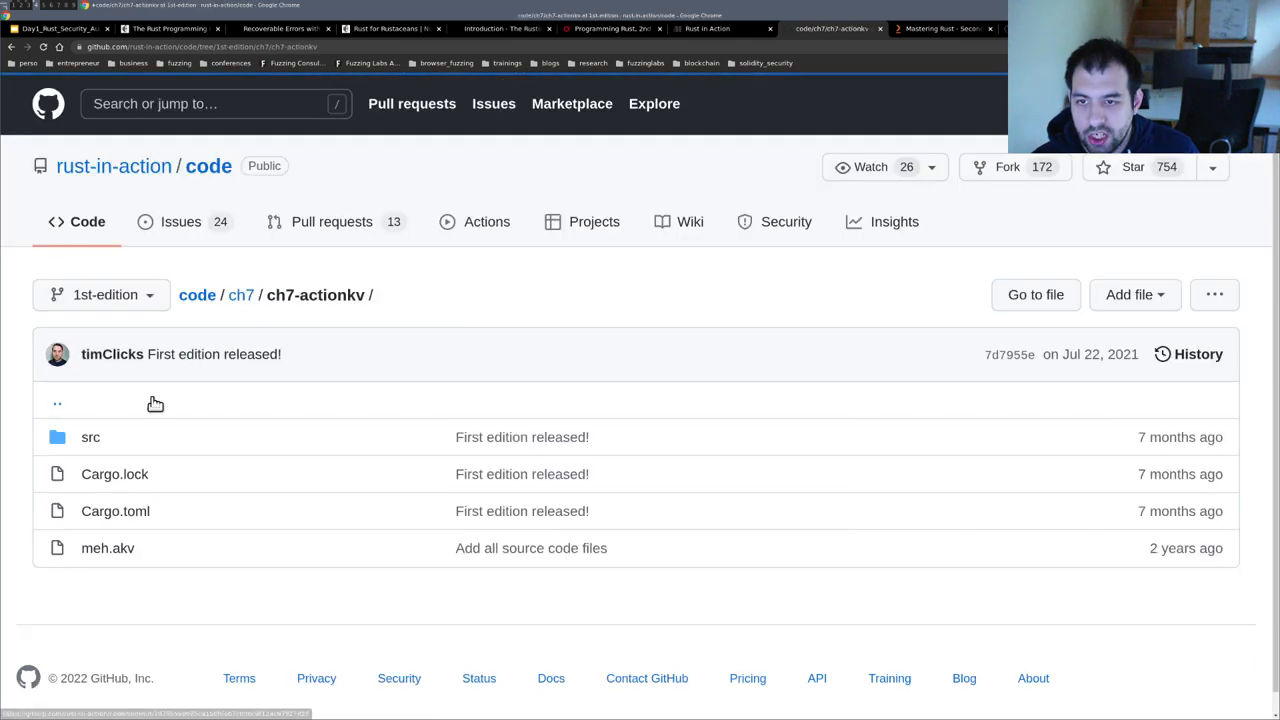
left_click(90, 437)
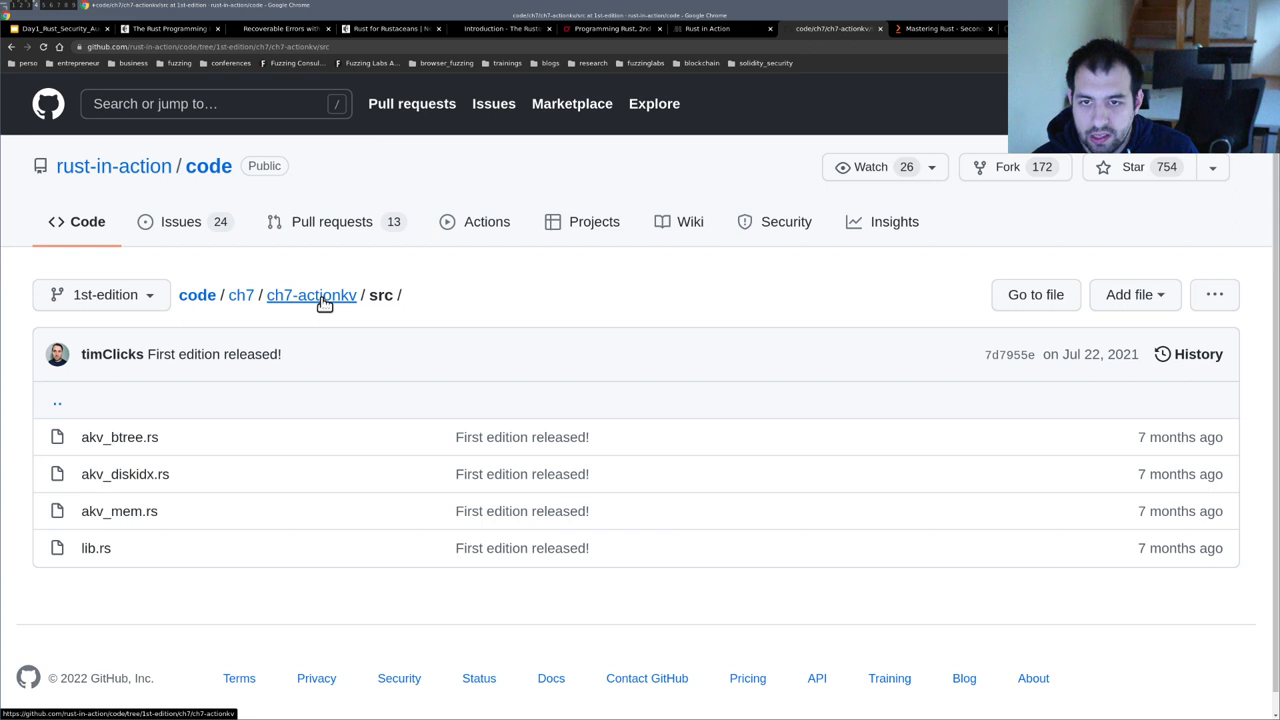
left_click(311, 294)
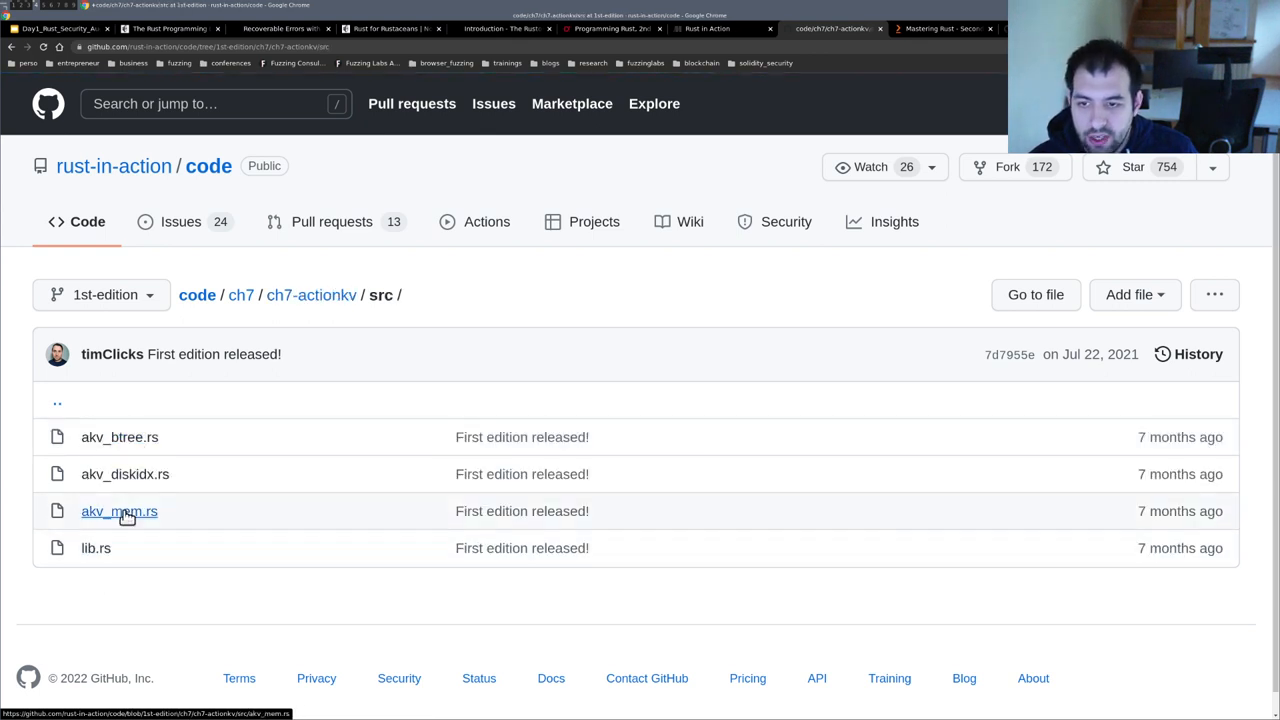
- Open akv_mem.rs and highlight its Windows cfg attribute and USAGE strings
left_click(119, 511)
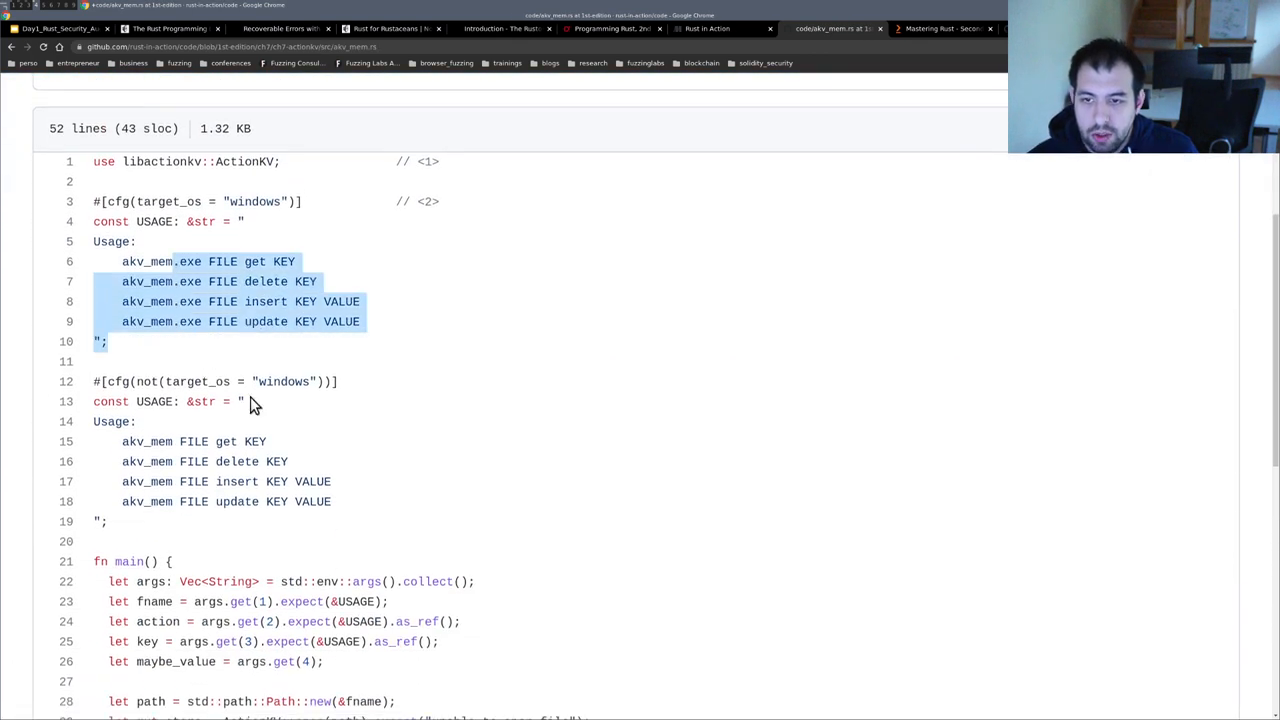
left_click(490, 313)
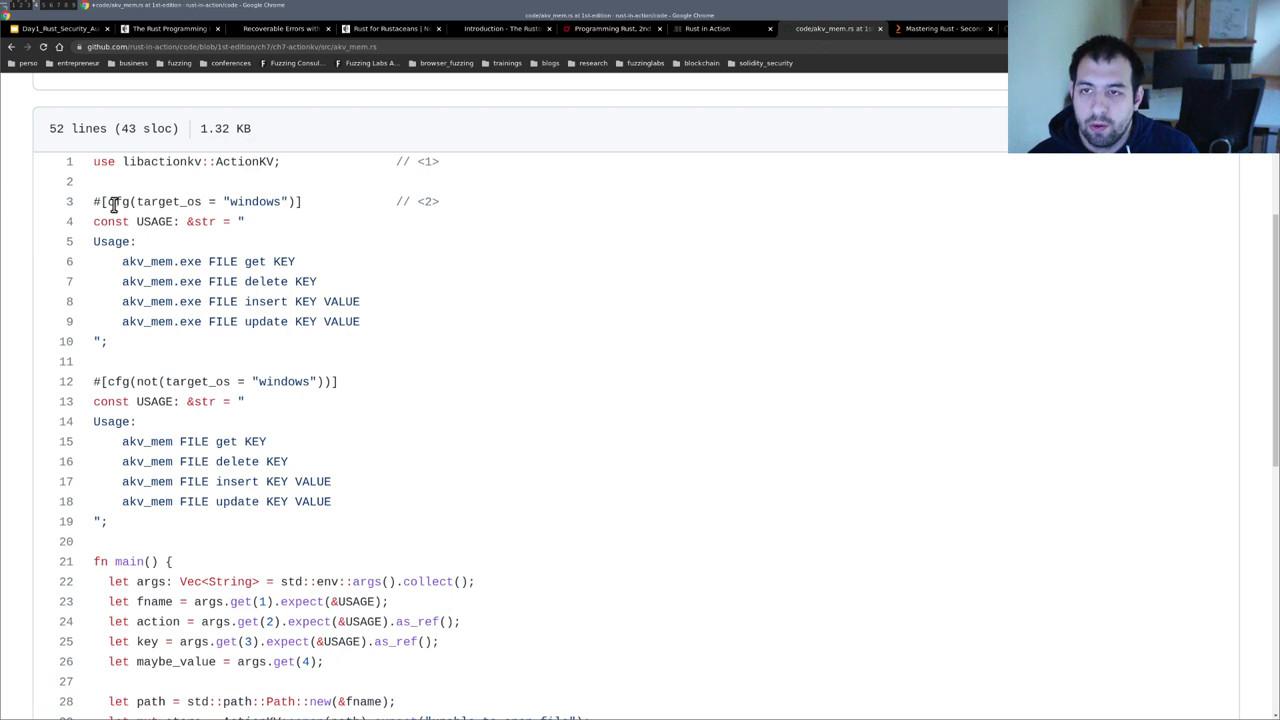
left_click_drag(94, 201, 304, 201)
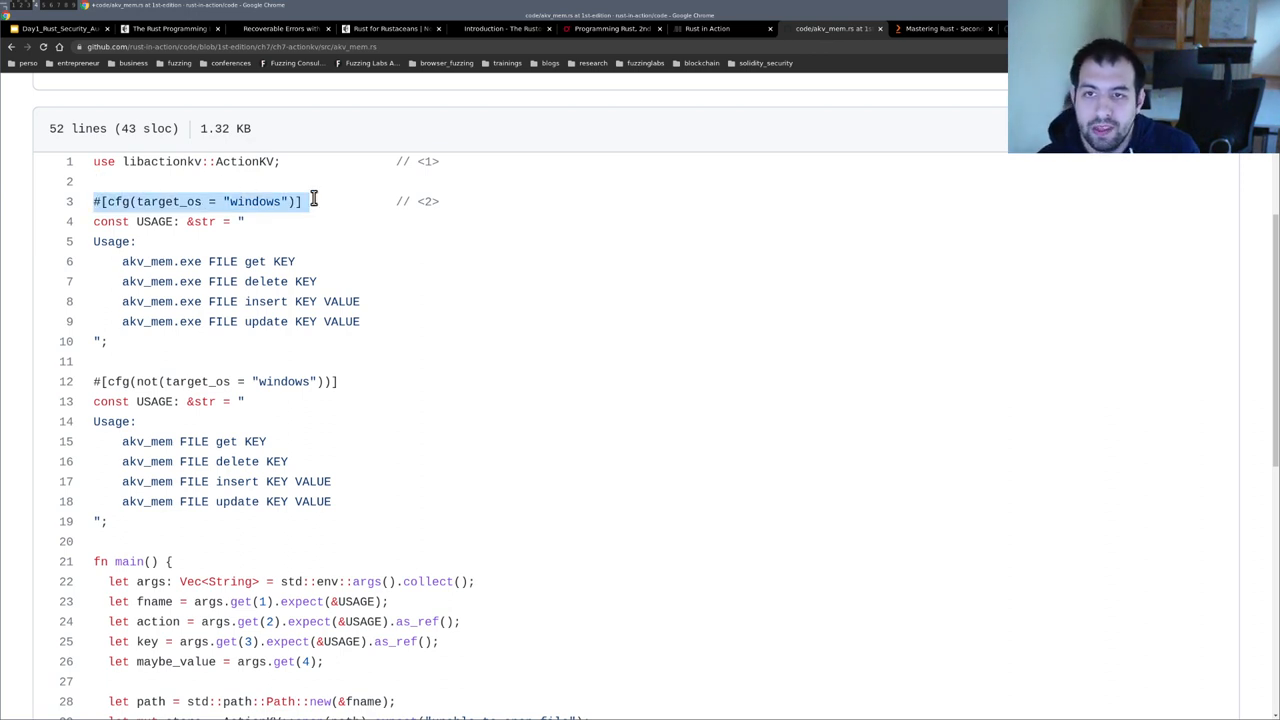
left_click(255, 201)
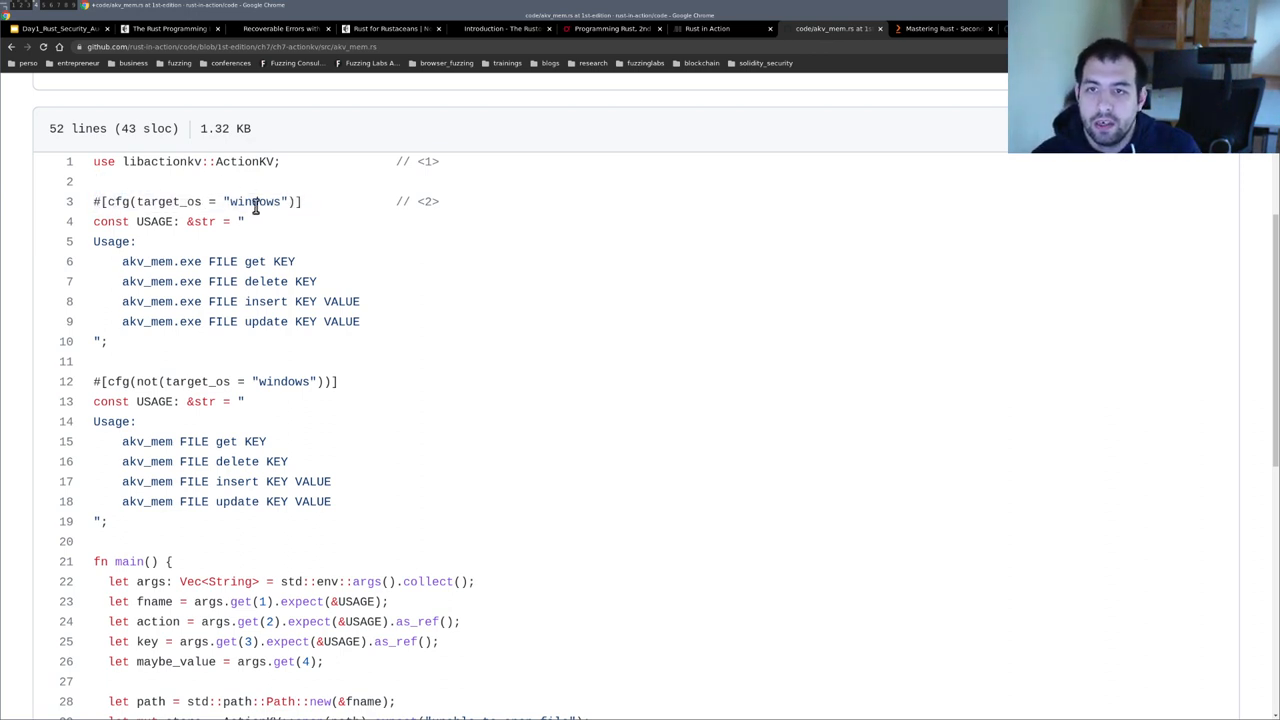
left_click_drag(245, 221, 367, 335)
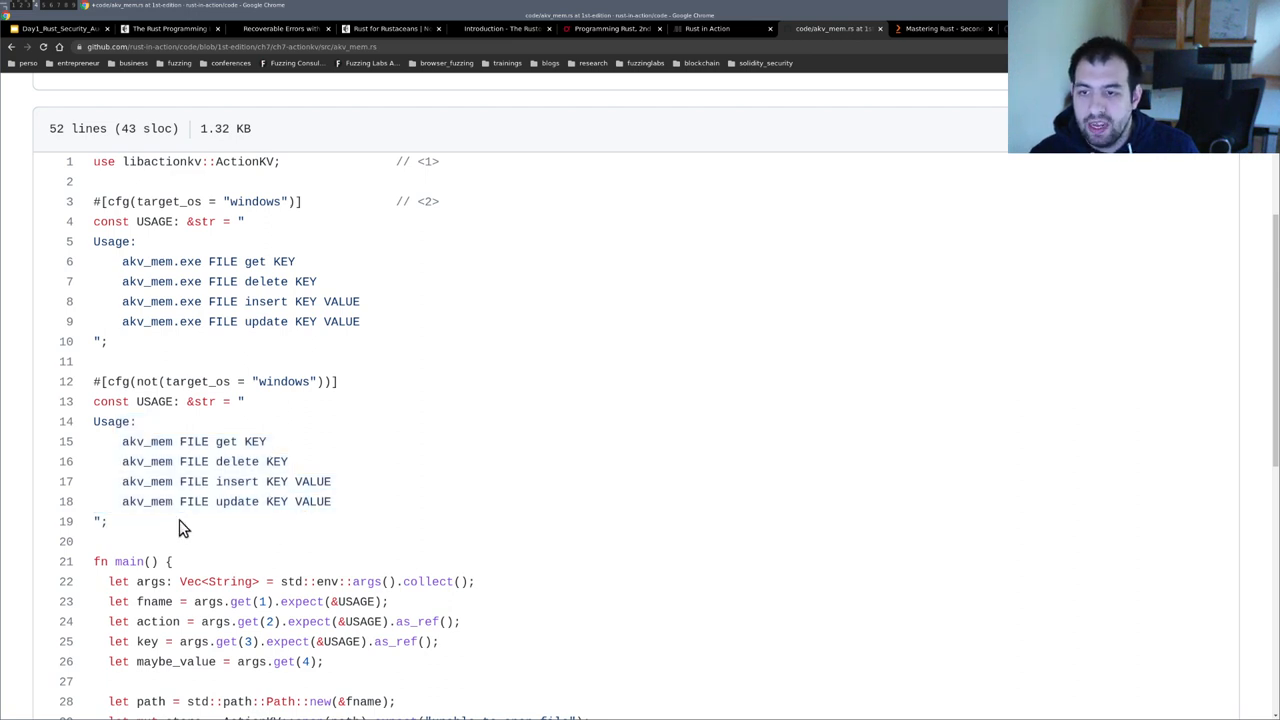
scroll("down", 3)
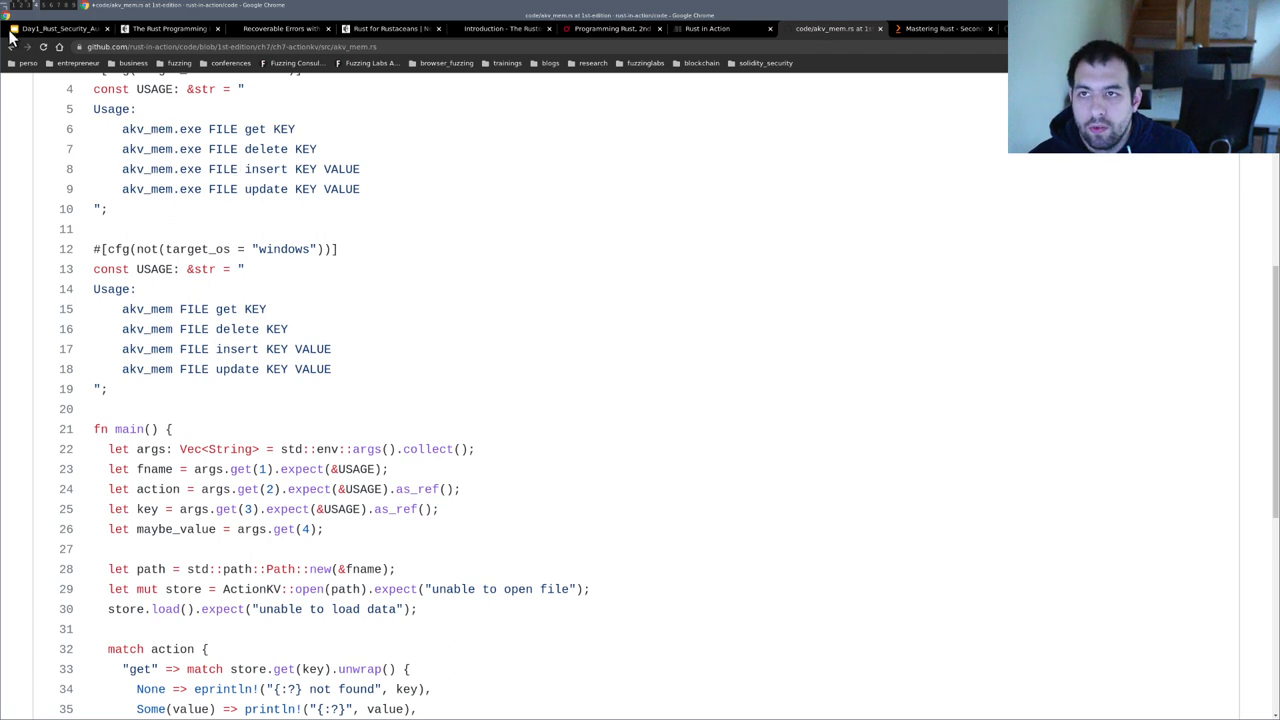
mouse_move(14, 47)
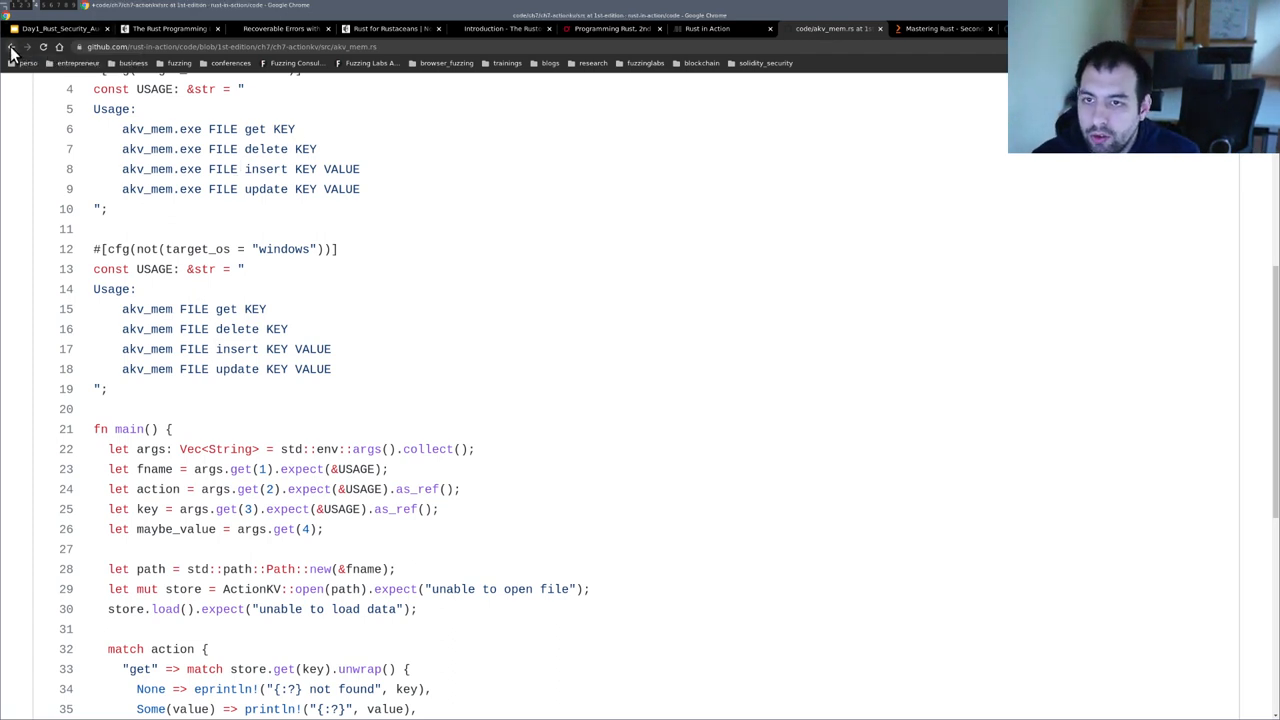
- Go back to the src folder listing and scroll through it
left_click(15, 47)
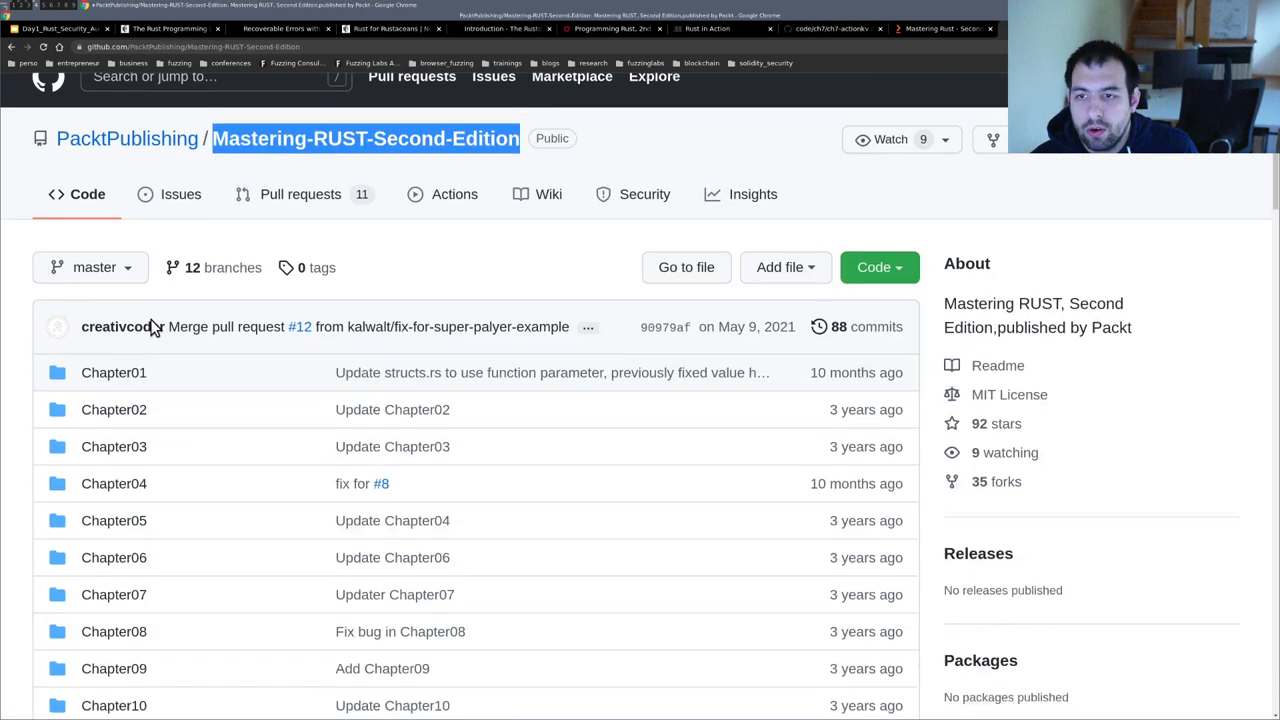
scroll("down", 3)
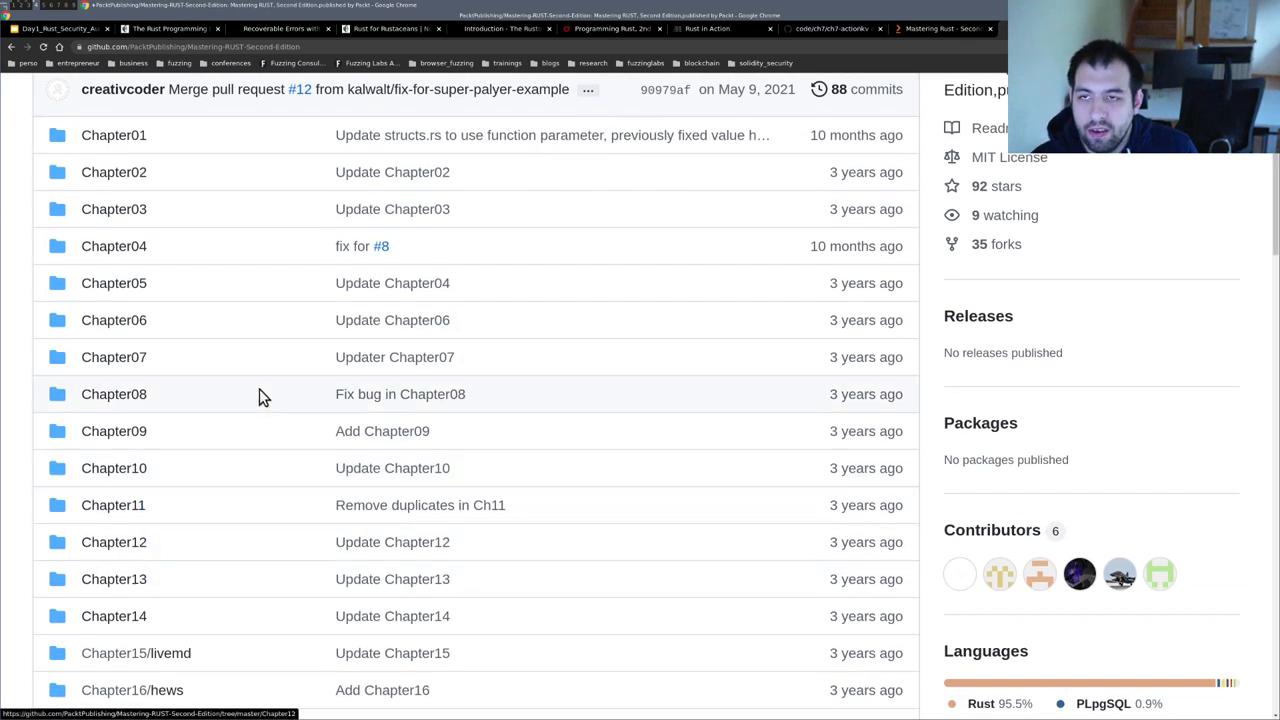
scroll("up", 3)
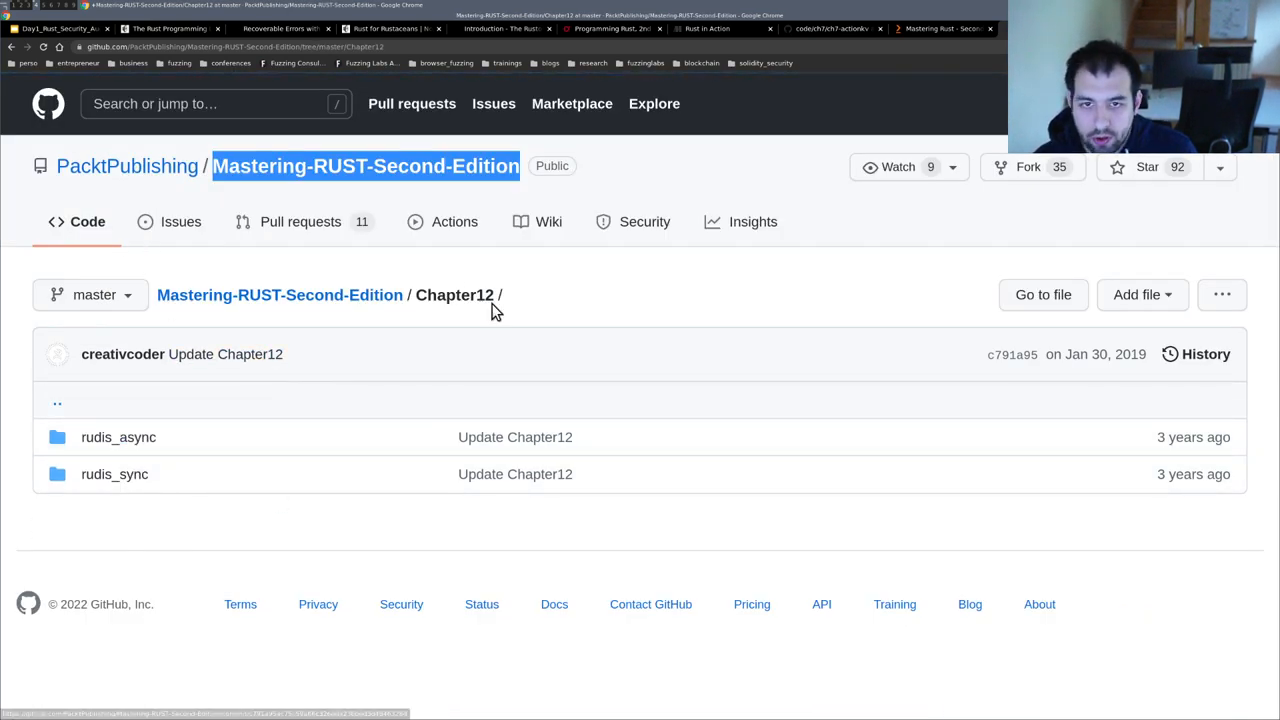
mouse_move(88, 432)
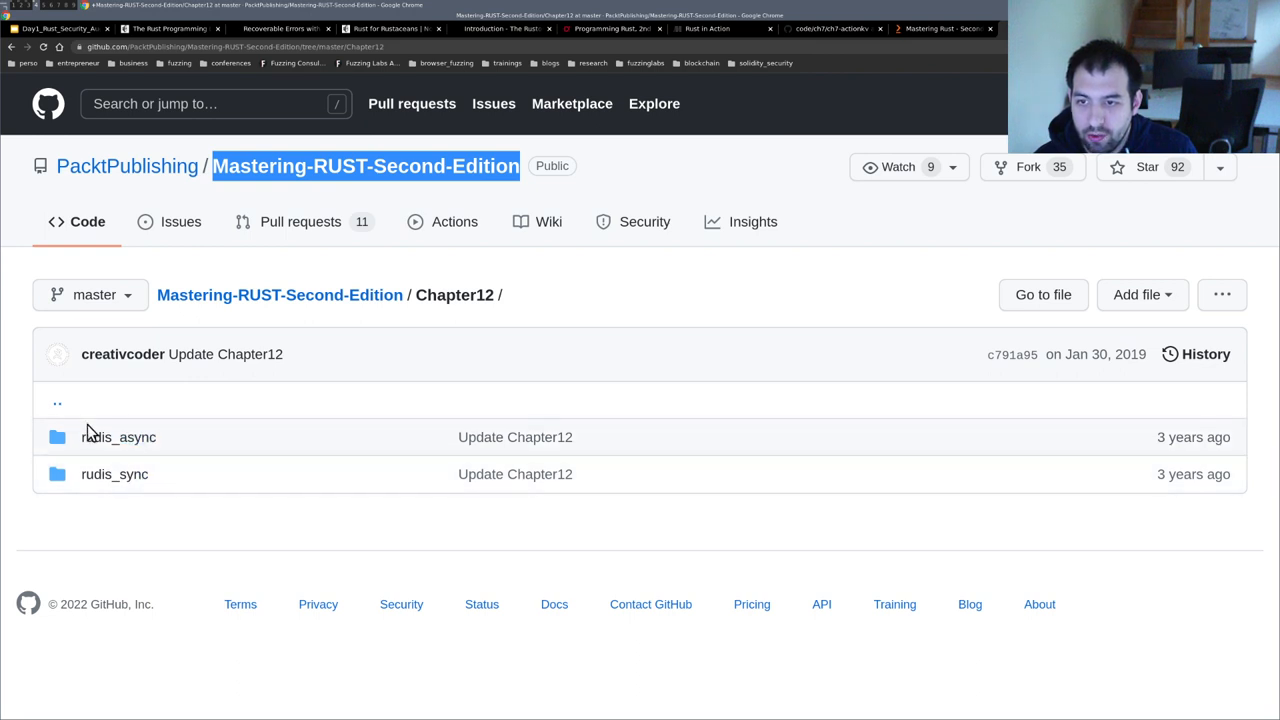
mouse_move(118, 437)
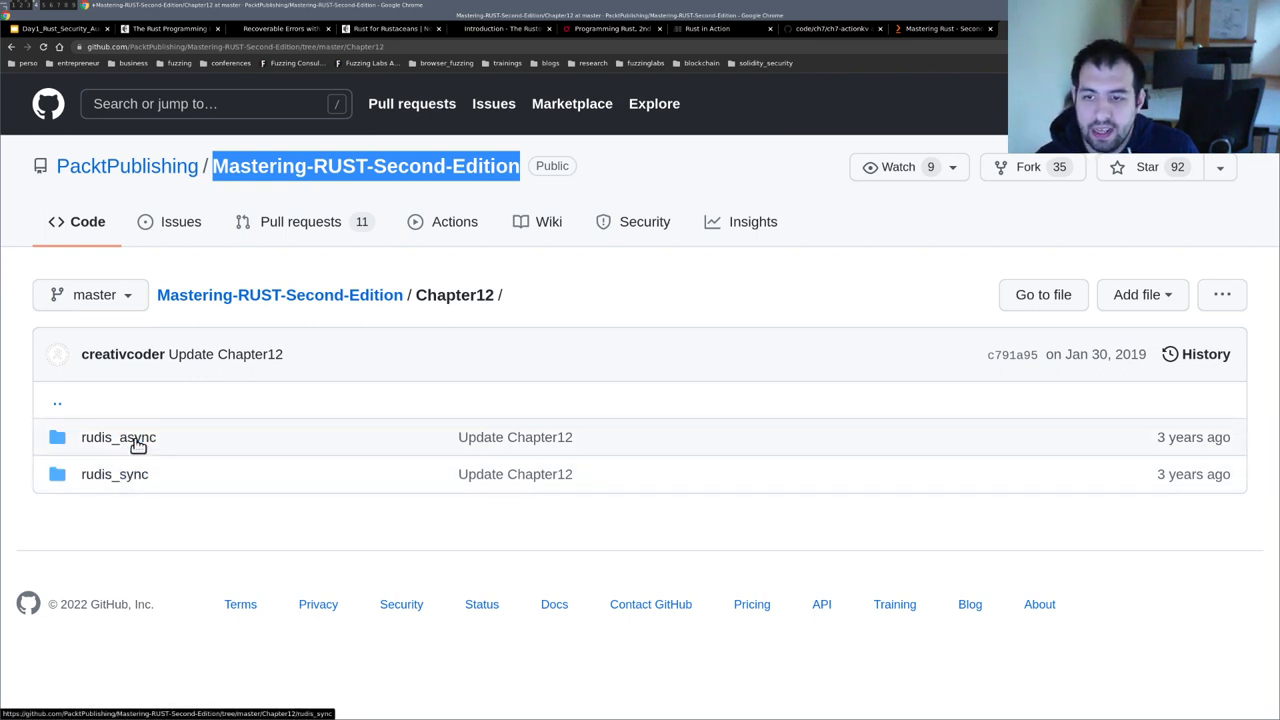
- Open rudis_sync/src/main.rs and scroll through its code
left_click(114, 474)
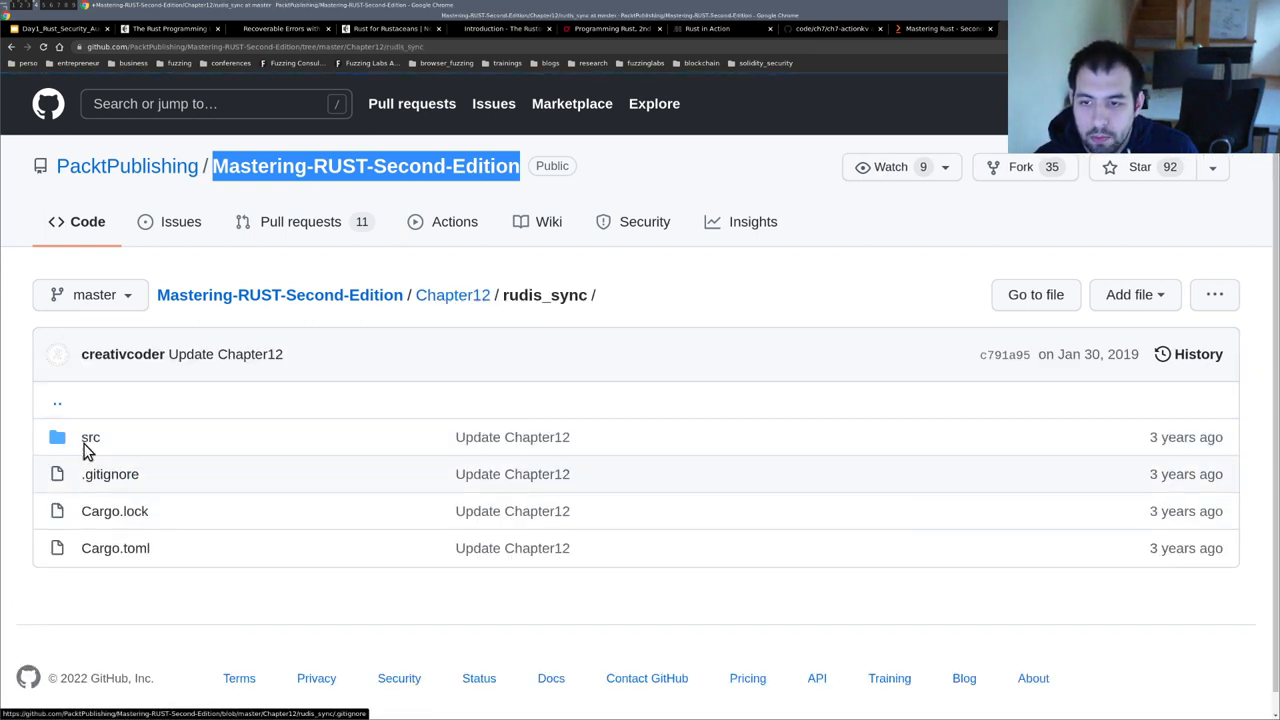
left_click(90, 437)
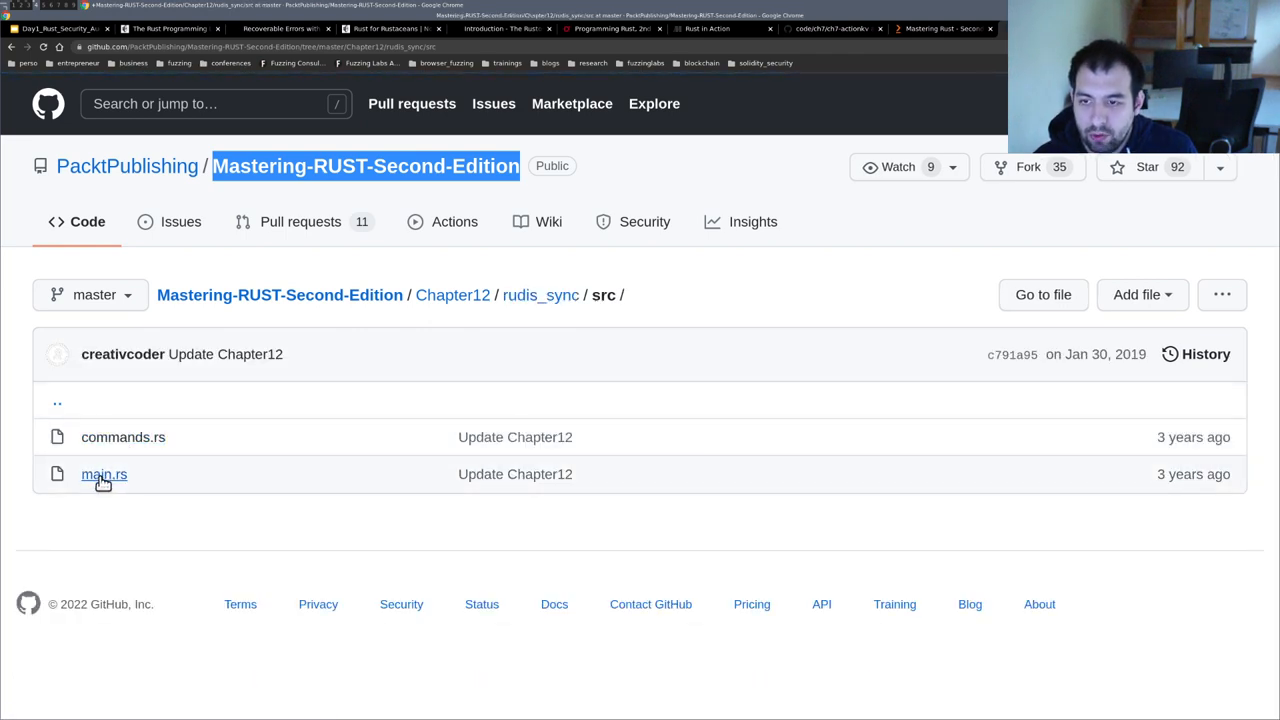
left_click(104, 474)
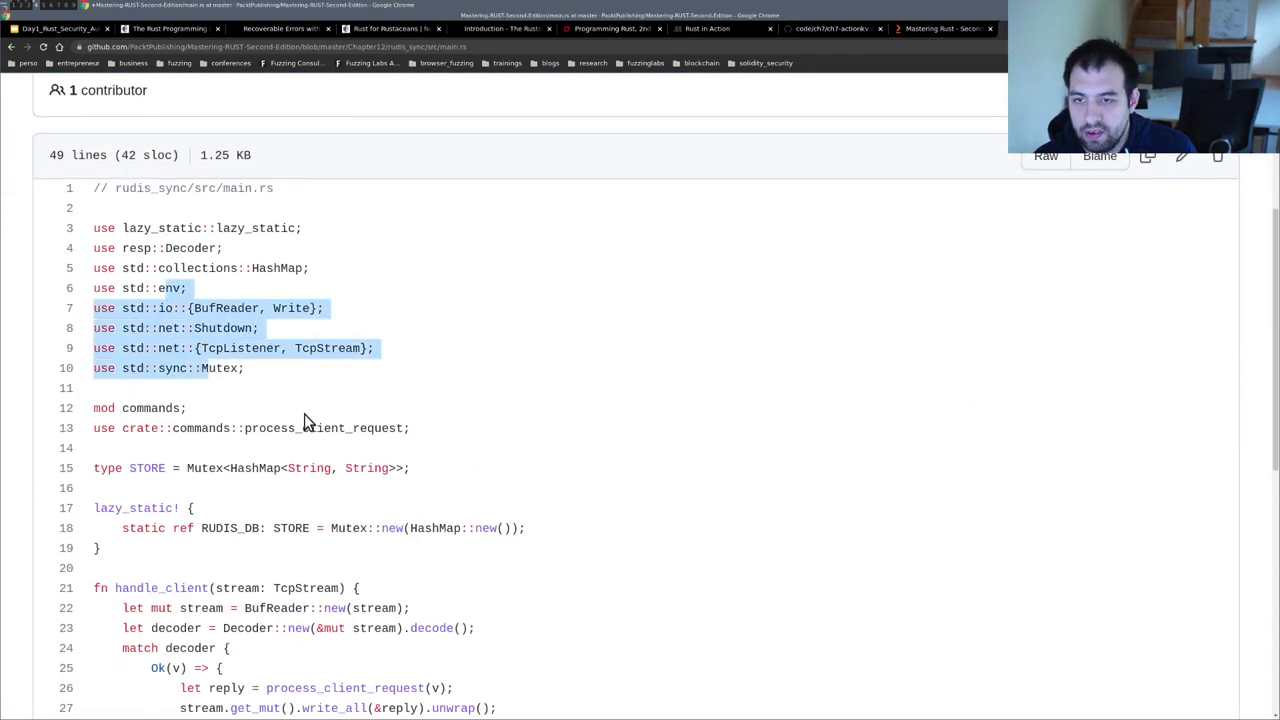
scroll("down", 3)
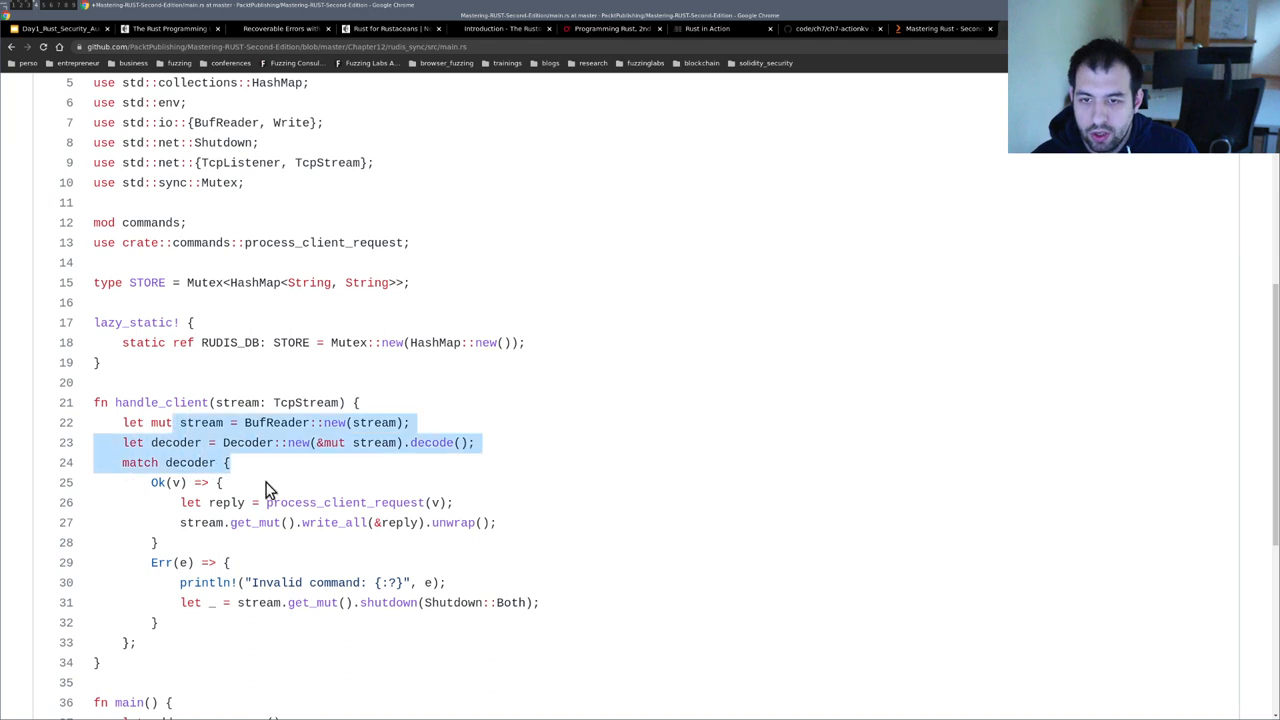
scroll("down", 3)
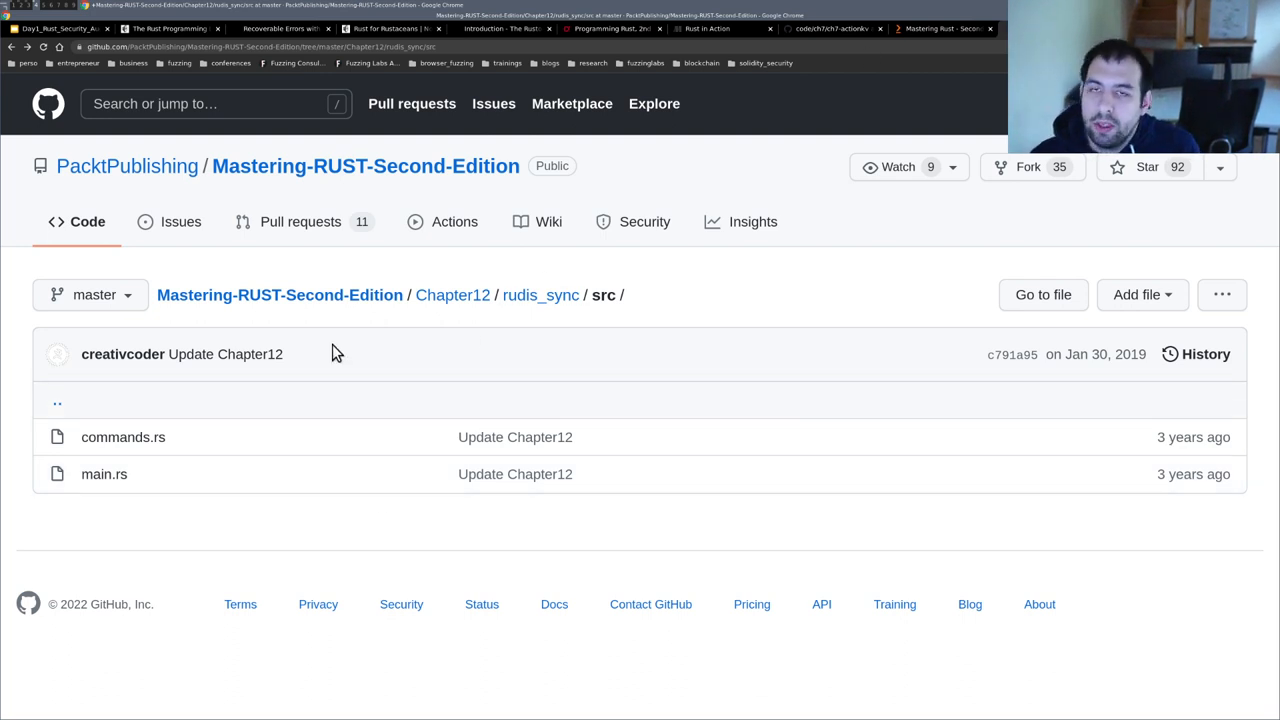
mouse_move(520, 88)
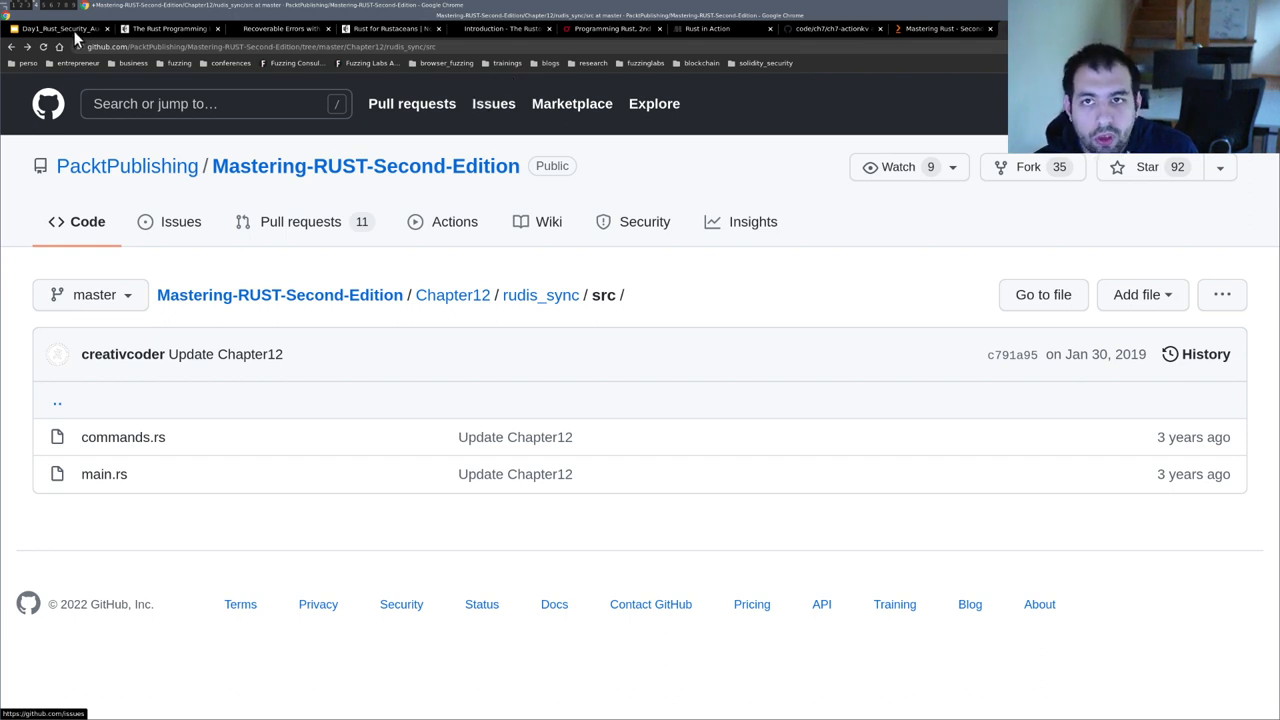
mouse_move(180, 88)
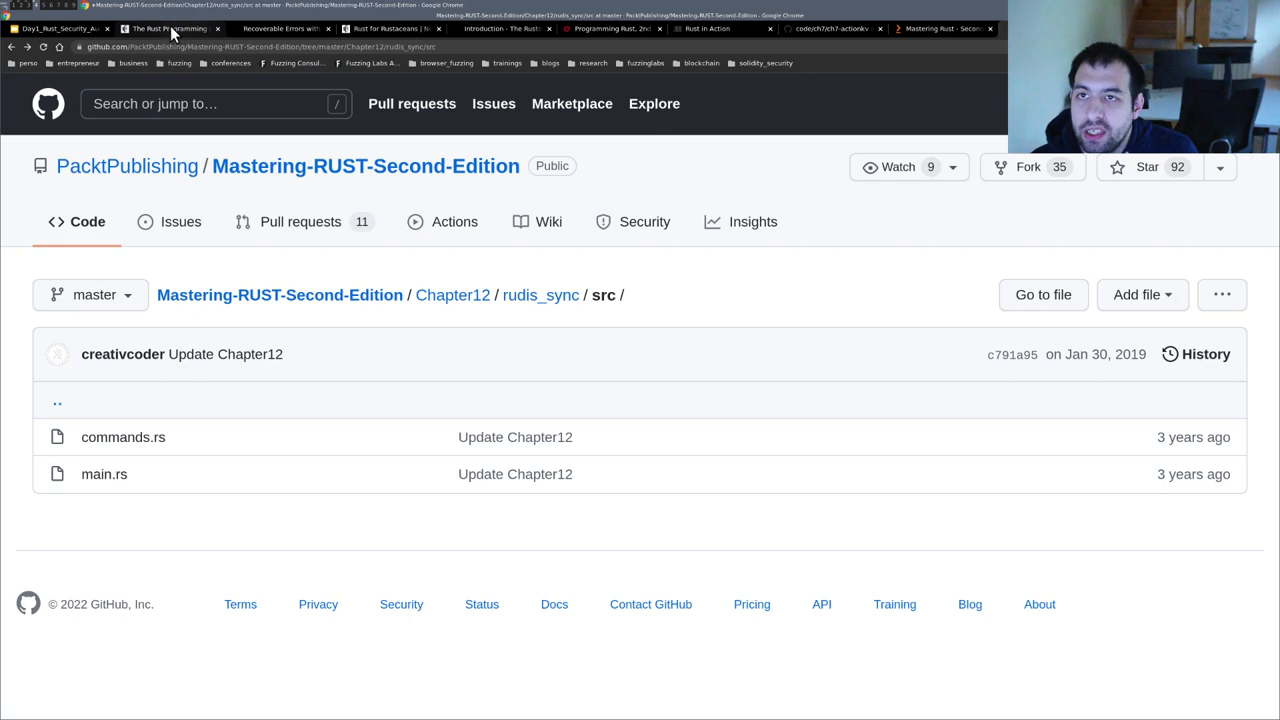
- Switch to the Manning Rust in Action book page tab
left_click(168, 28)
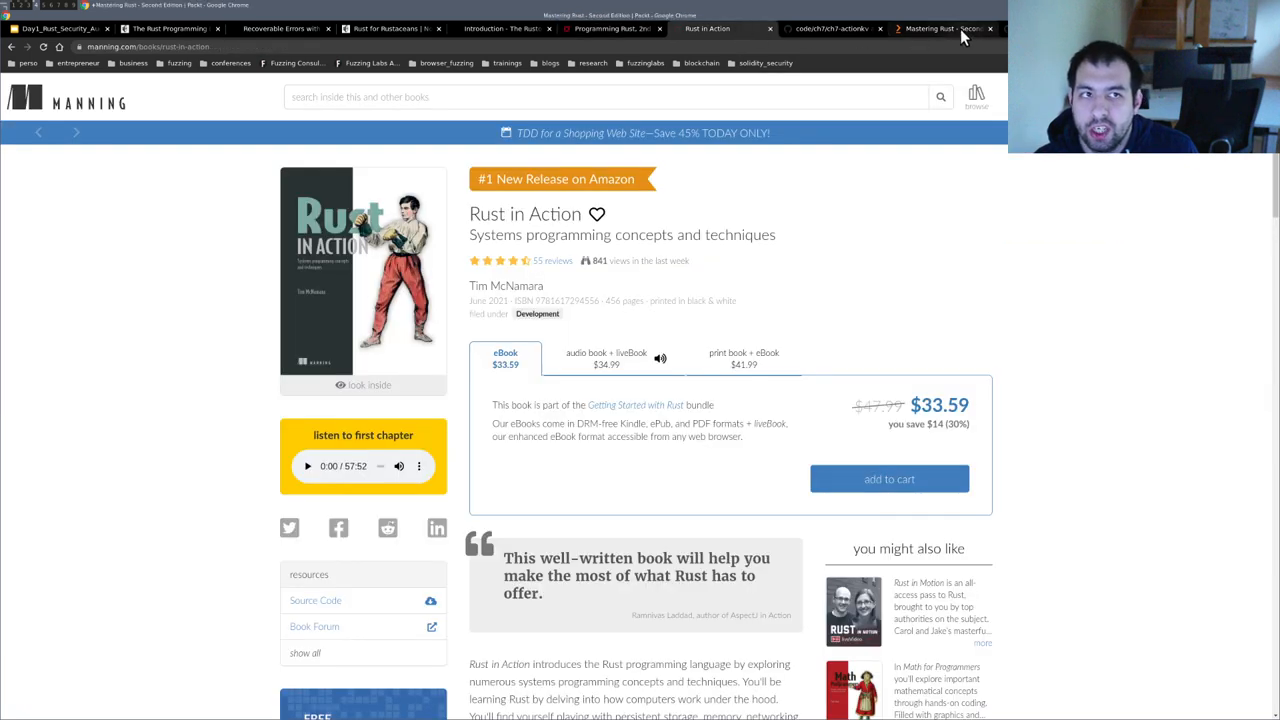
- Glance at Packt's Mastering Rust tab, then show the Rust for Rustaceans tab
left_click(930, 28)
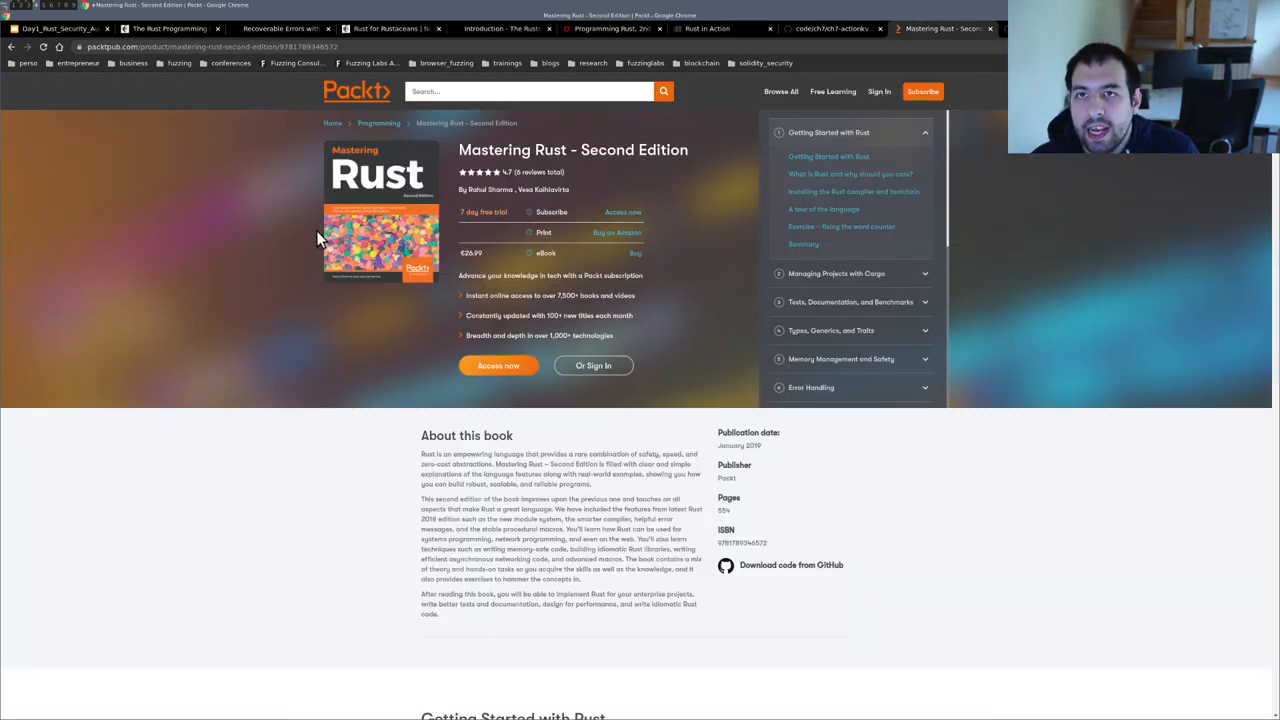
mouse_move(316, 243)
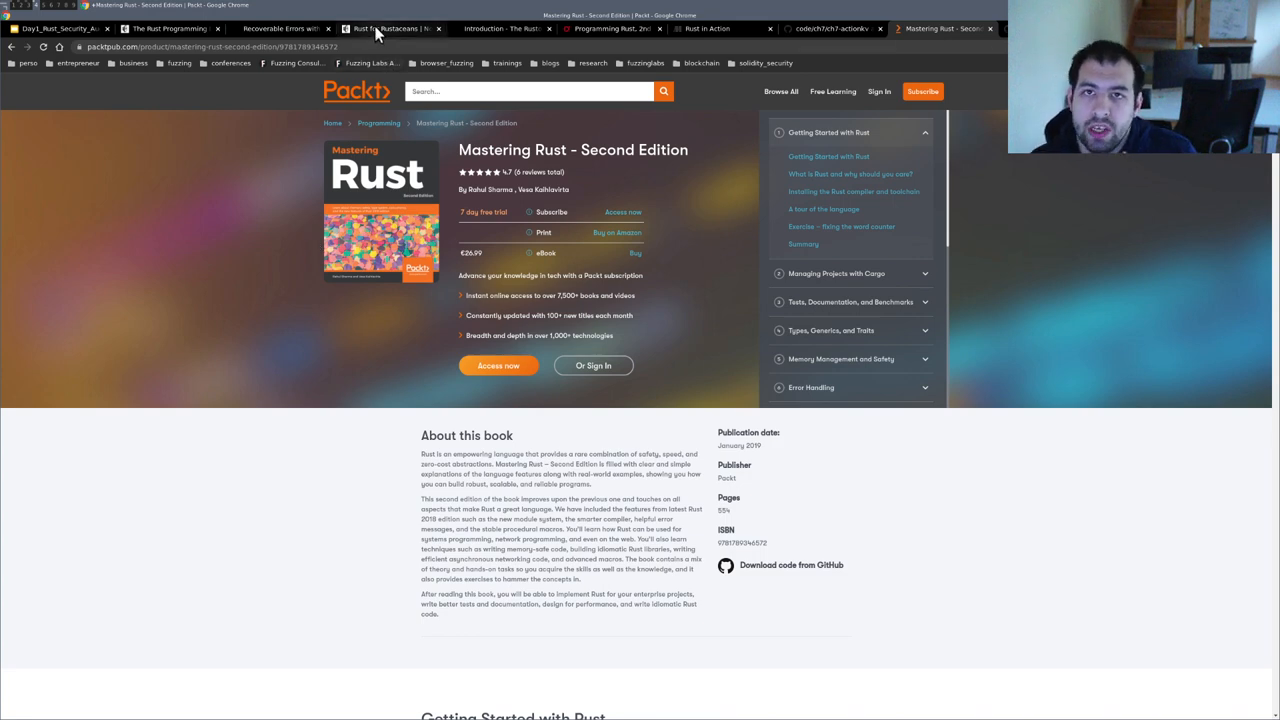
left_click(388, 28)
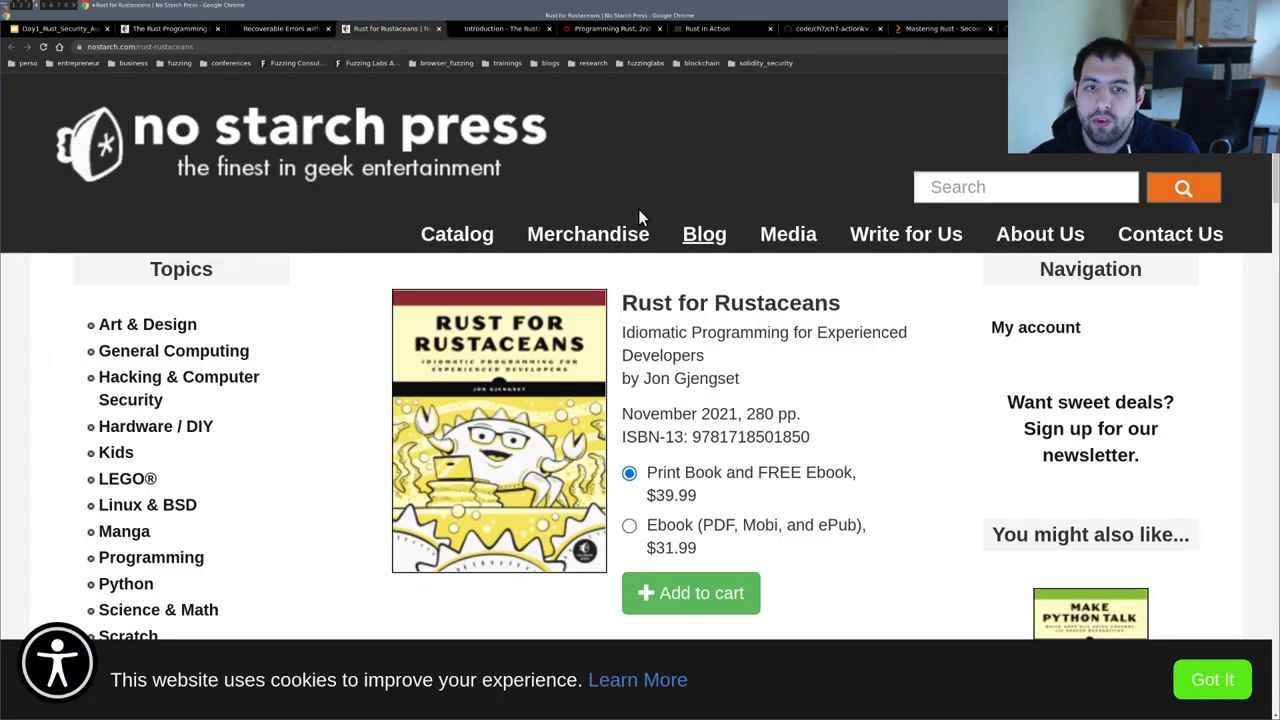
- Switch to The Rustonomicon introduction tab
left_click(505, 28)
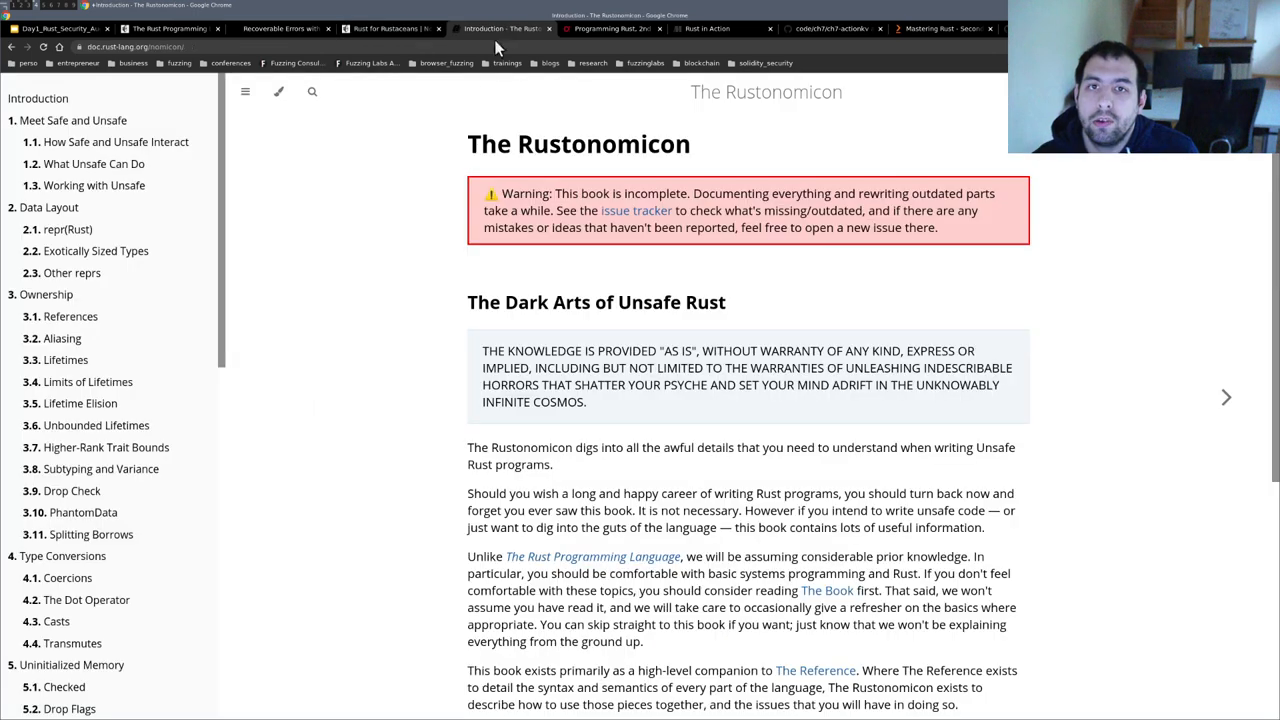
mouse_move(480, 424)
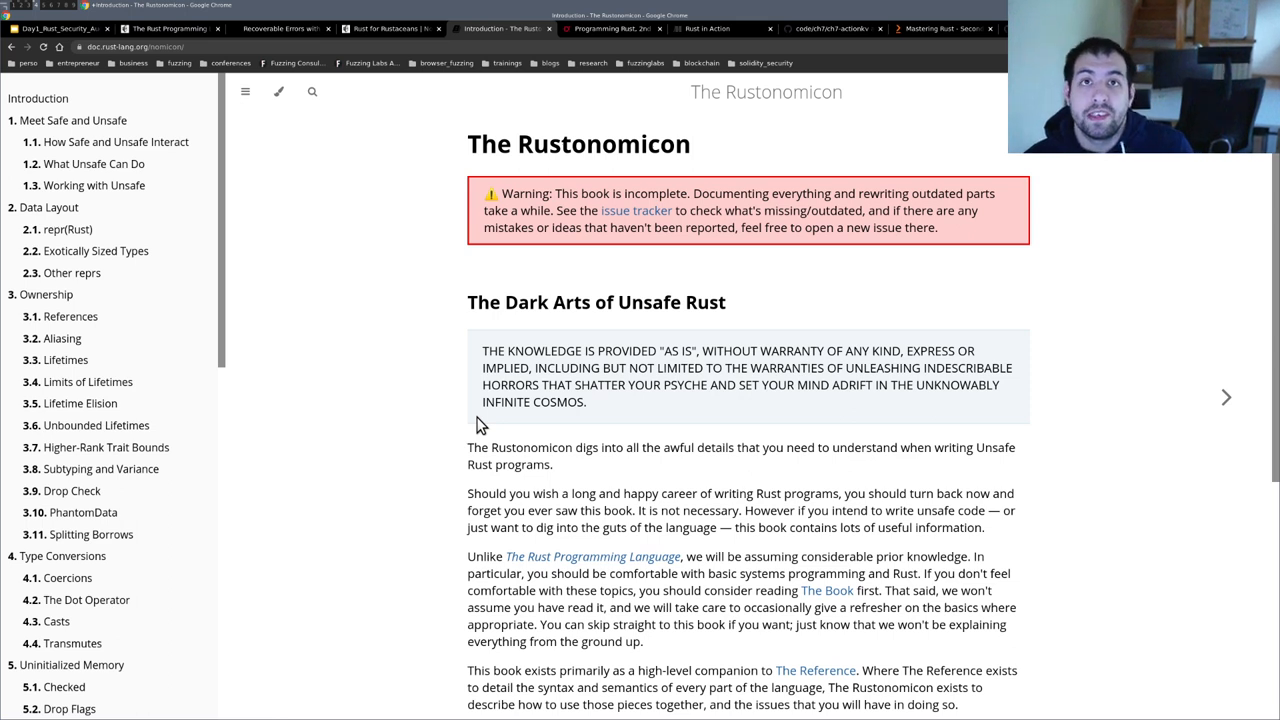
mouse_move(390, 210)
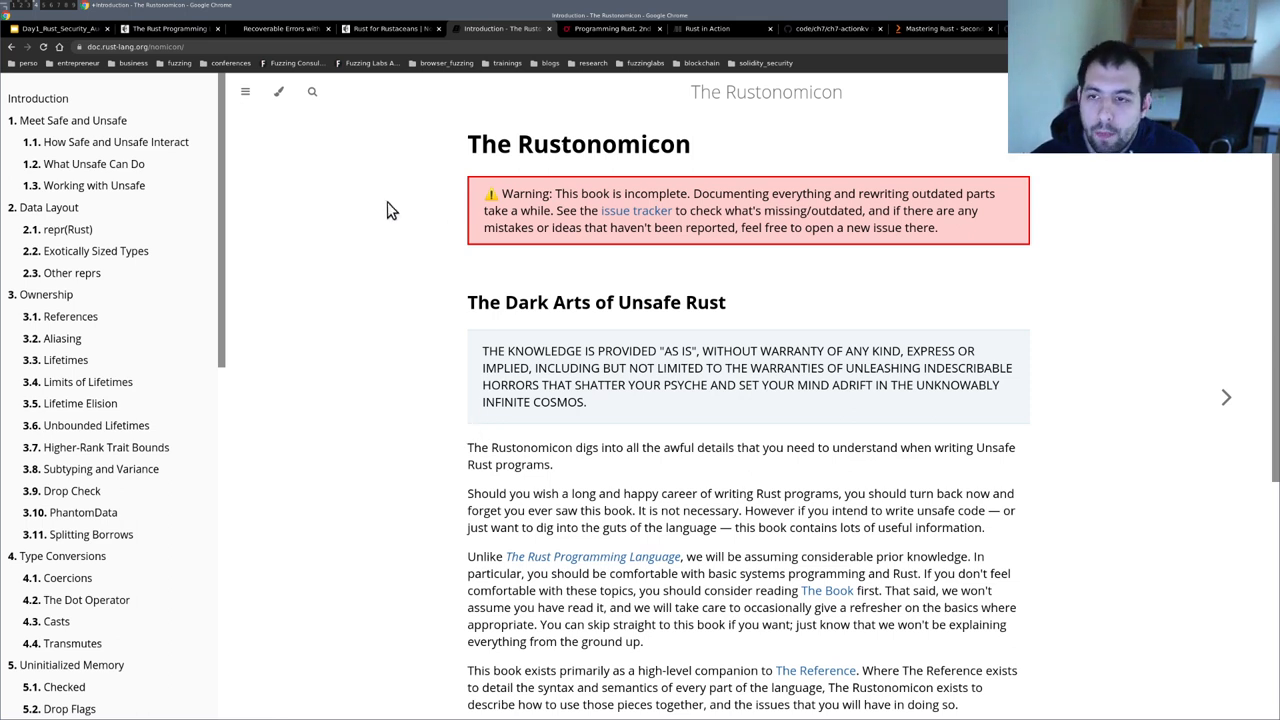
mouse_move(414, 216)
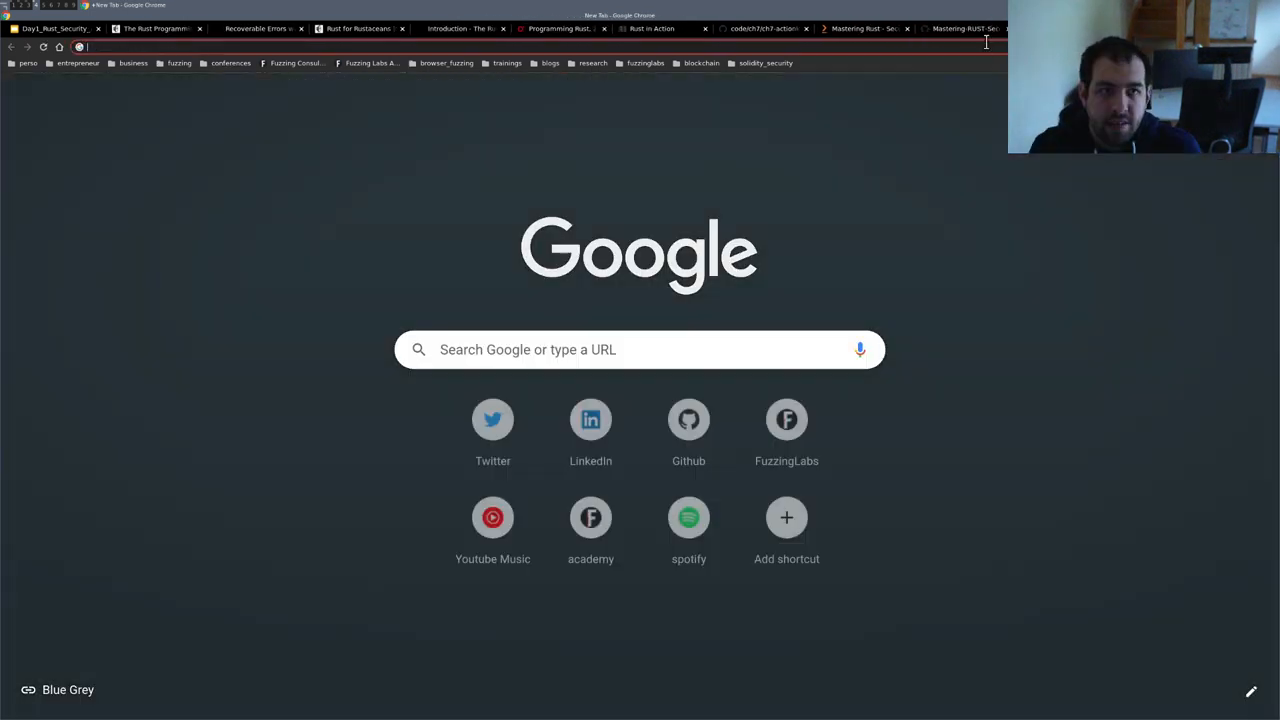
- Enter 'rust fu' in the address bar to load Fuzzing Labs' free 'Introduction to Rust fuzzing' course
type("rust fu")
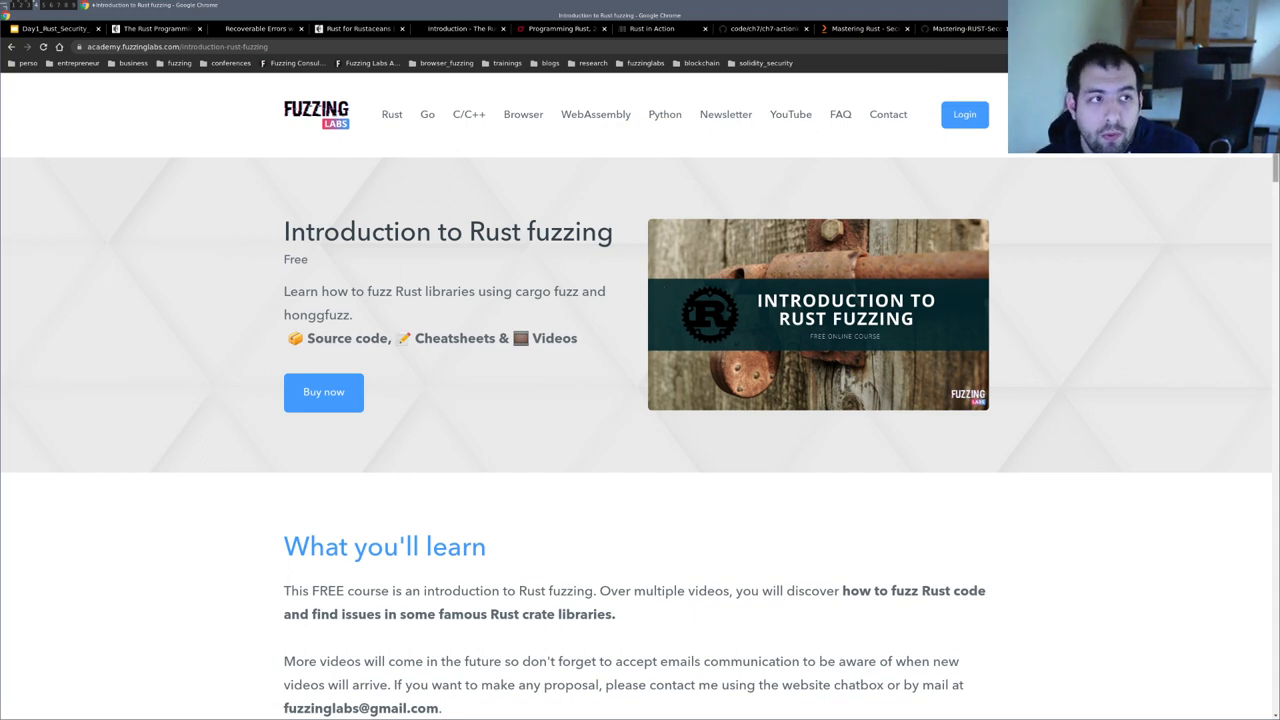
scroll("down", 3)
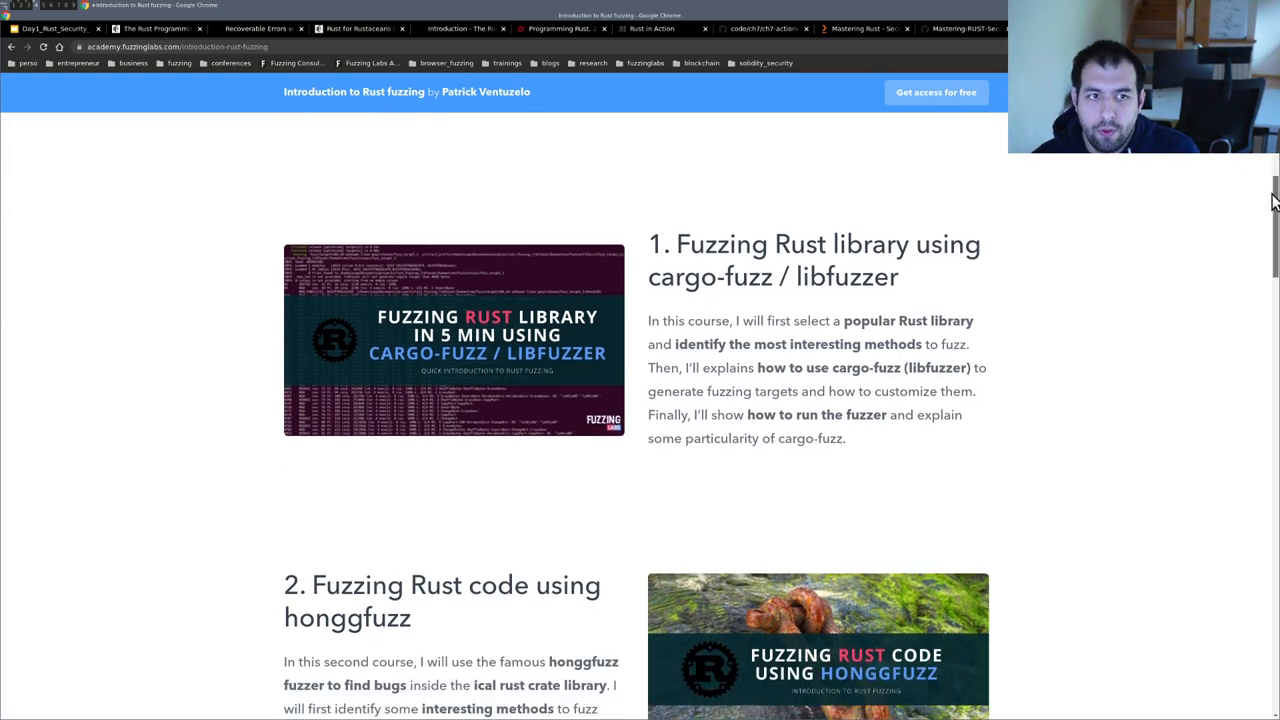
scroll("down", 3)
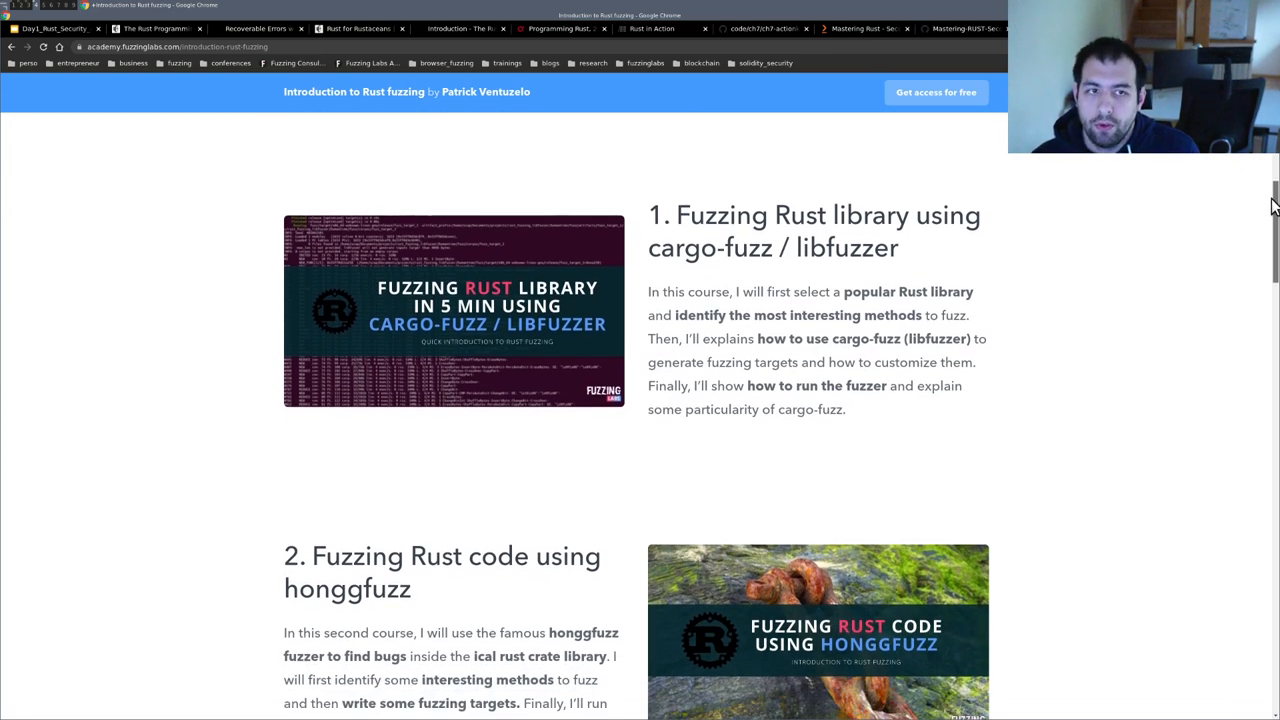
scroll("down", 3)
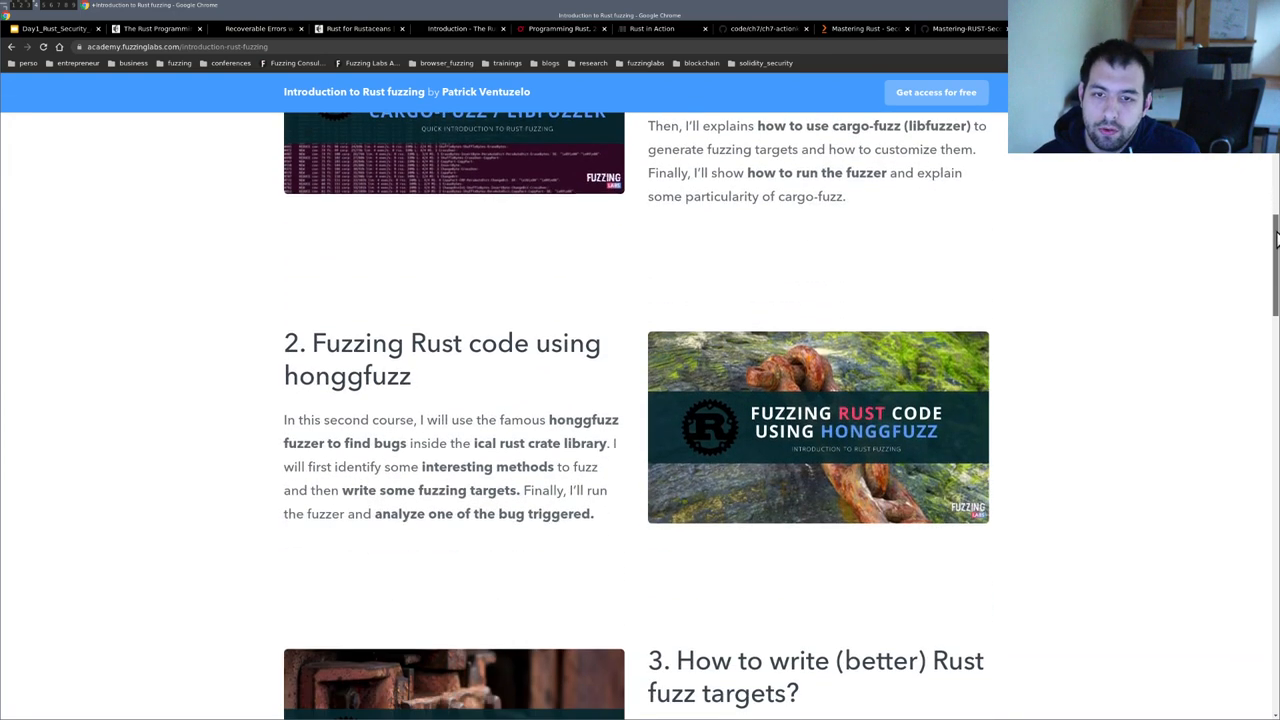
scroll("down", 3)
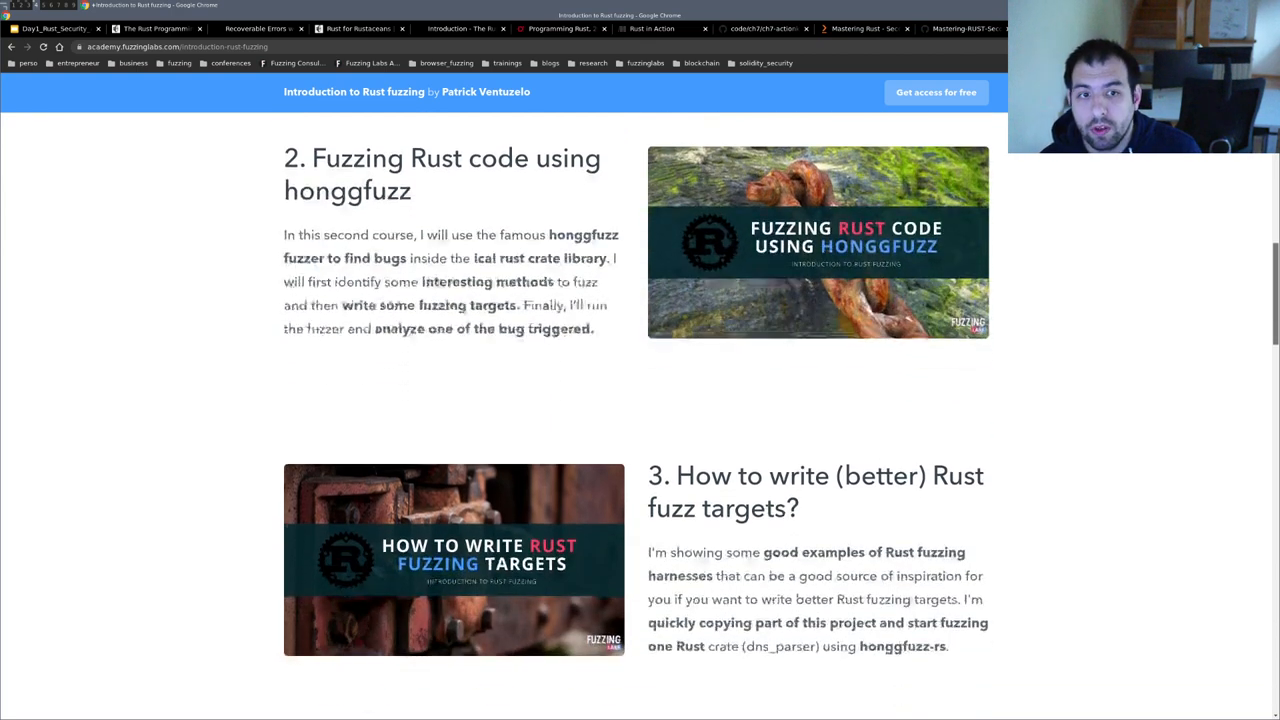
scroll("down", 3)
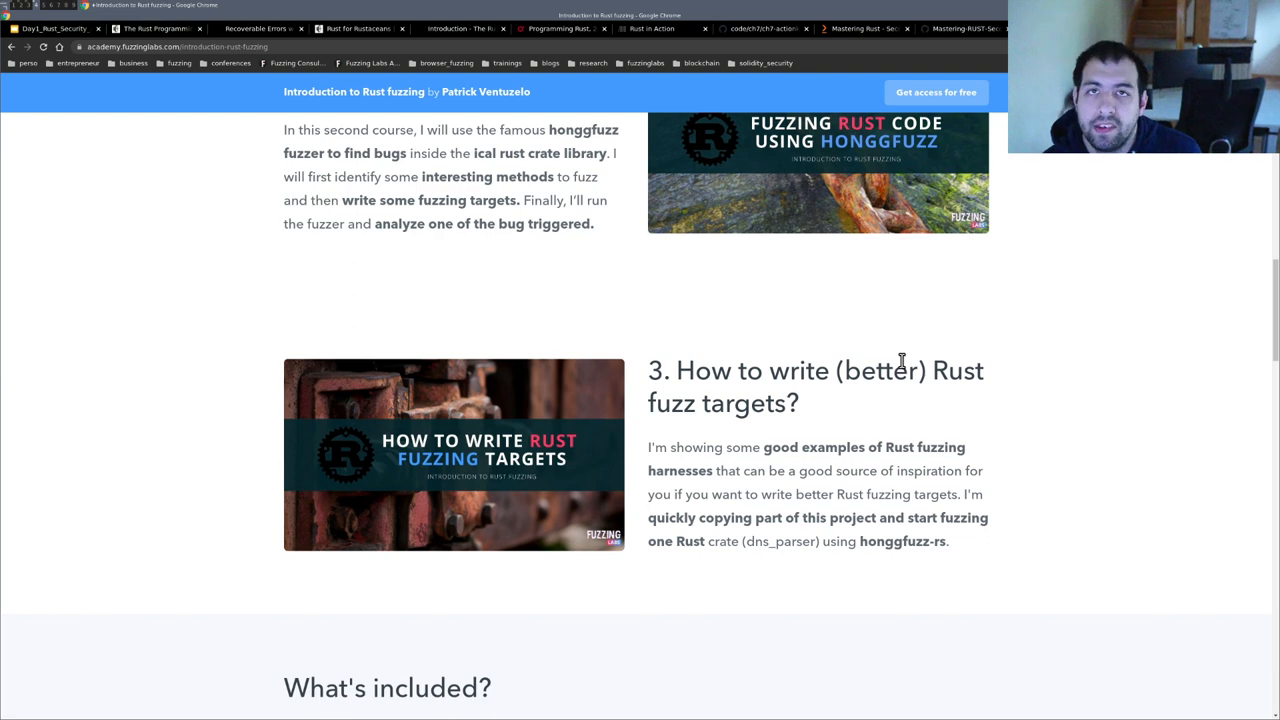
mouse_move(785, 335)
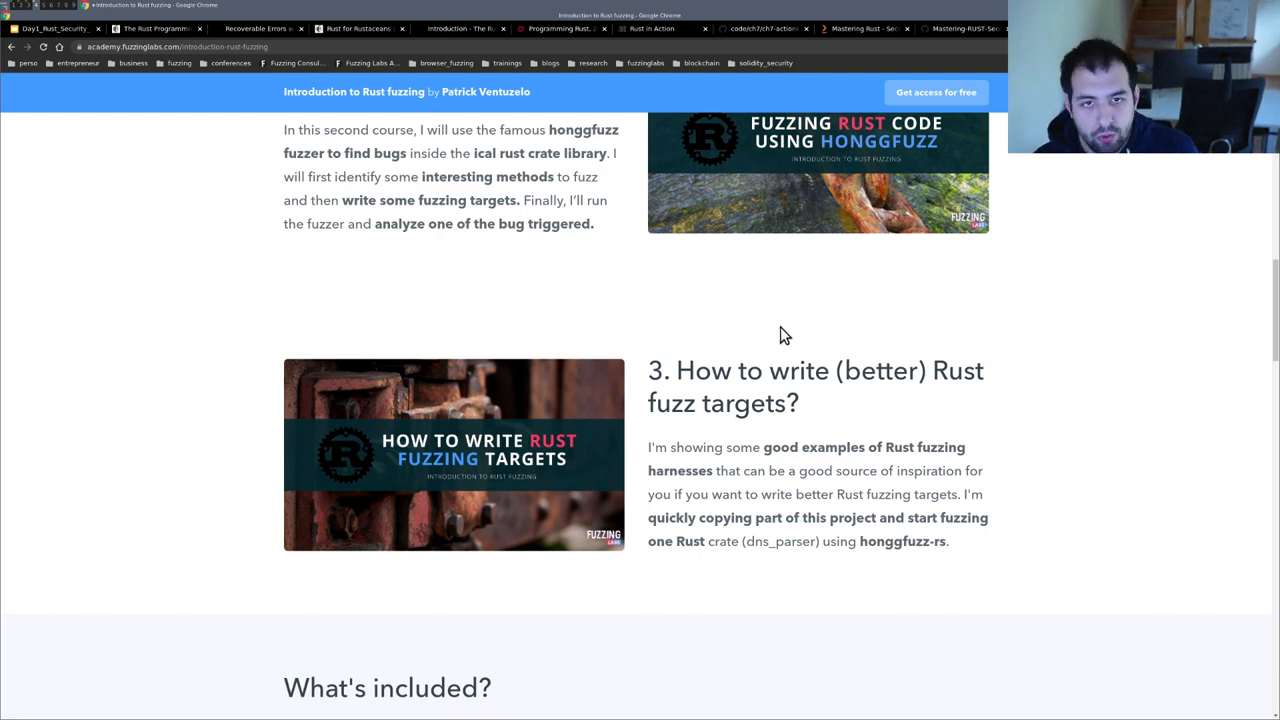
scroll("down", 3)
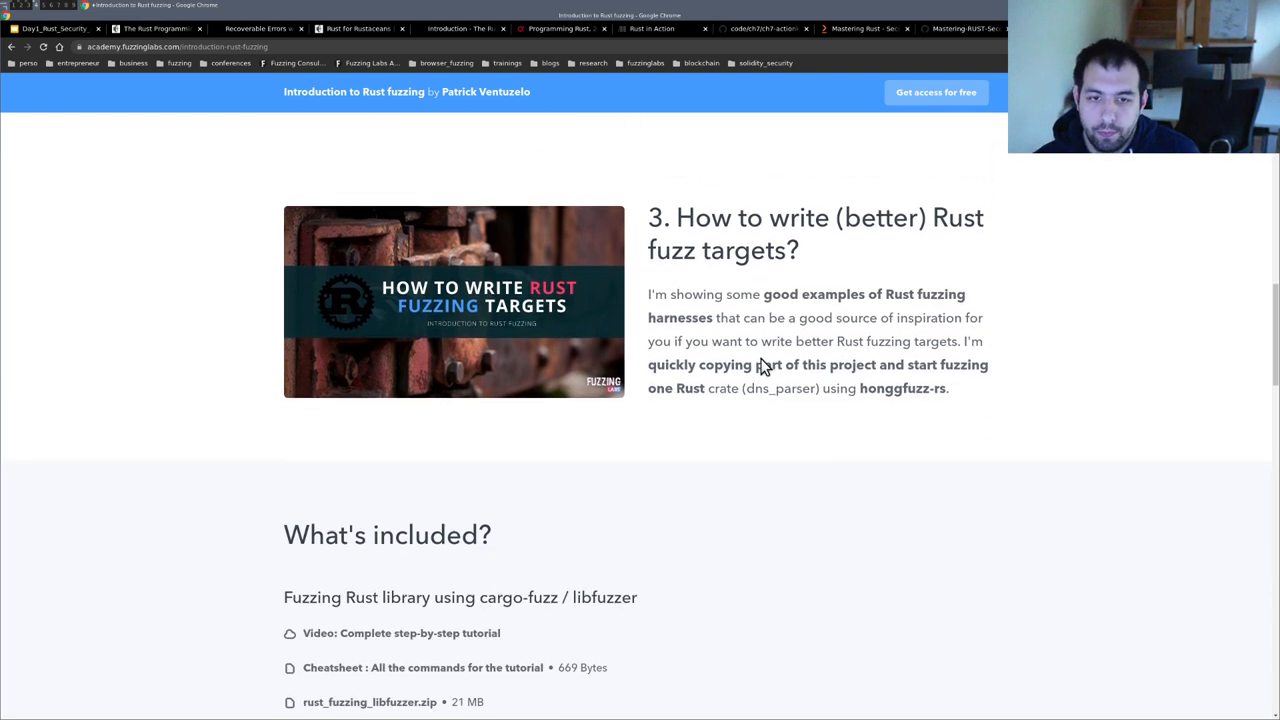
scroll("up", 3)
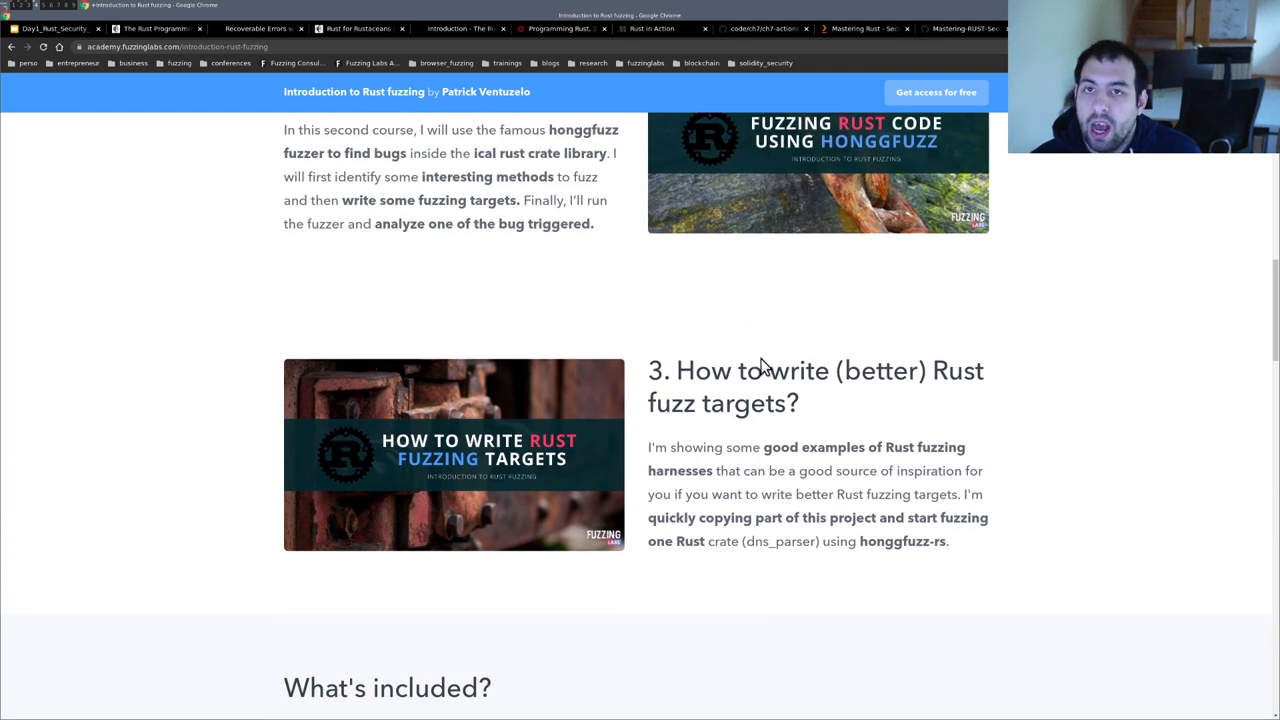